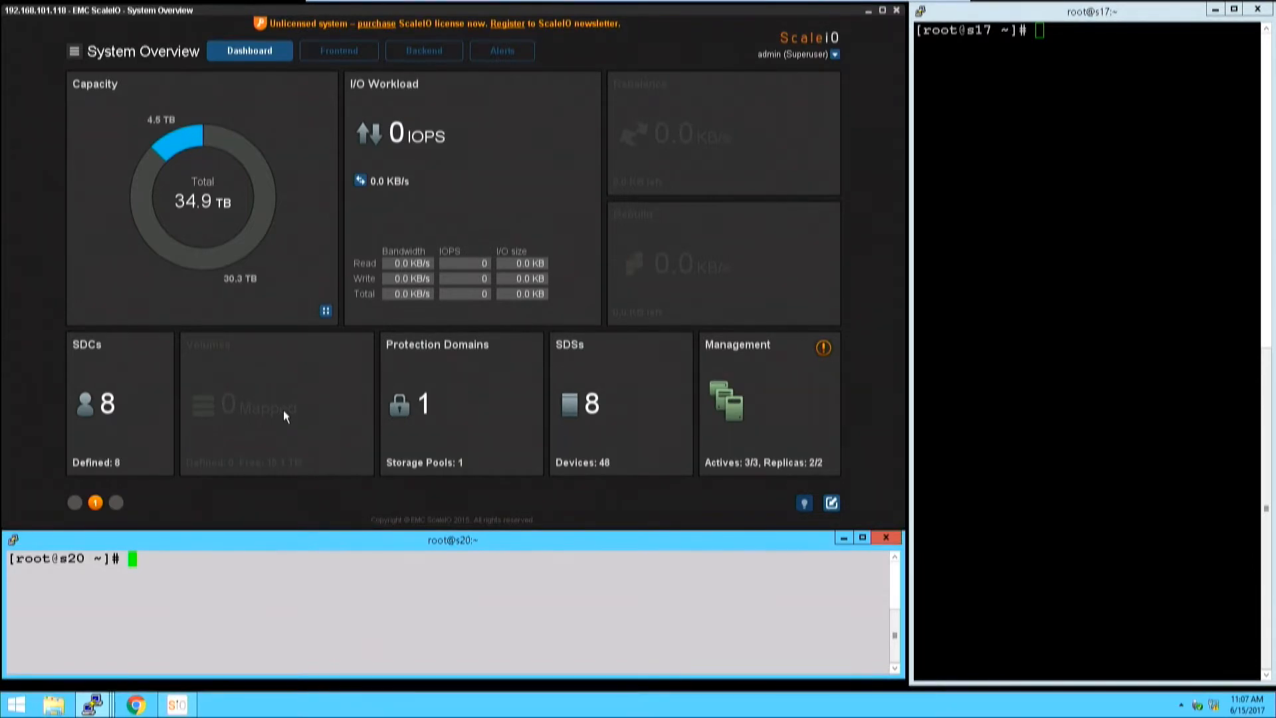
mouse_move(210, 181)
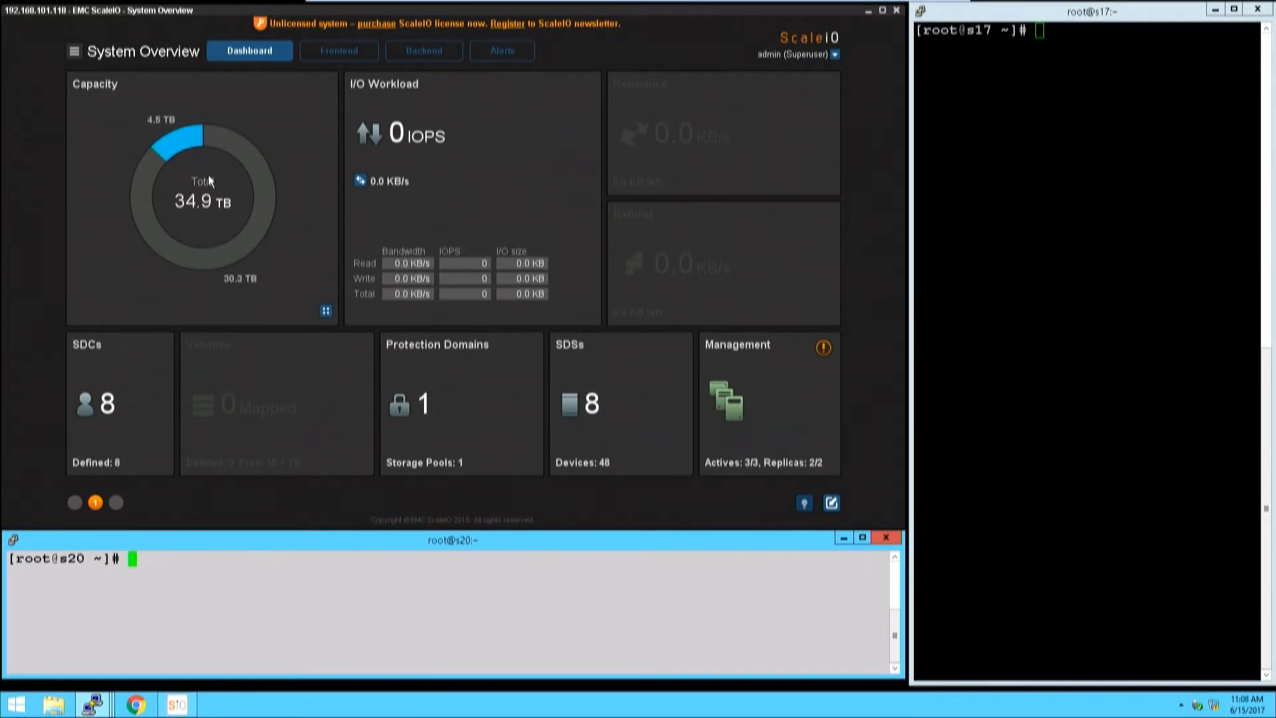
mouse_move(229, 181)
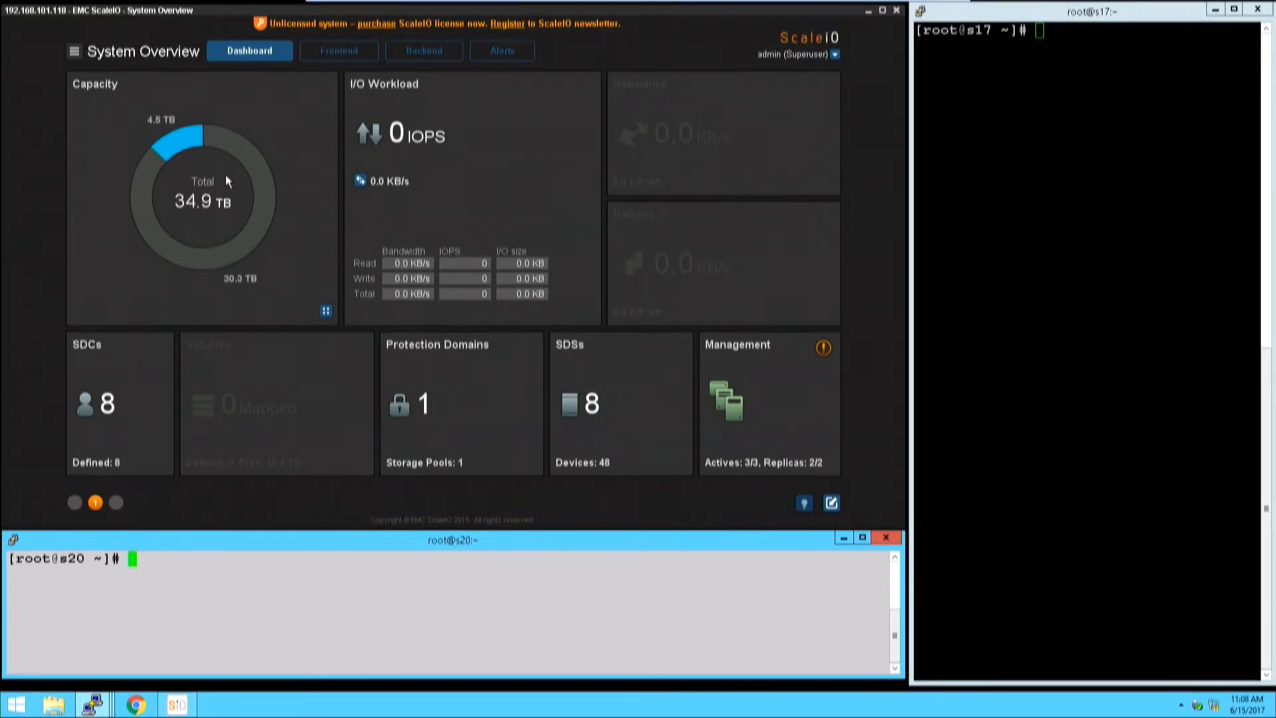
mouse_move(226, 181)
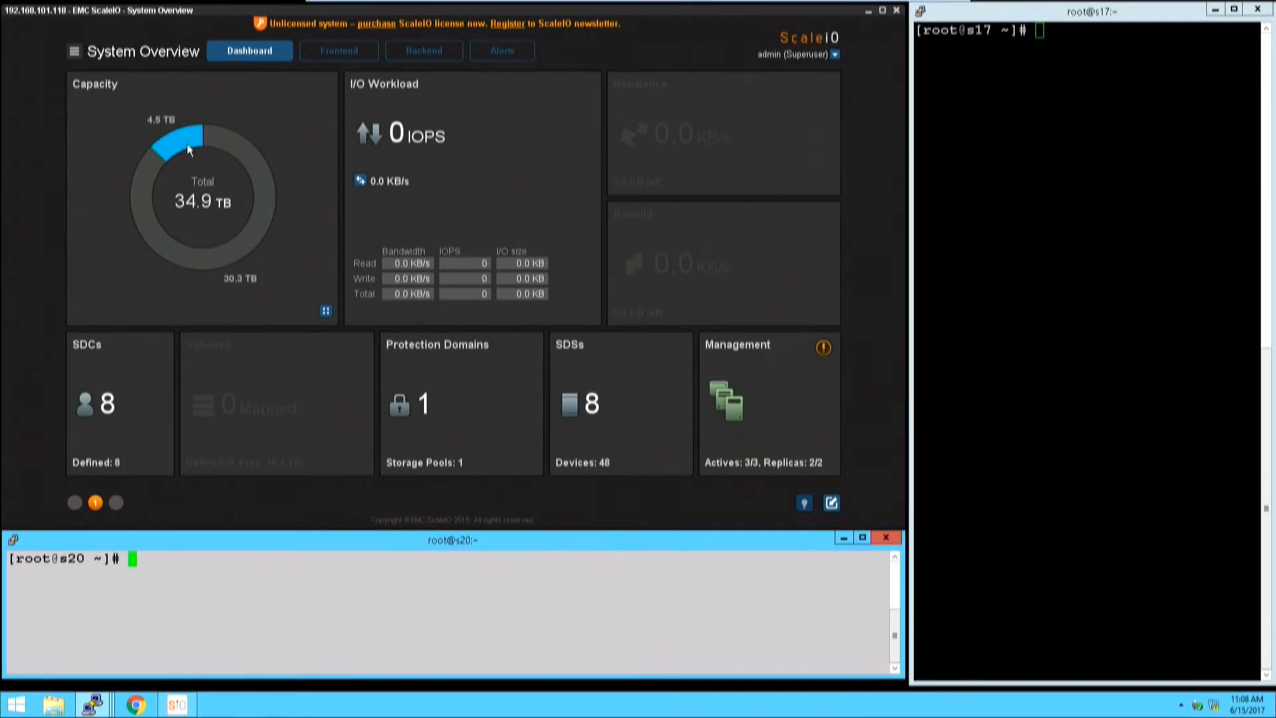
mouse_move(188, 181)
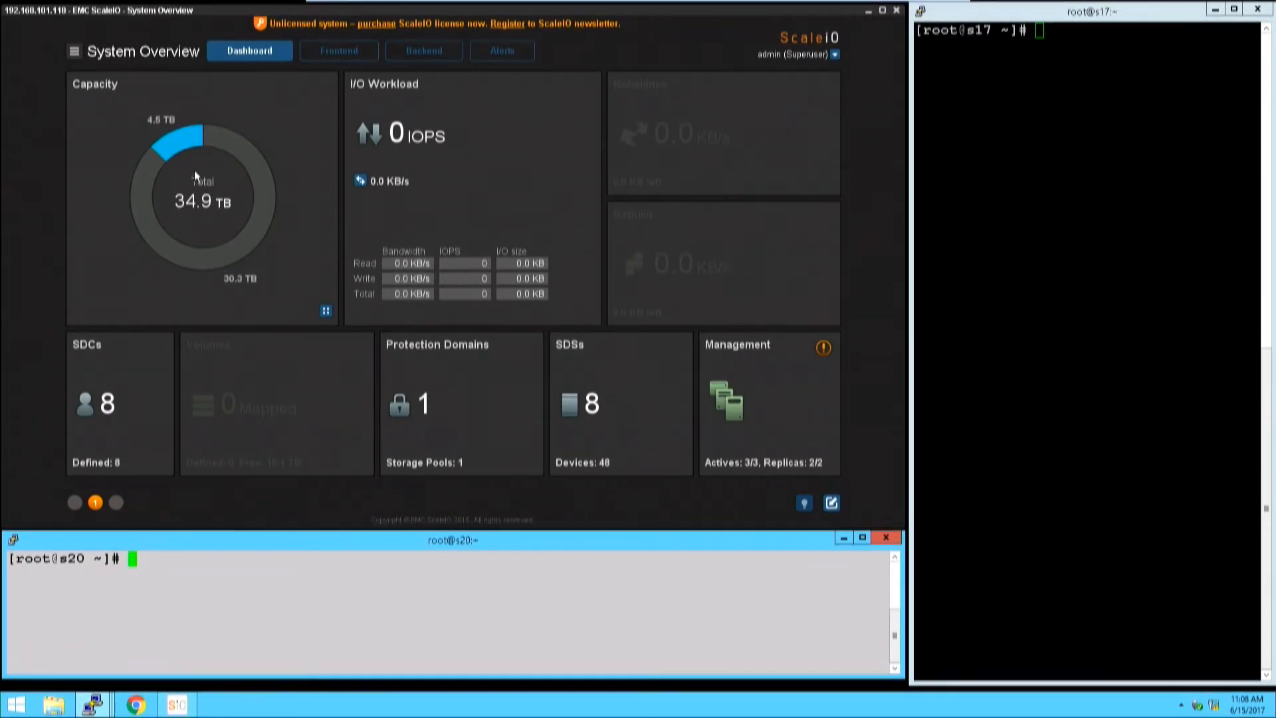
mouse_move(430, 145)
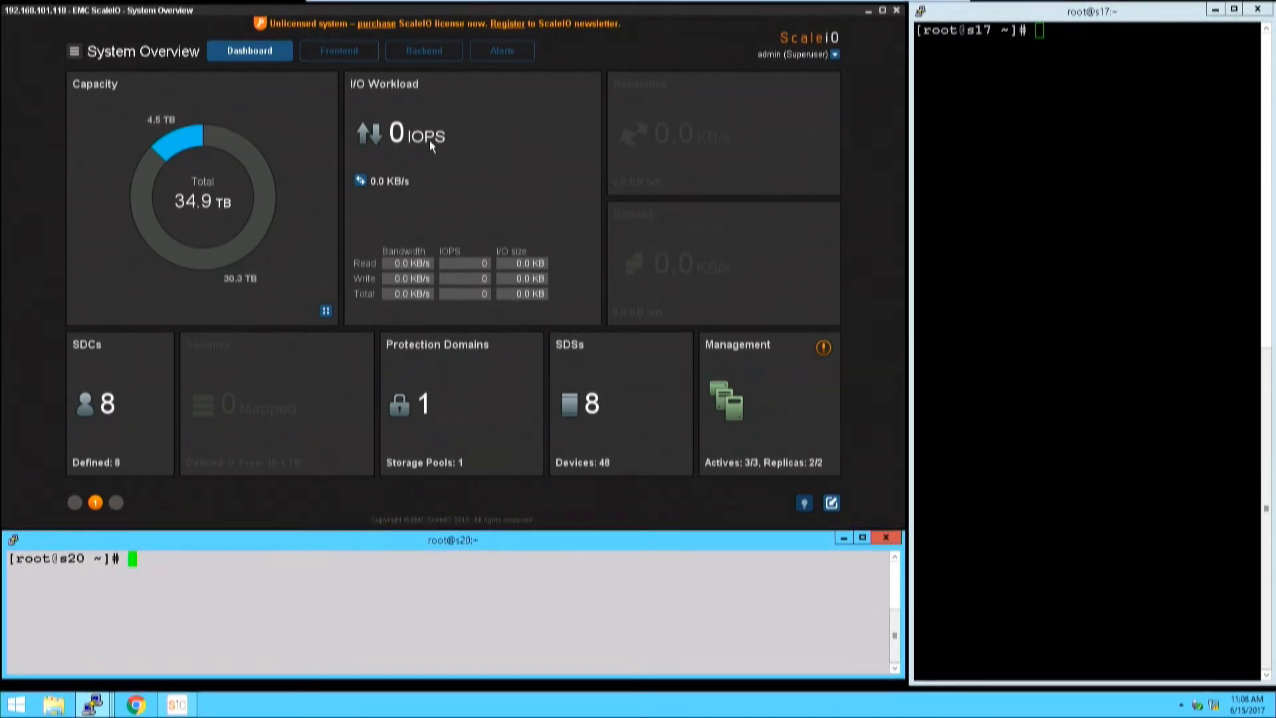
mouse_move(456, 134)
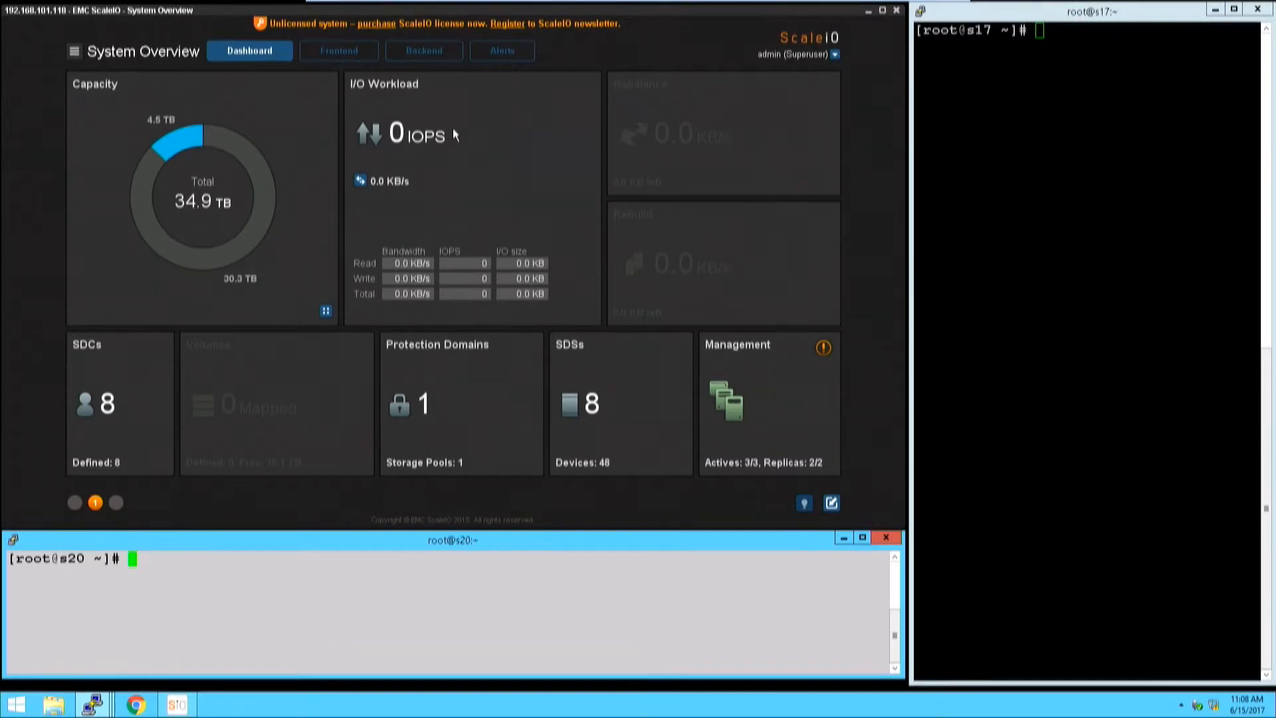
mouse_move(448, 135)
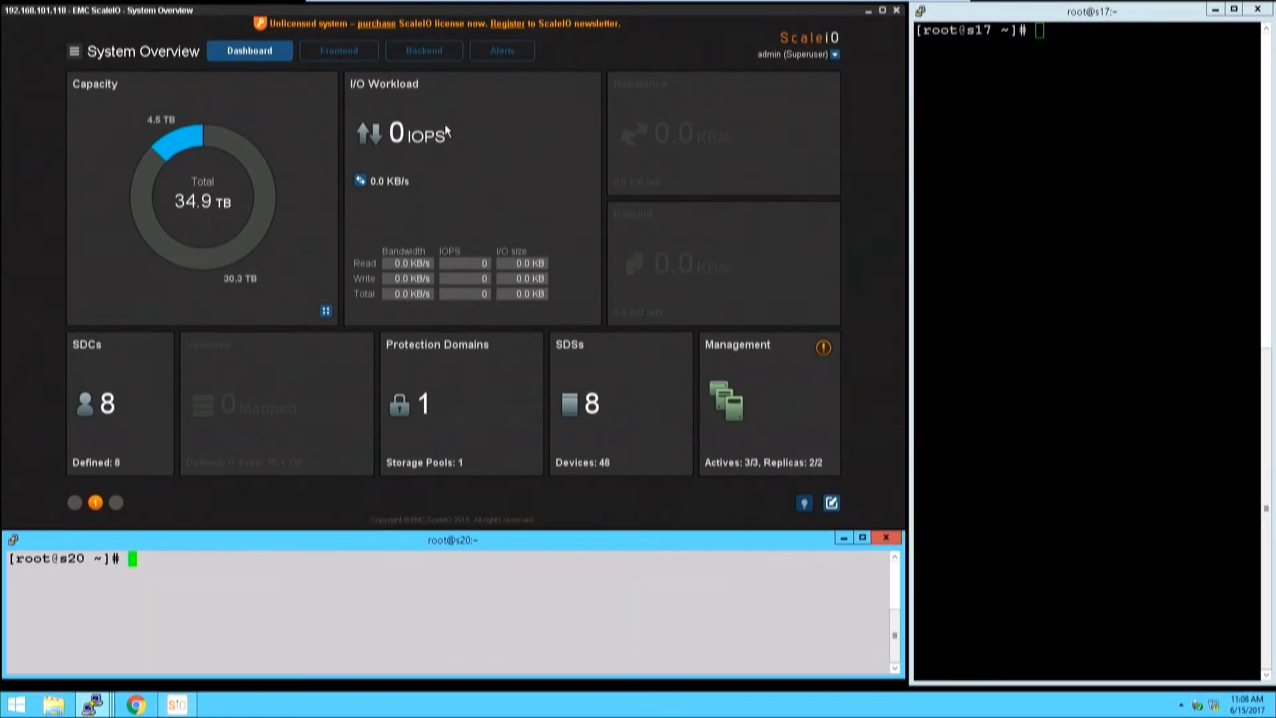
mouse_move(420, 266)
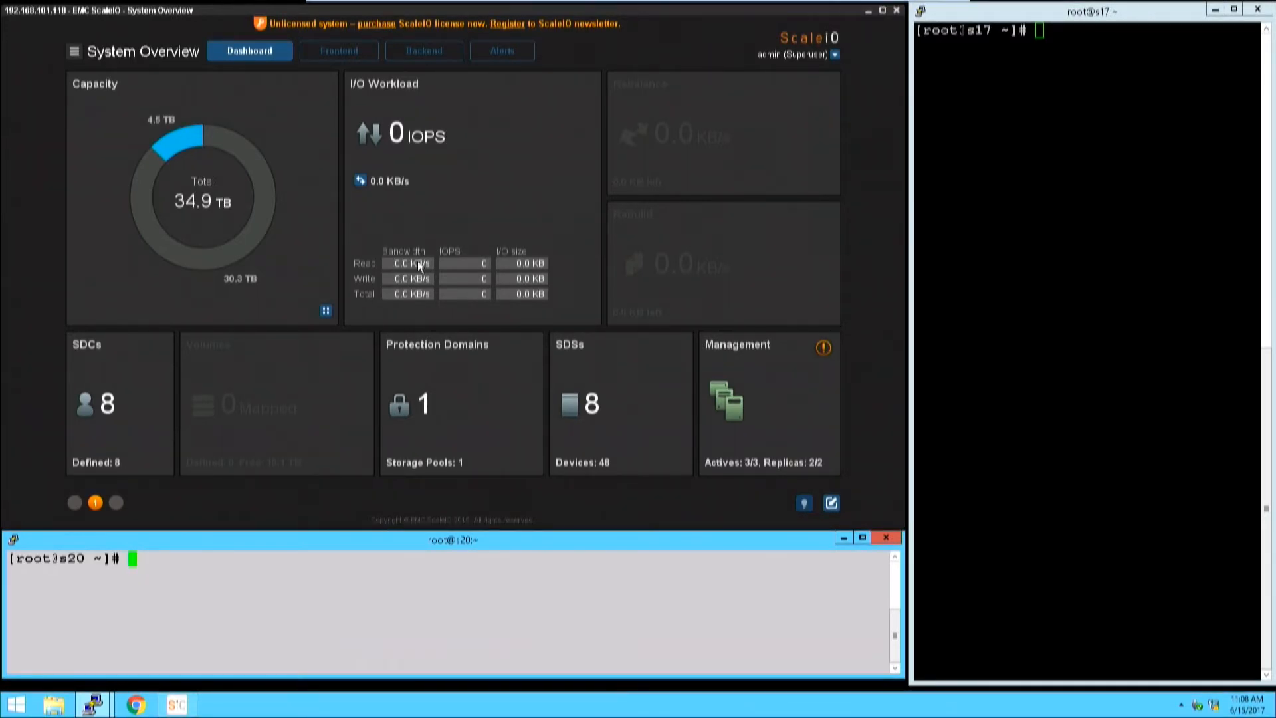
mouse_move(470, 272)
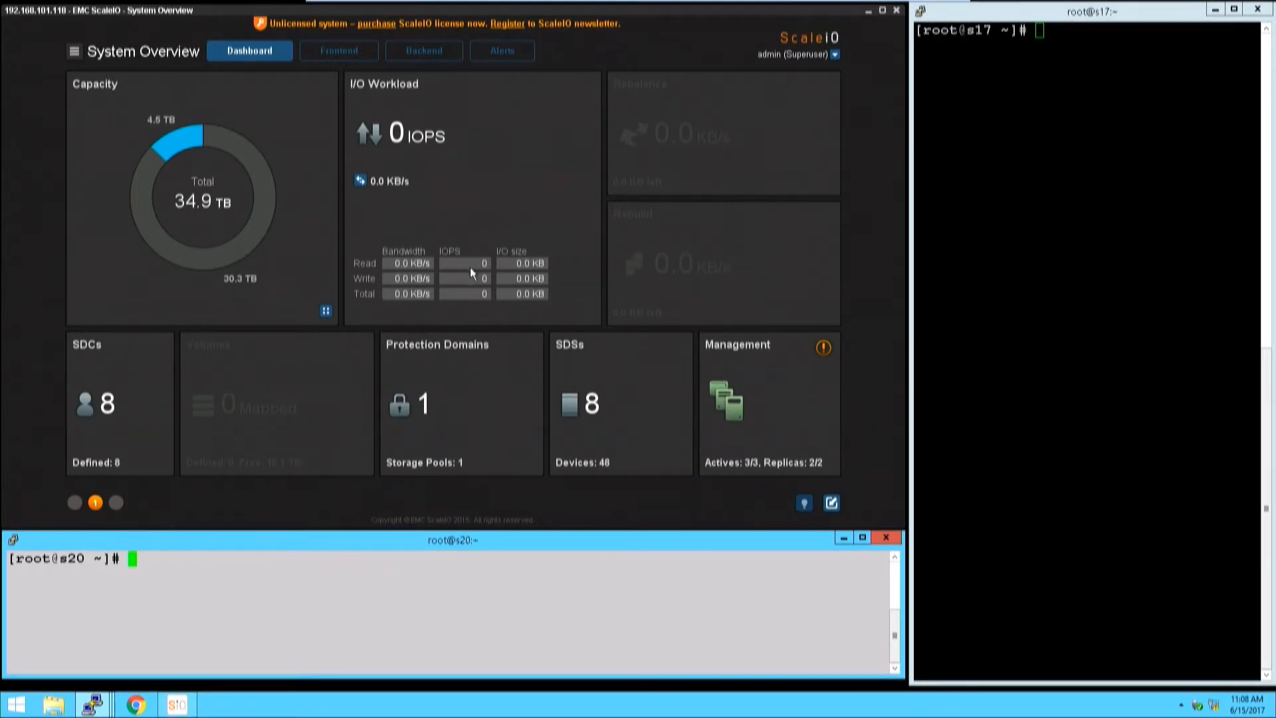
mouse_move(342, 138)
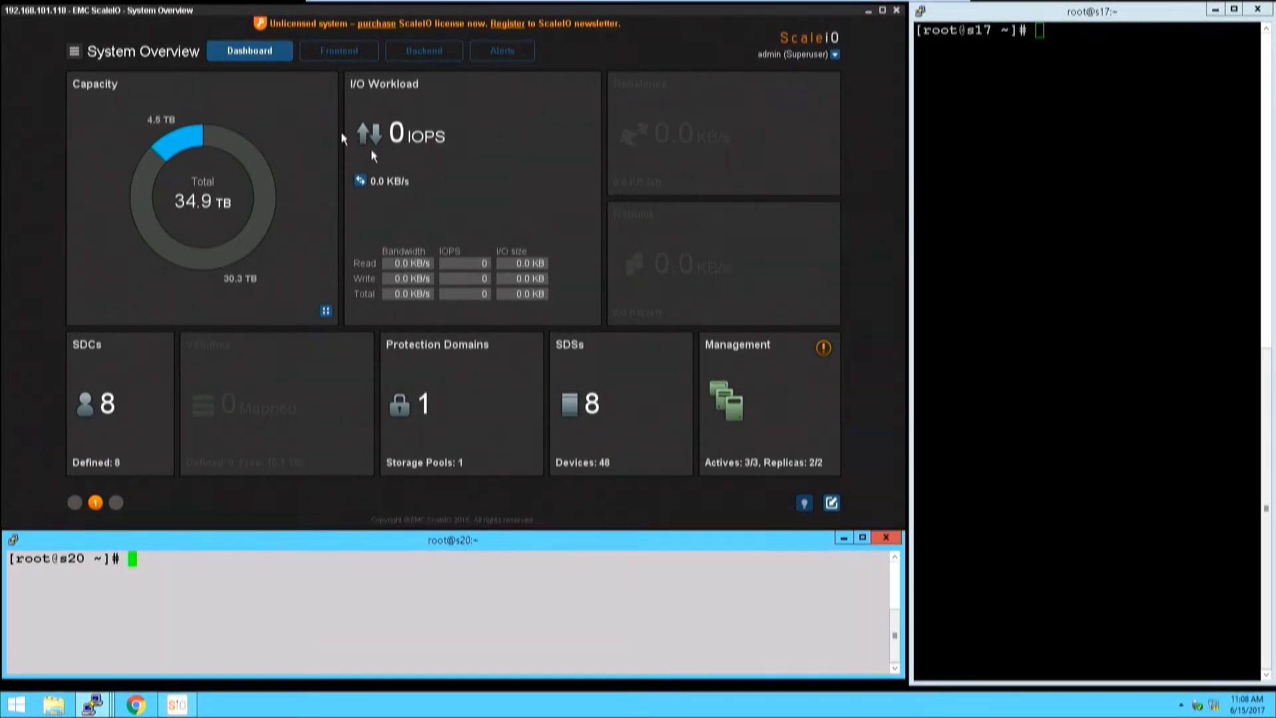
Browse the hierarchy to the ssd pool dashboard in tech-field-day's IaaS protection domain.
left_click(74, 51)
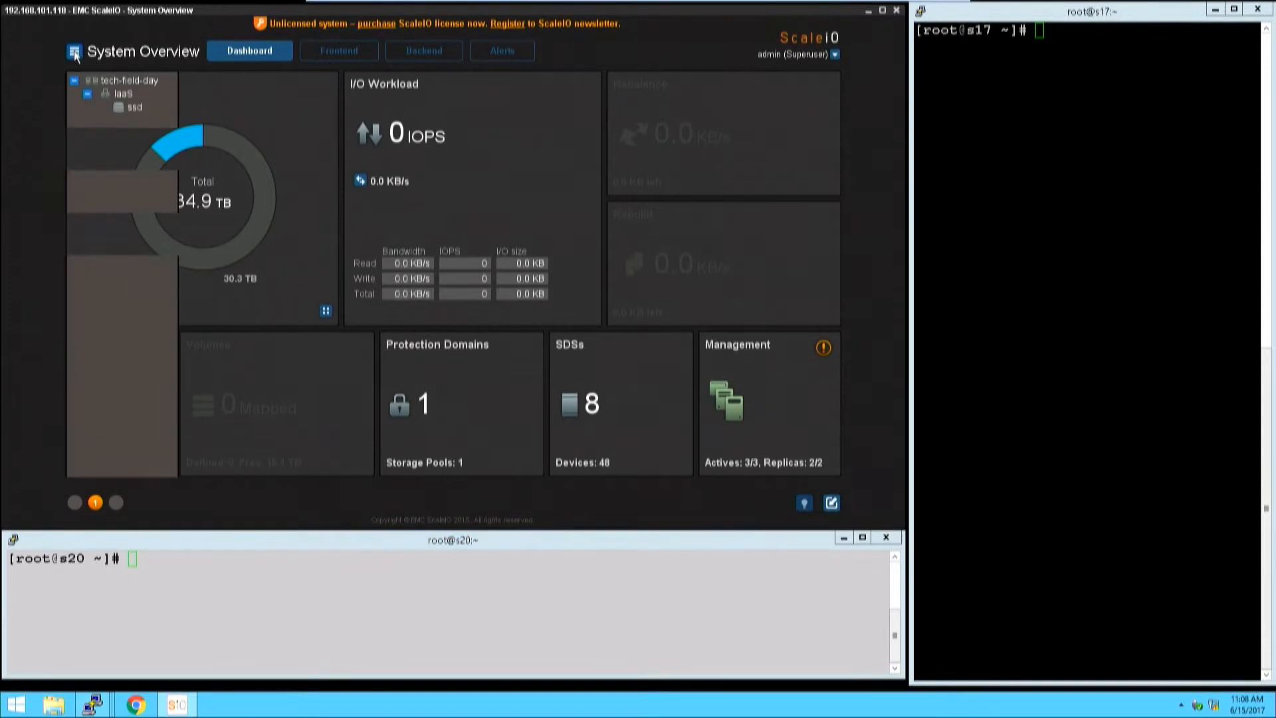
left_click(130, 80)
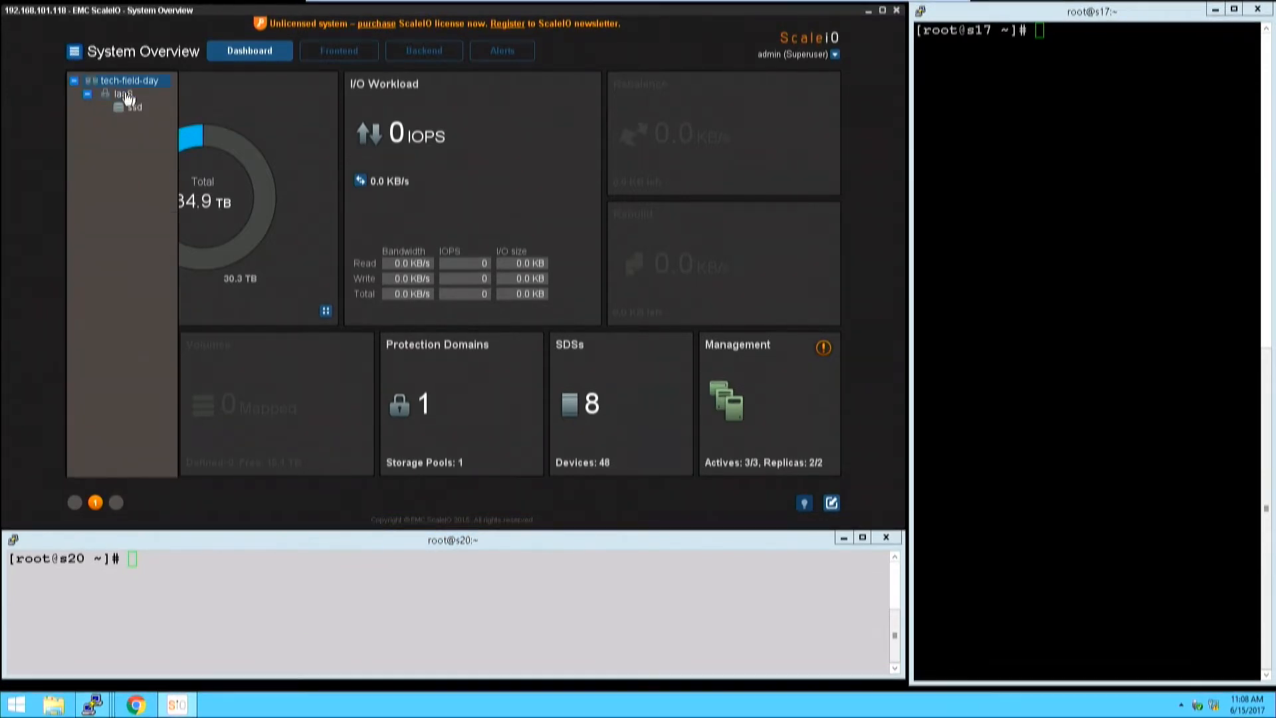
left_click(122, 95)
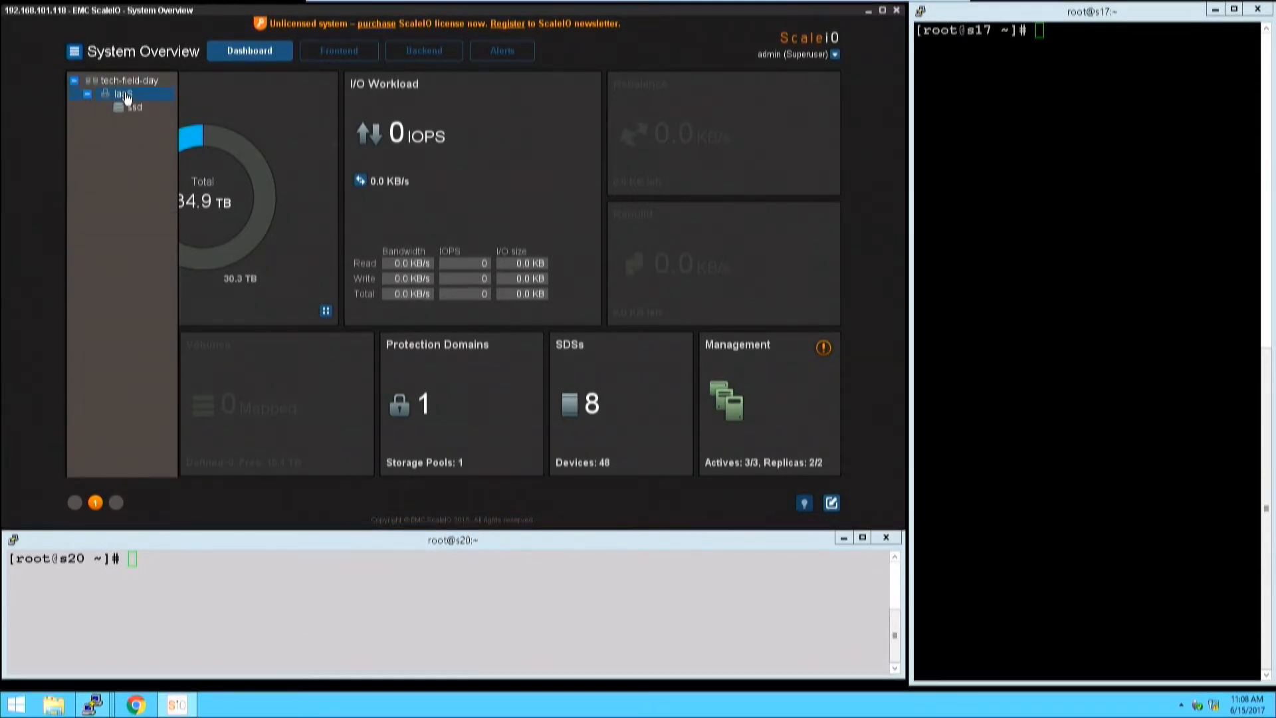
left_click(133, 107)
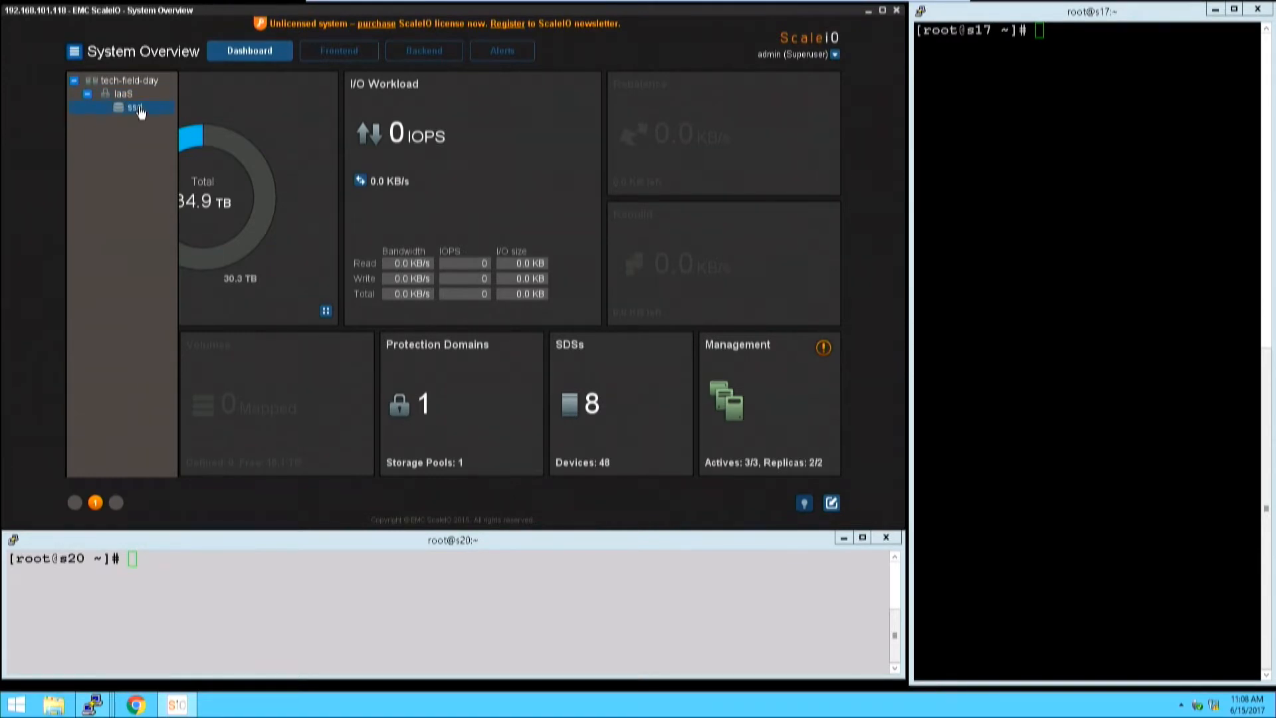
left_click(133, 109)
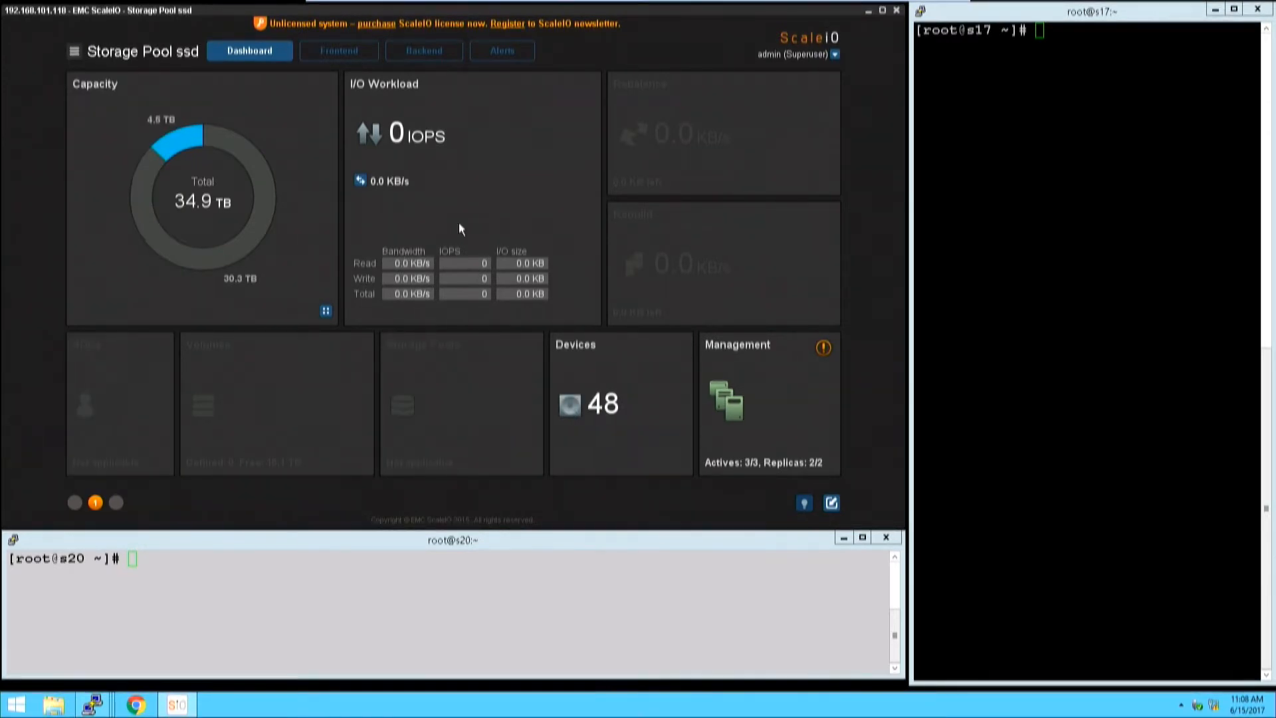
mouse_move(472, 211)
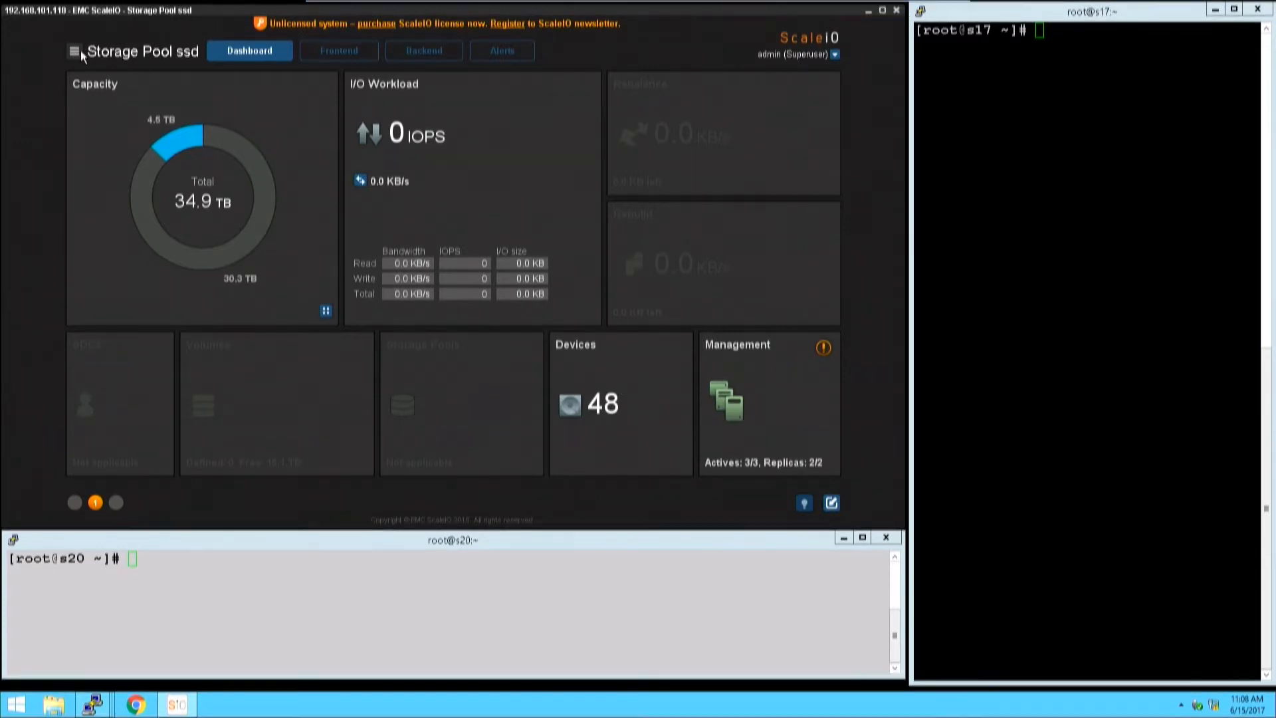
Return to the whole-system overview and bring up the Frontend Volumes list.
left_click(74, 50)
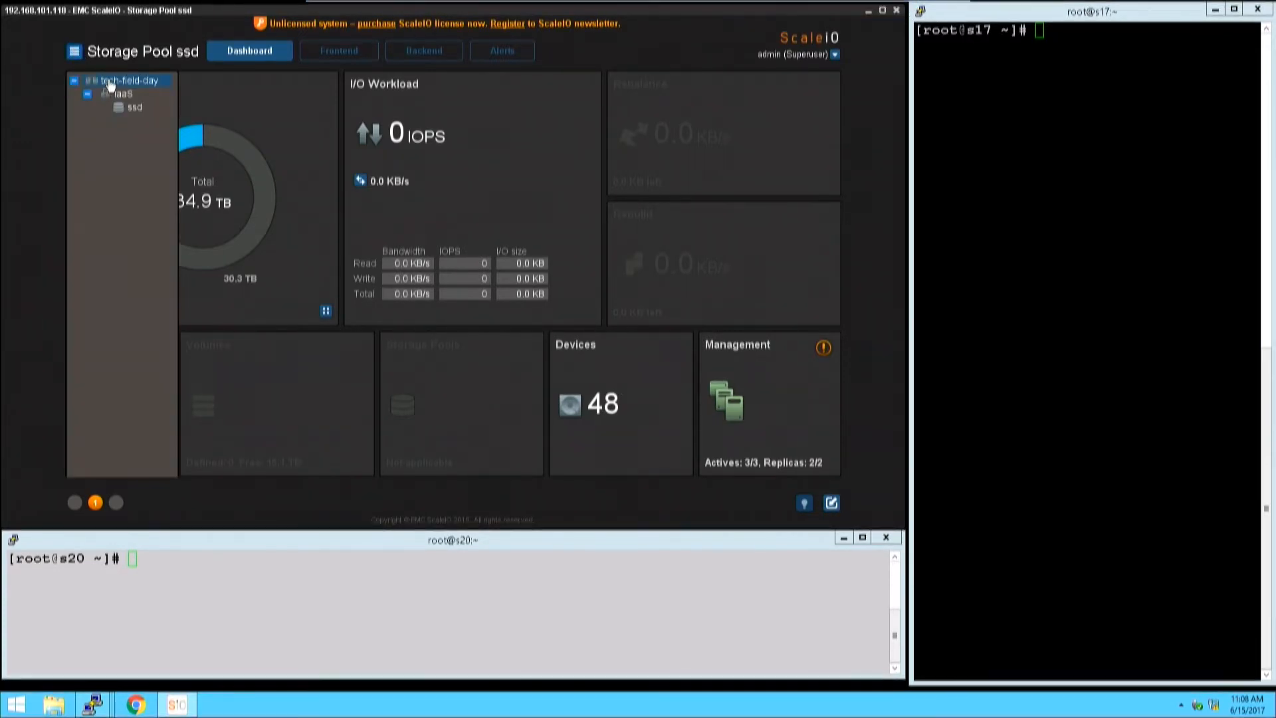
left_click(128, 80)
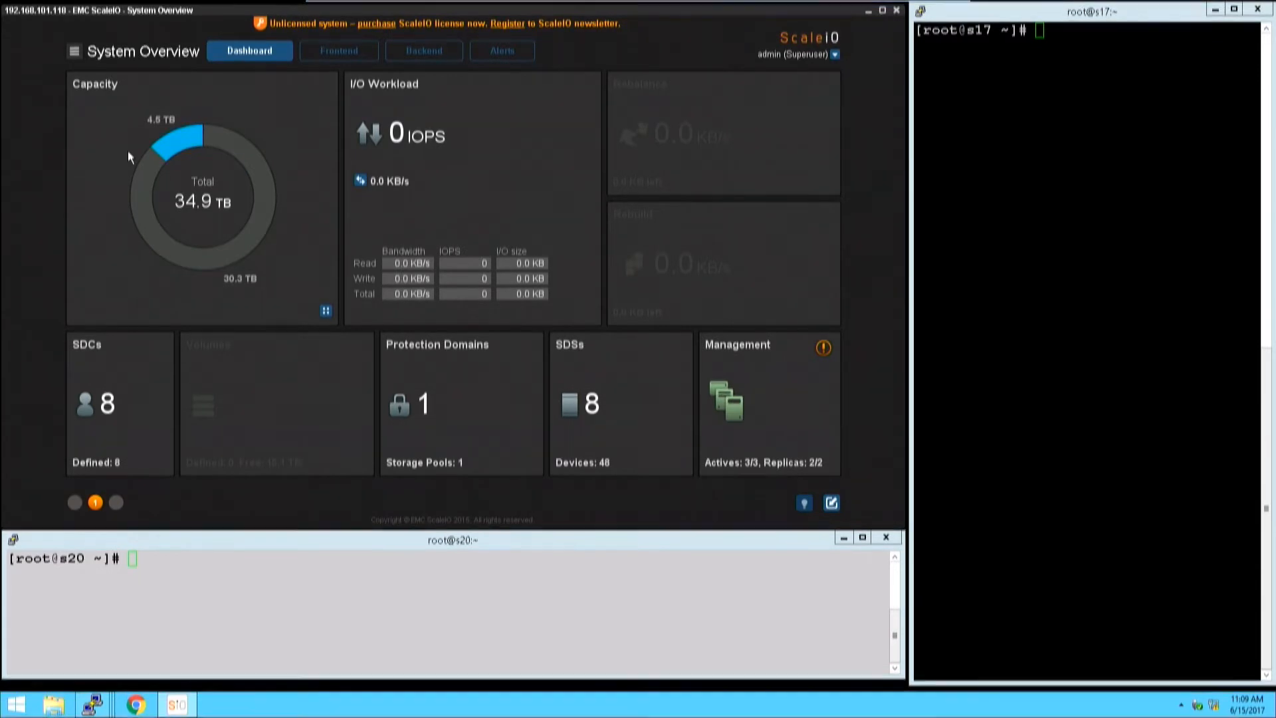
mouse_move(807, 124)
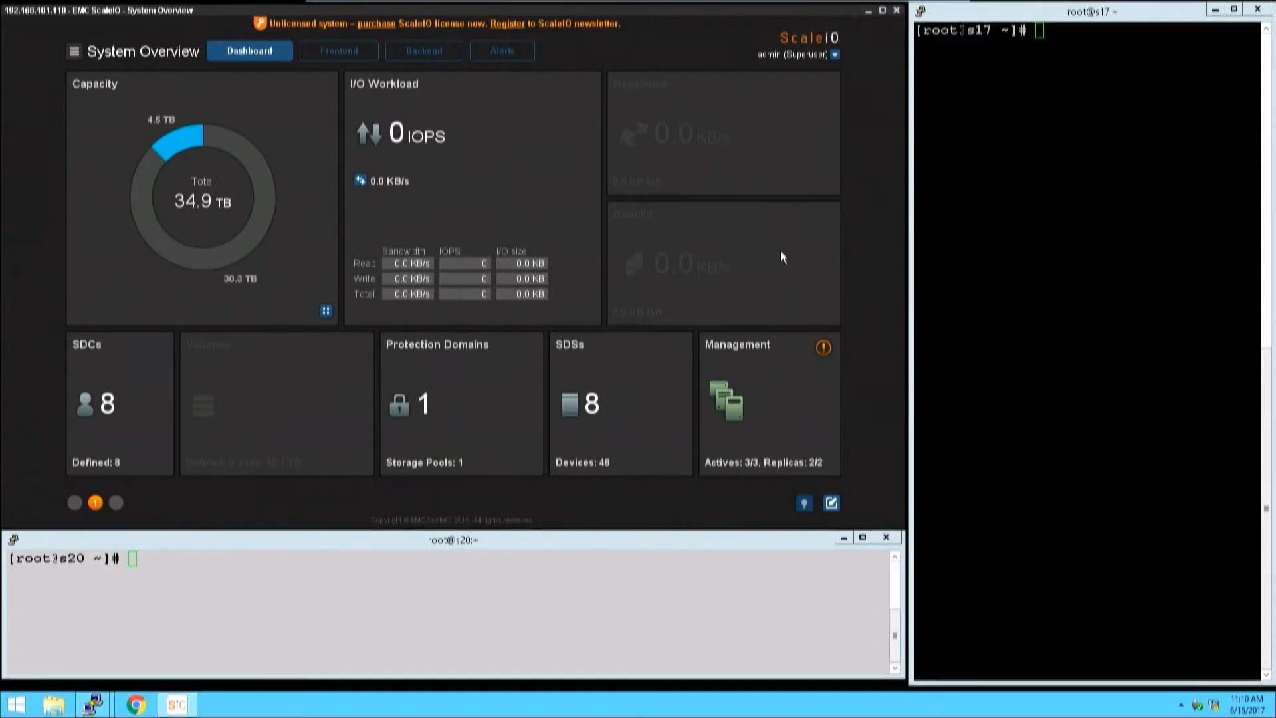
mouse_move(786, 151)
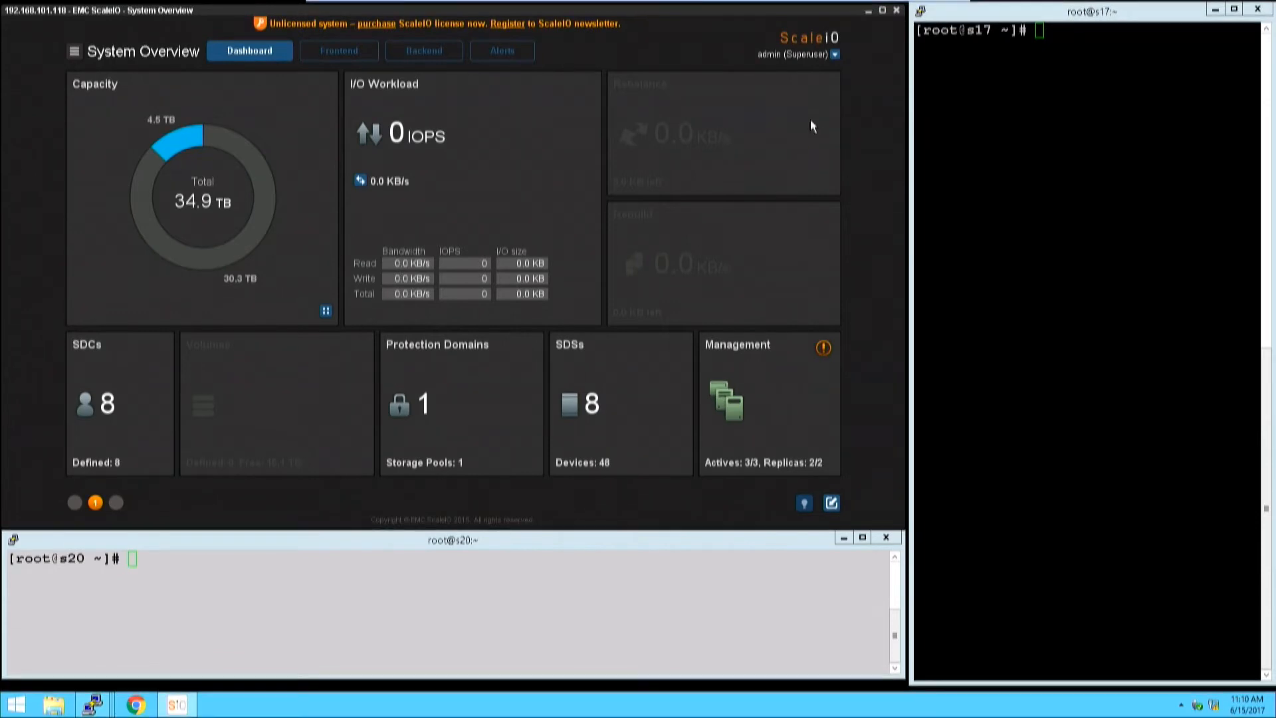
mouse_move(818, 120)
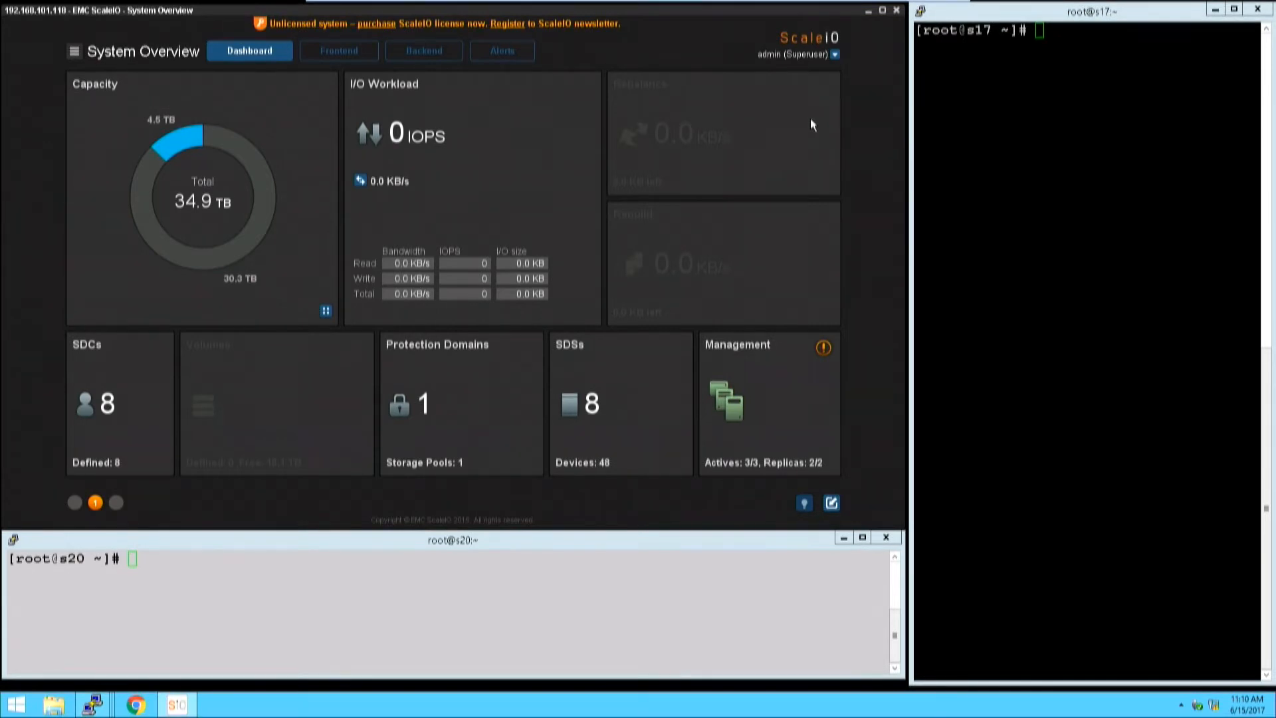
mouse_move(802, 127)
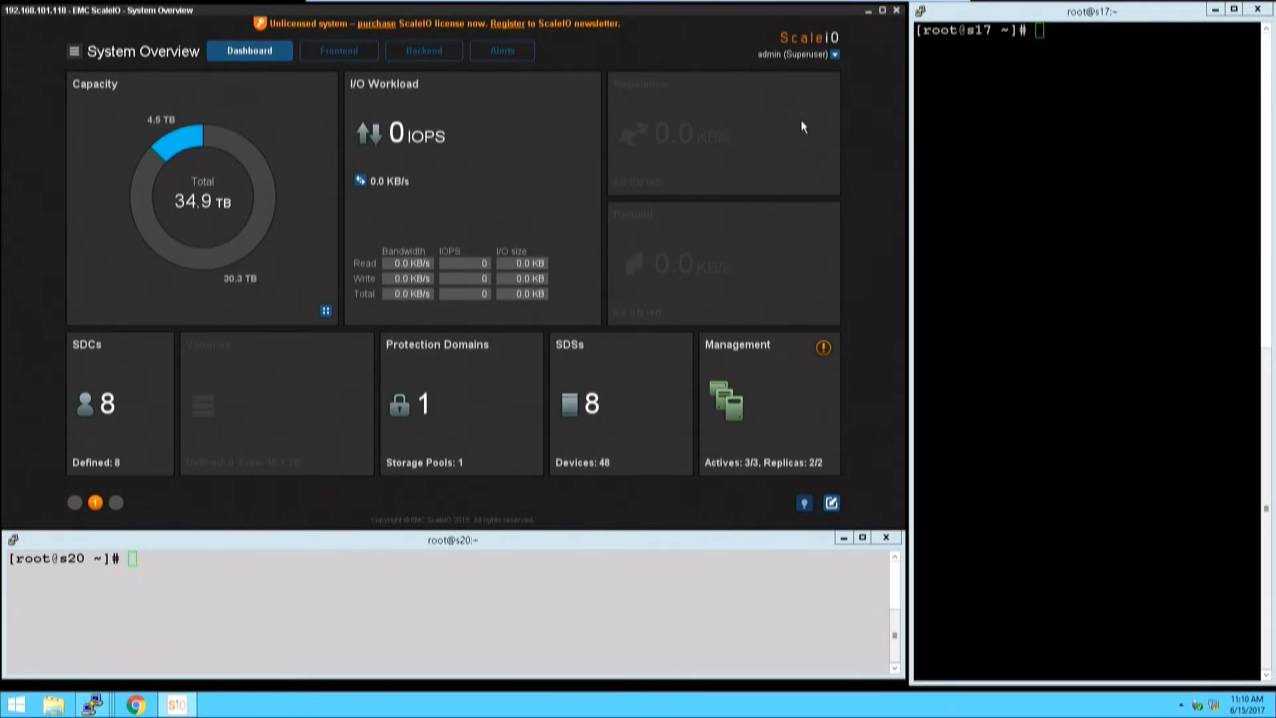
mouse_move(903, 436)
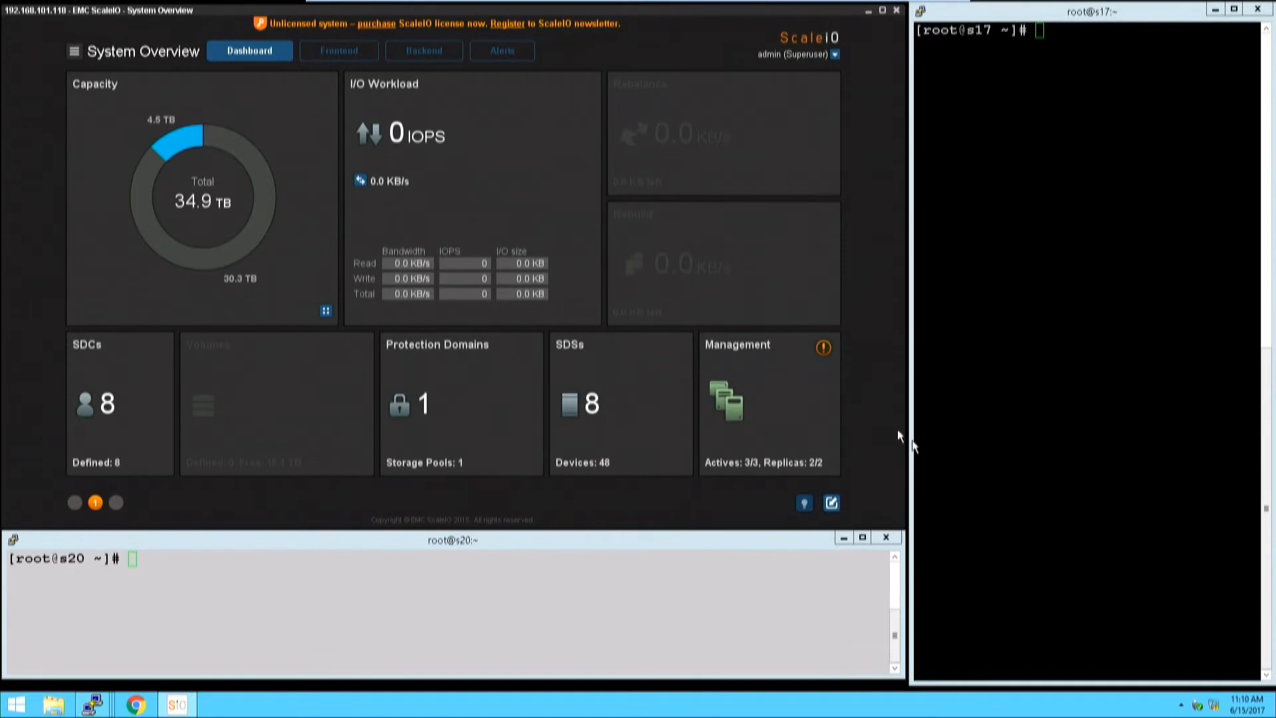
mouse_move(714, 418)
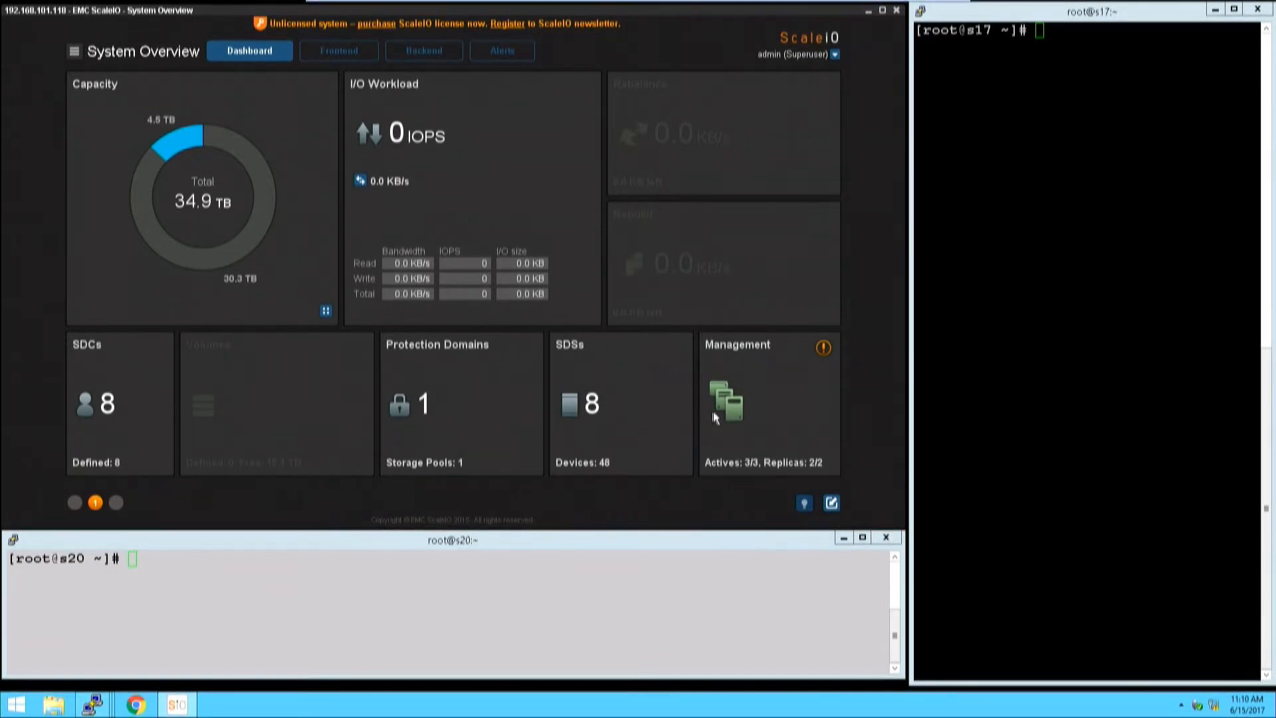
mouse_move(550, 439)
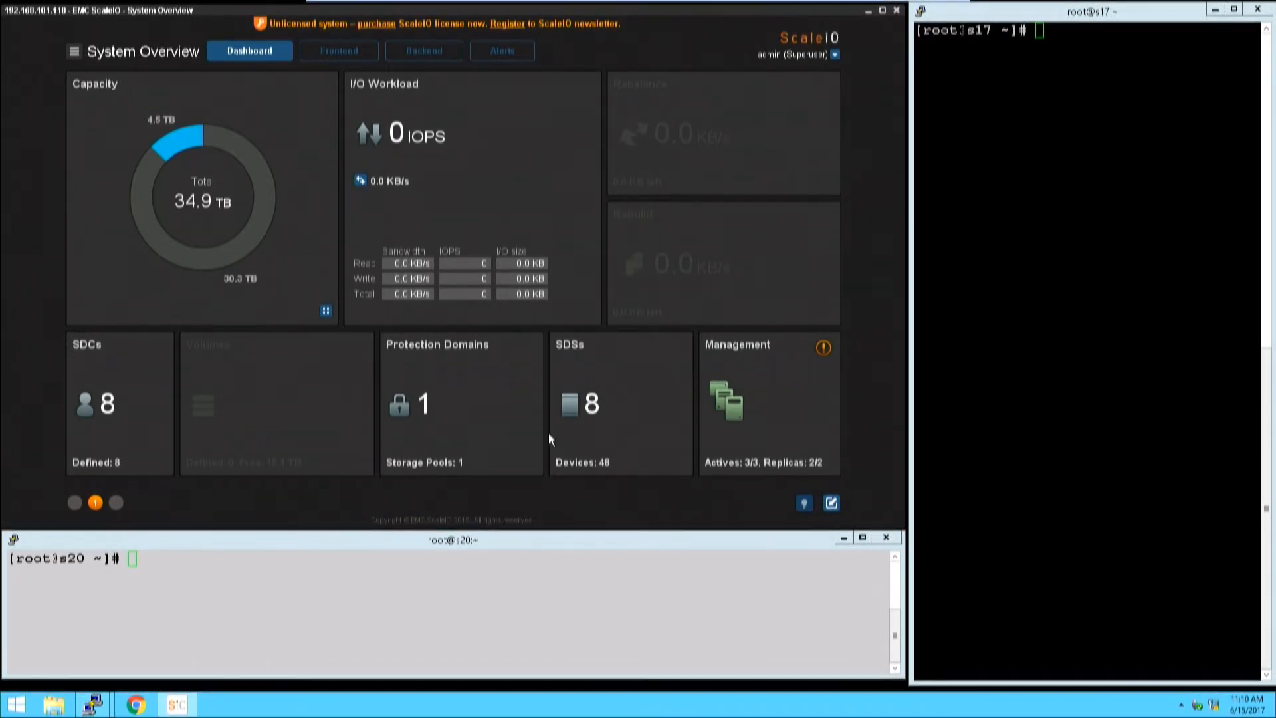
mouse_move(4, 479)
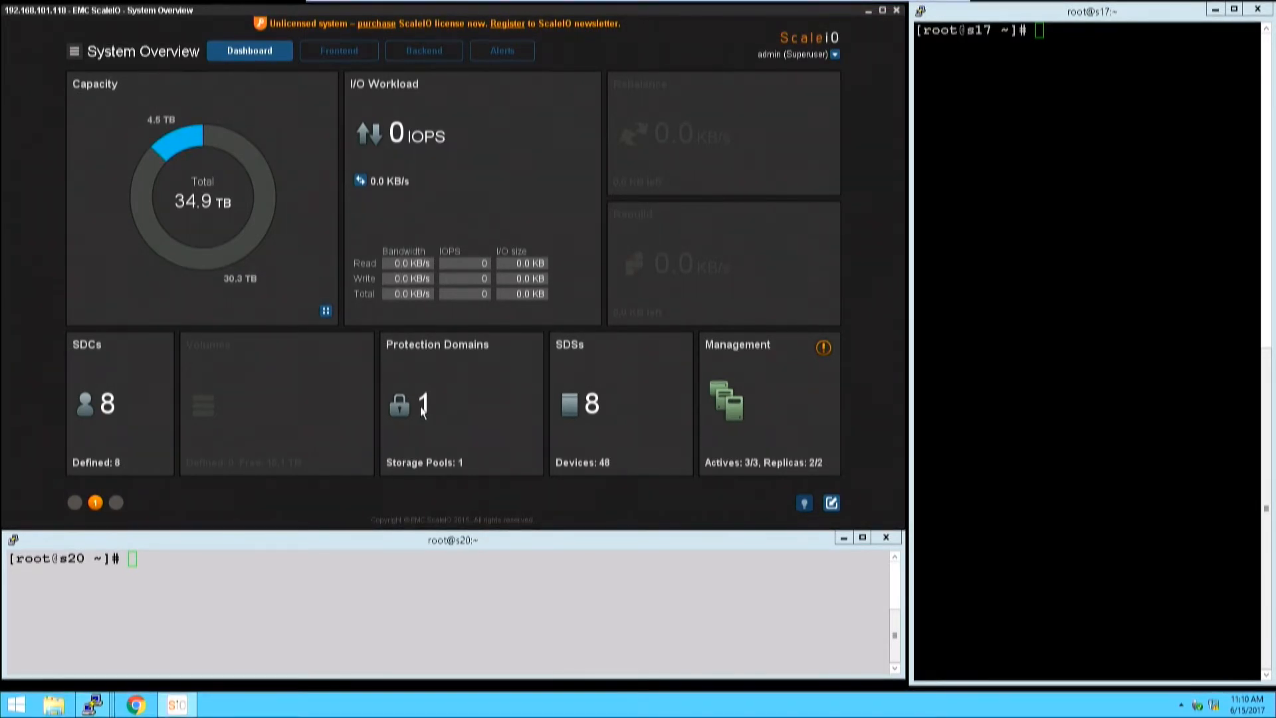
mouse_move(735, 405)
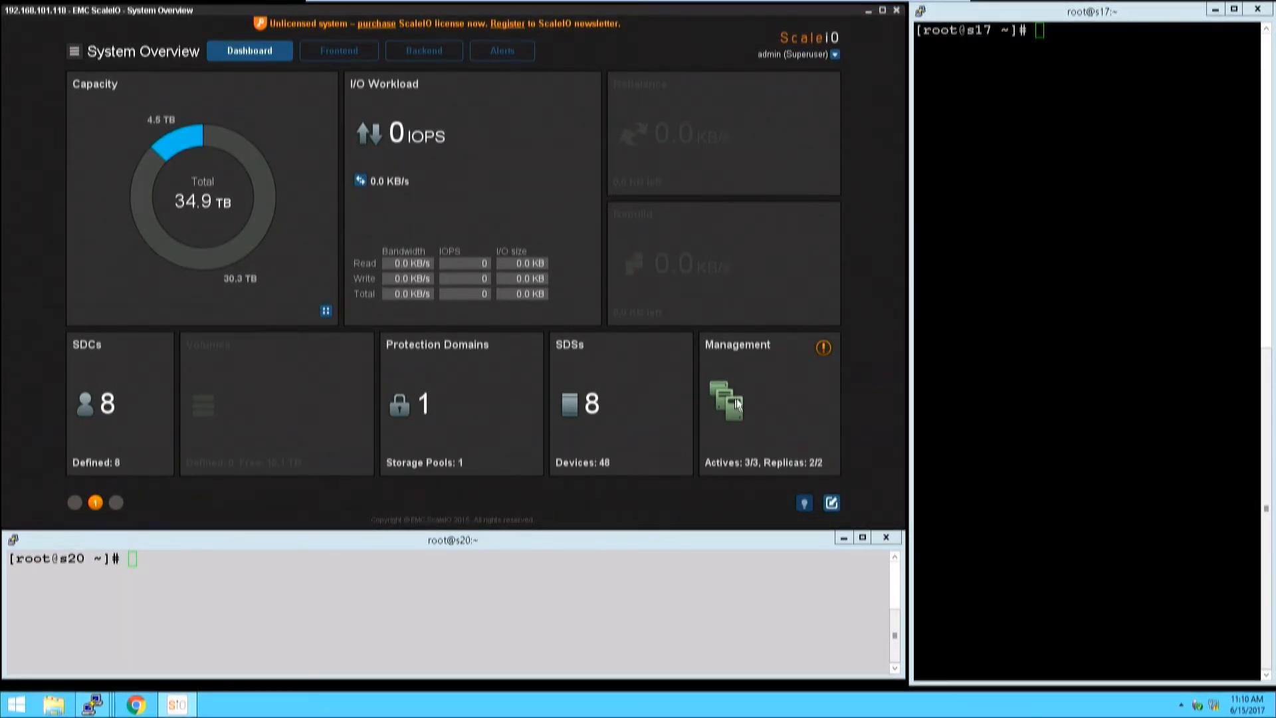
mouse_move(624, 435)
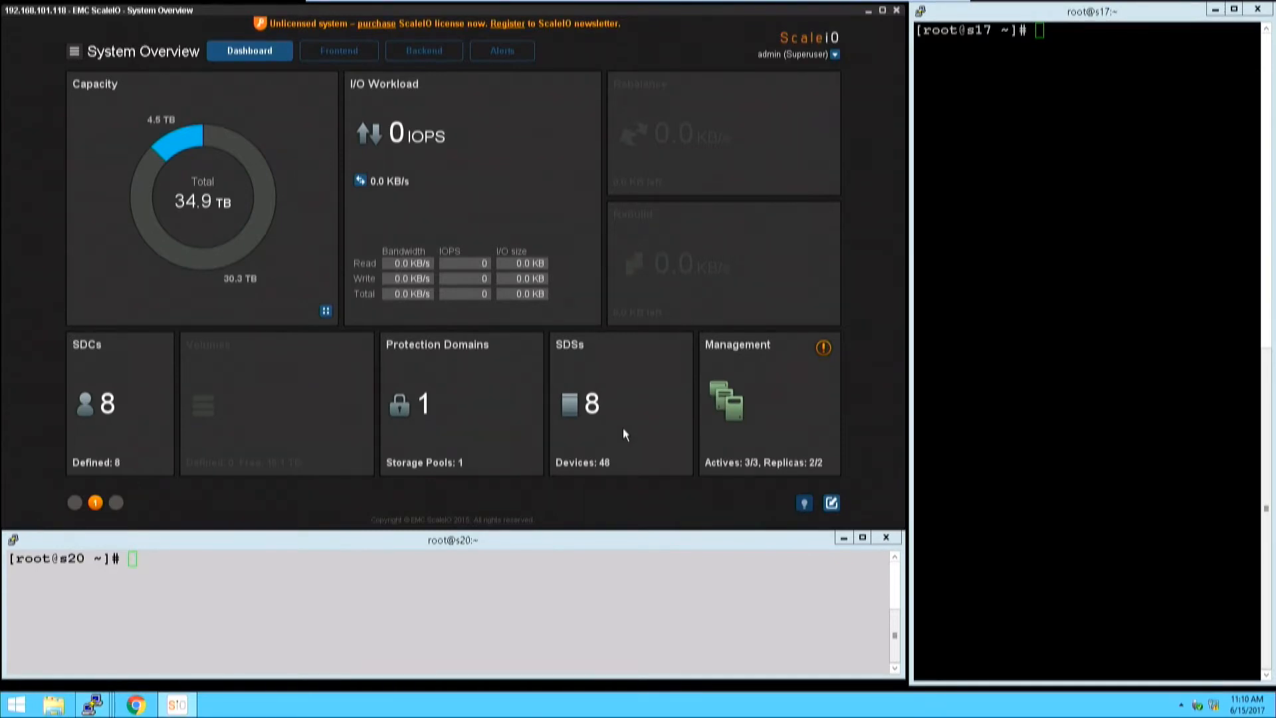
mouse_move(674, 432)
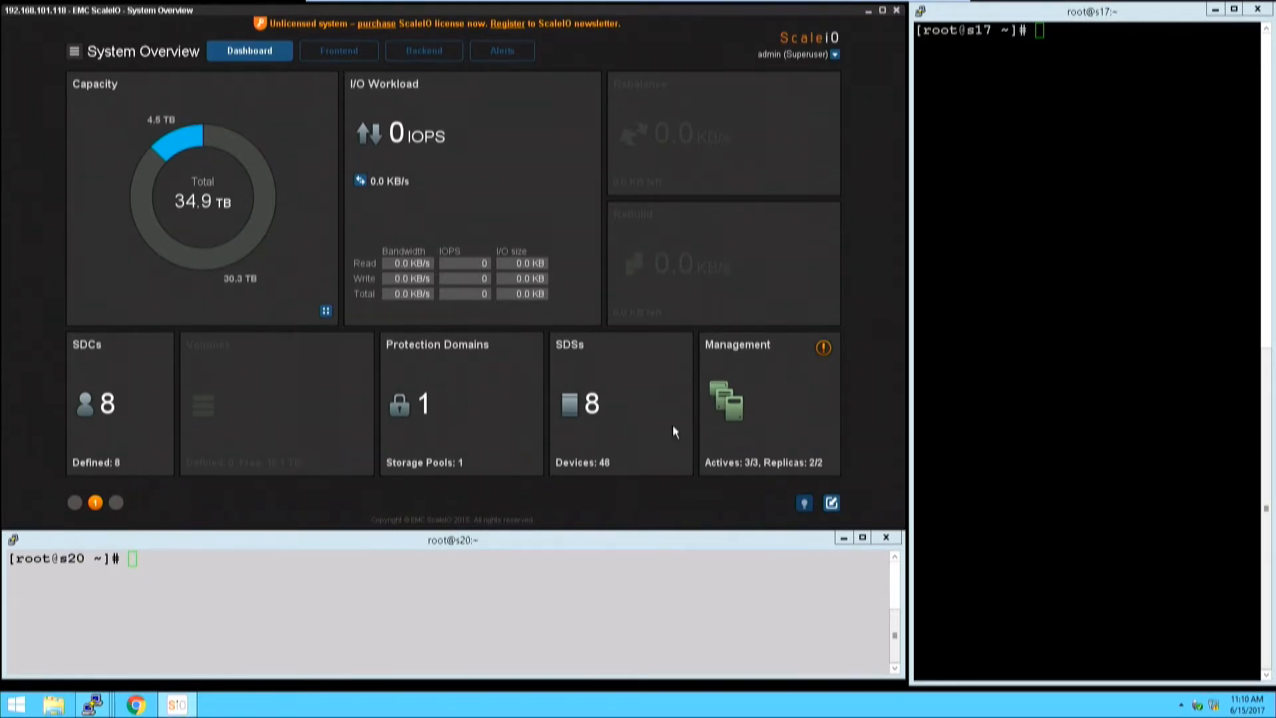
mouse_move(750, 472)
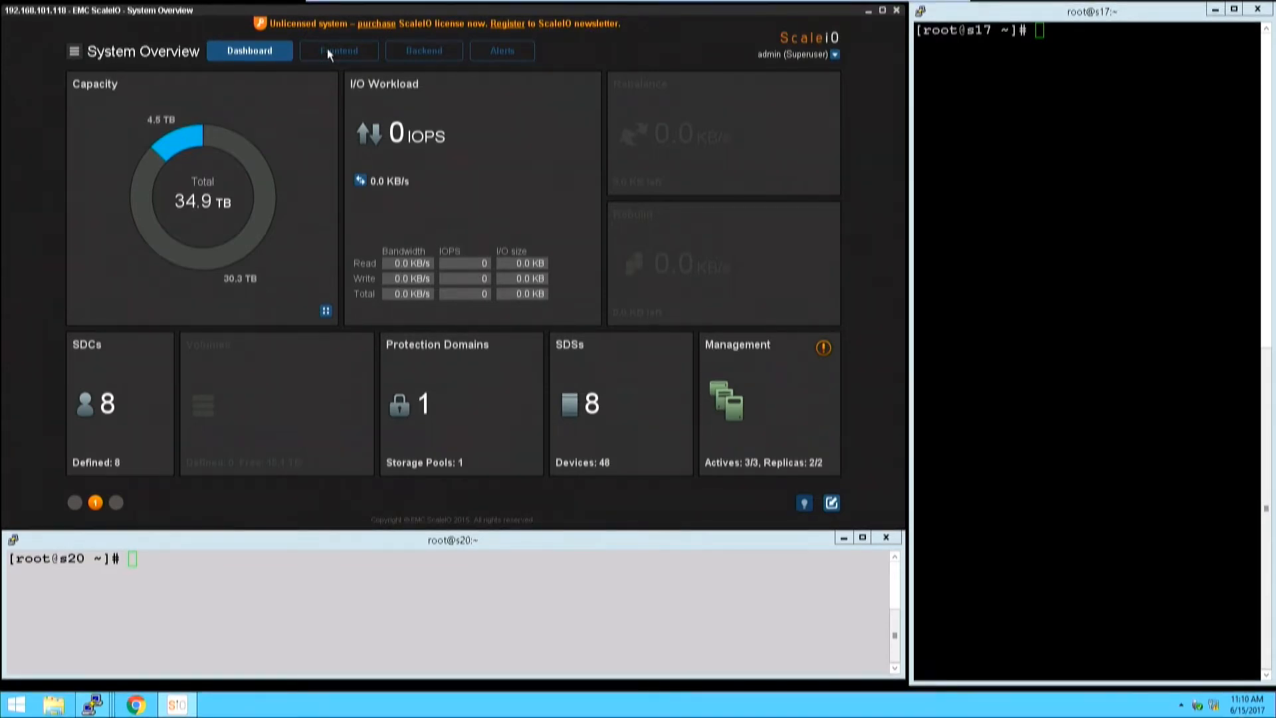
left_click(338, 51)
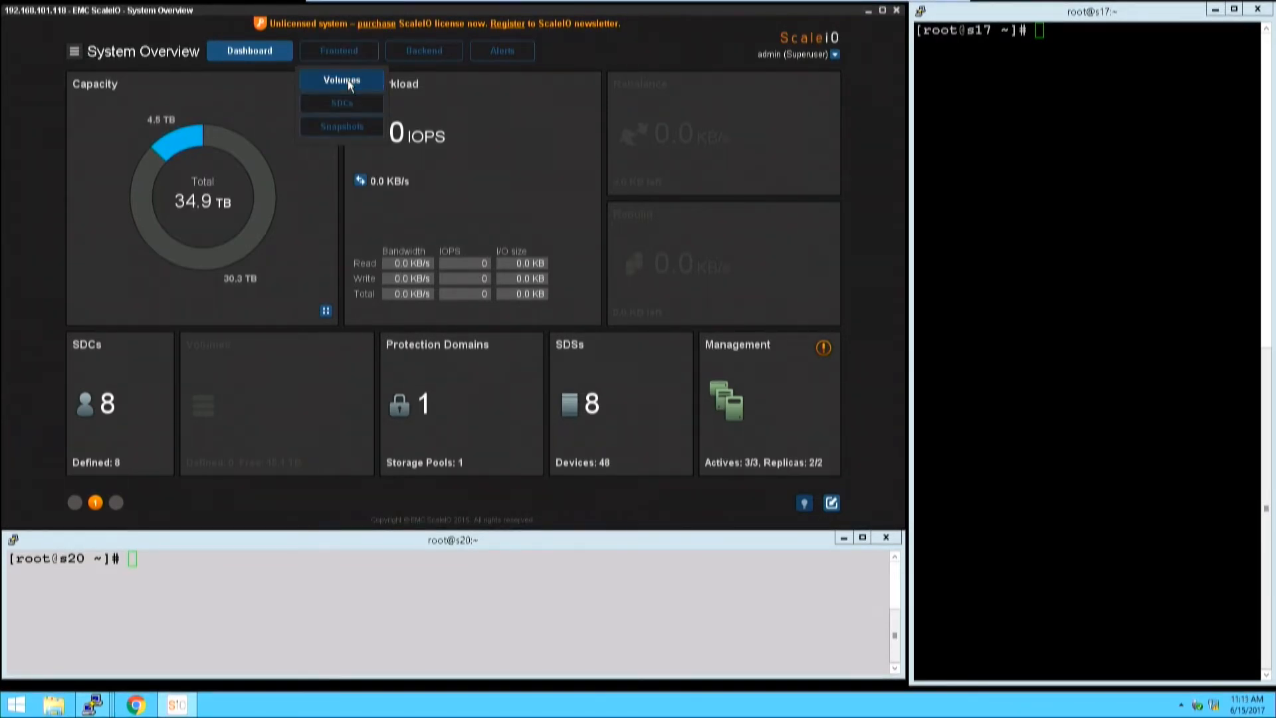
left_click(341, 80)
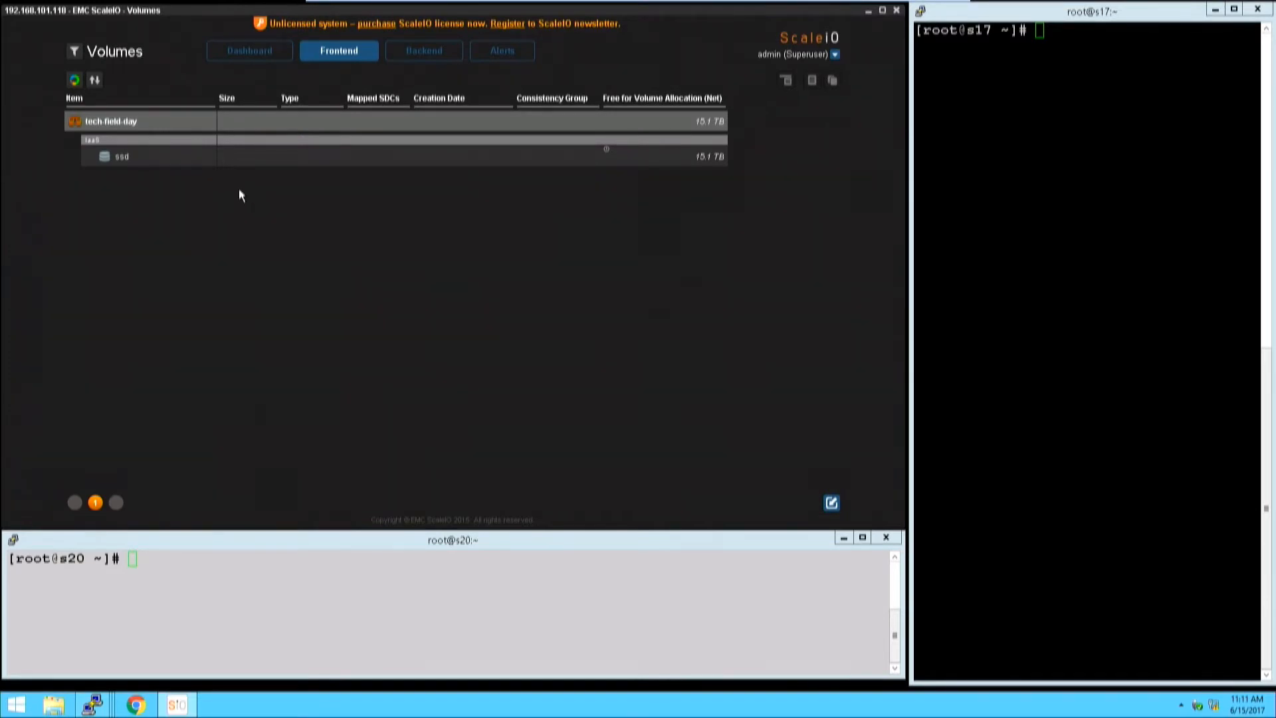
mouse_move(97, 134)
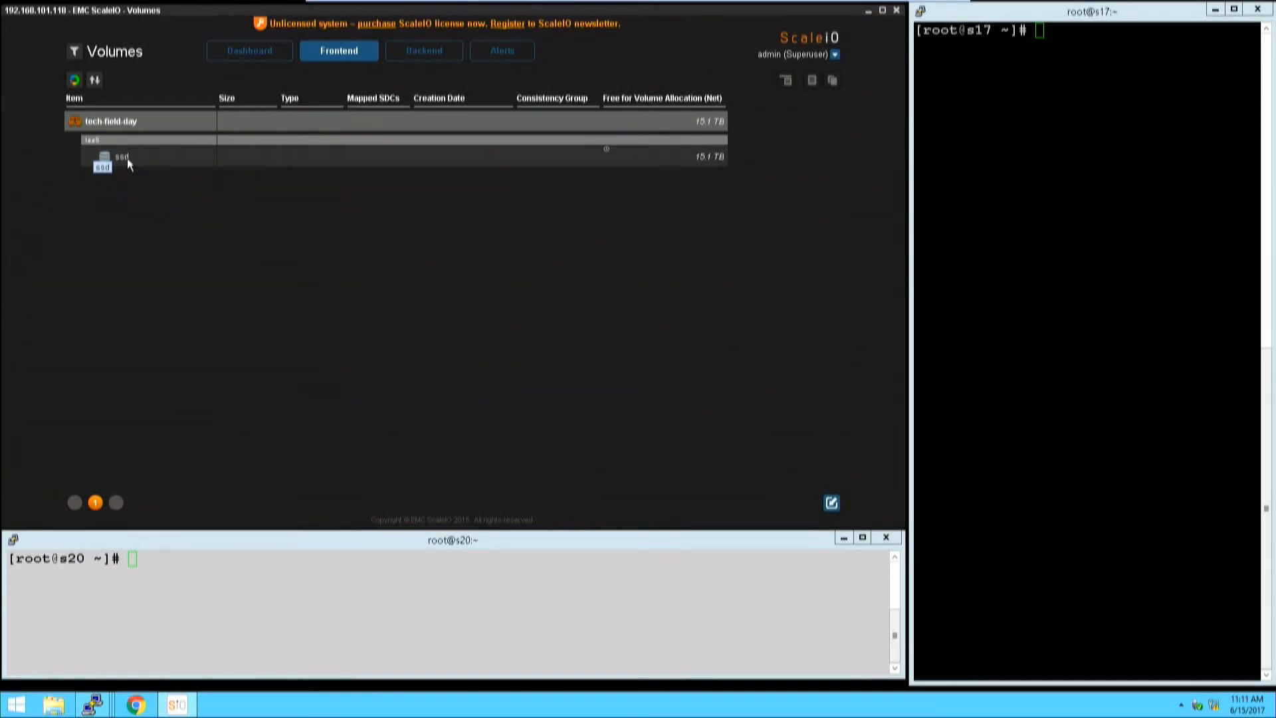
mouse_move(181, 173)
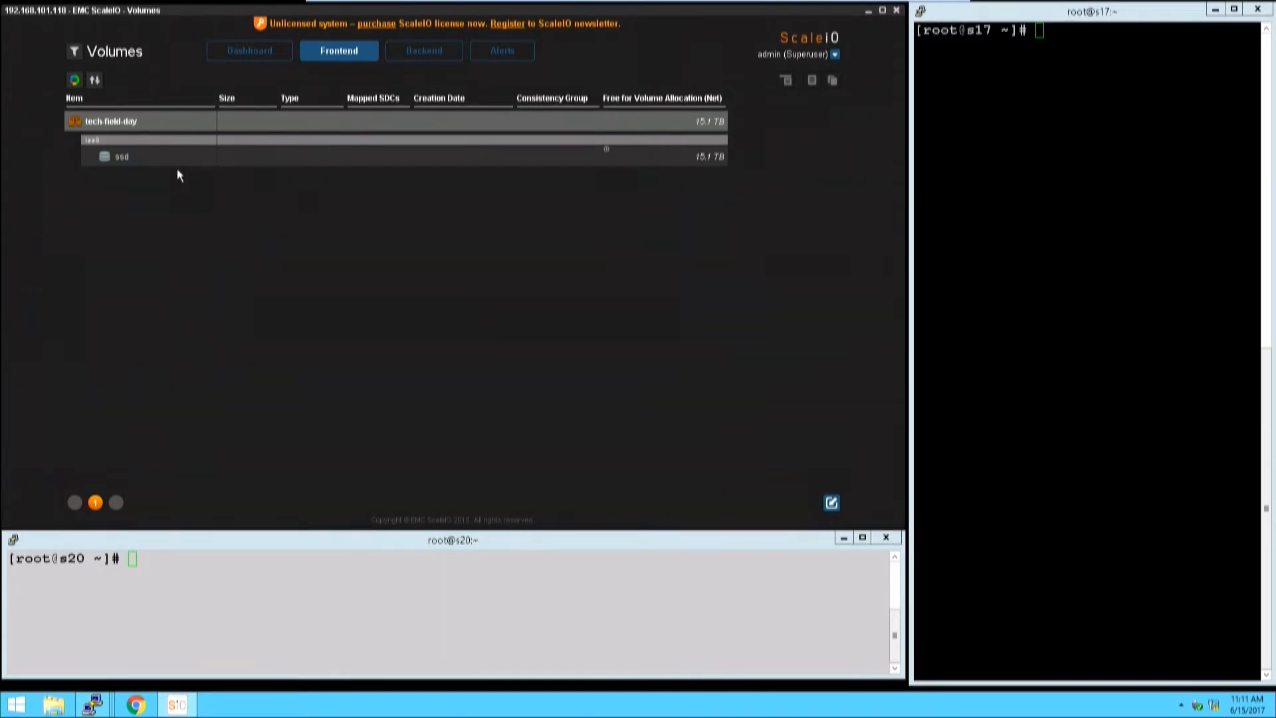
Add volume sfd13 to the ssd pool with size 2040 GB and submit.
right_click(121, 156)
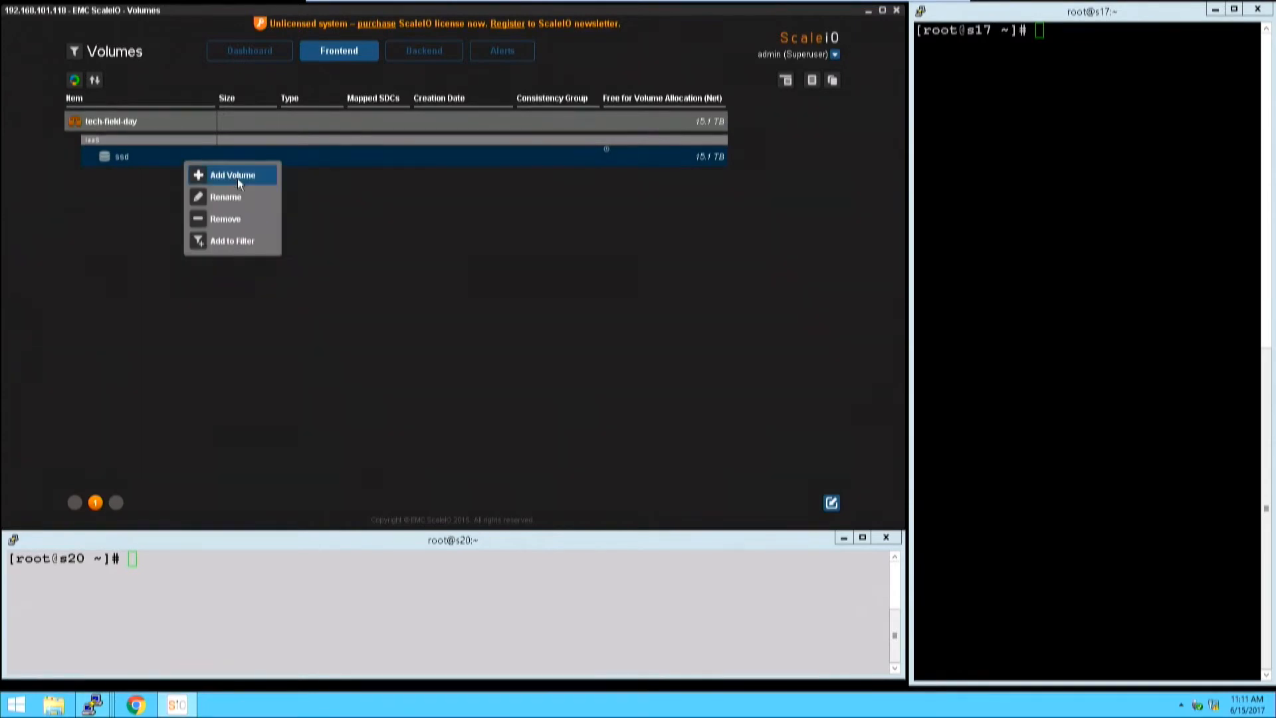
left_click(232, 175)
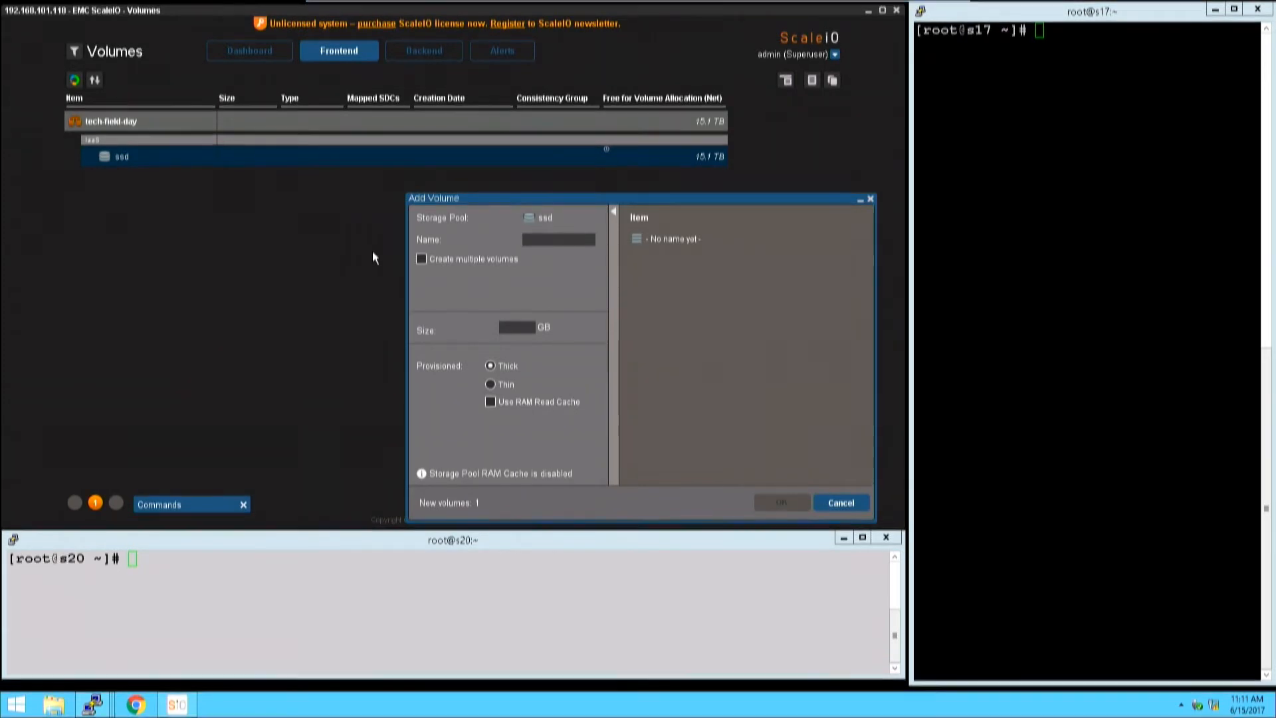
type("sfd13")
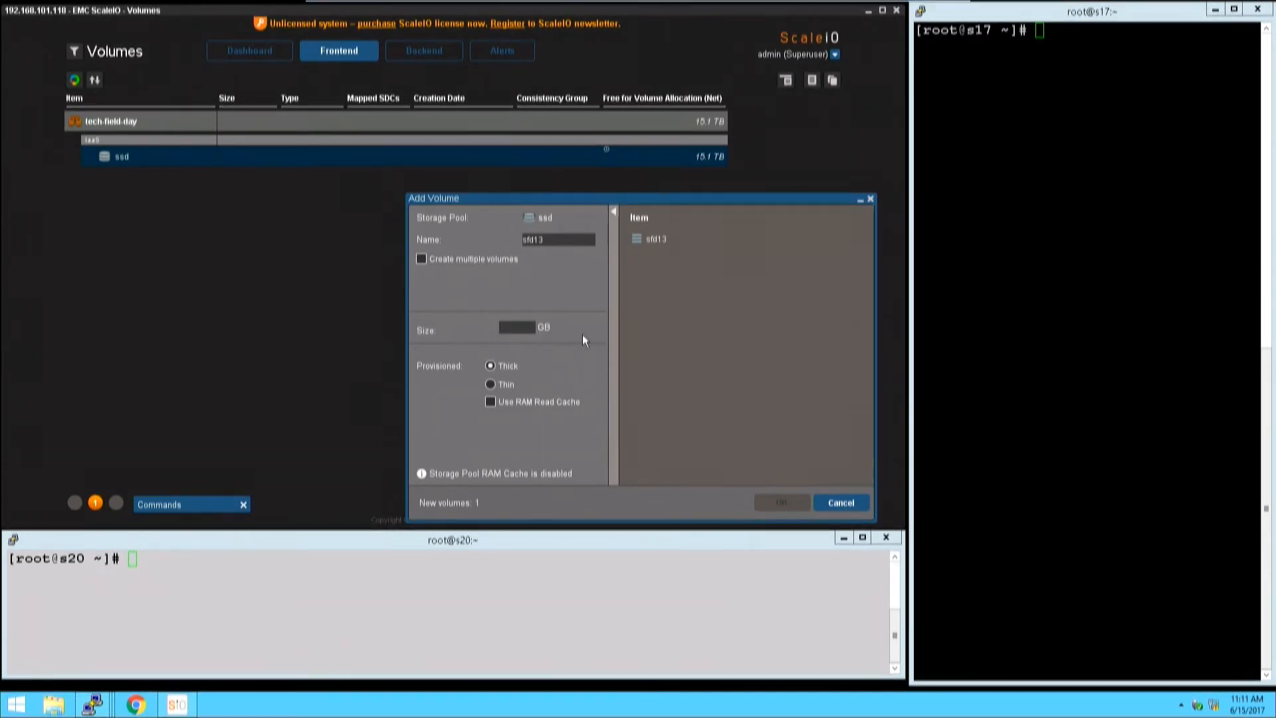
type("2014")
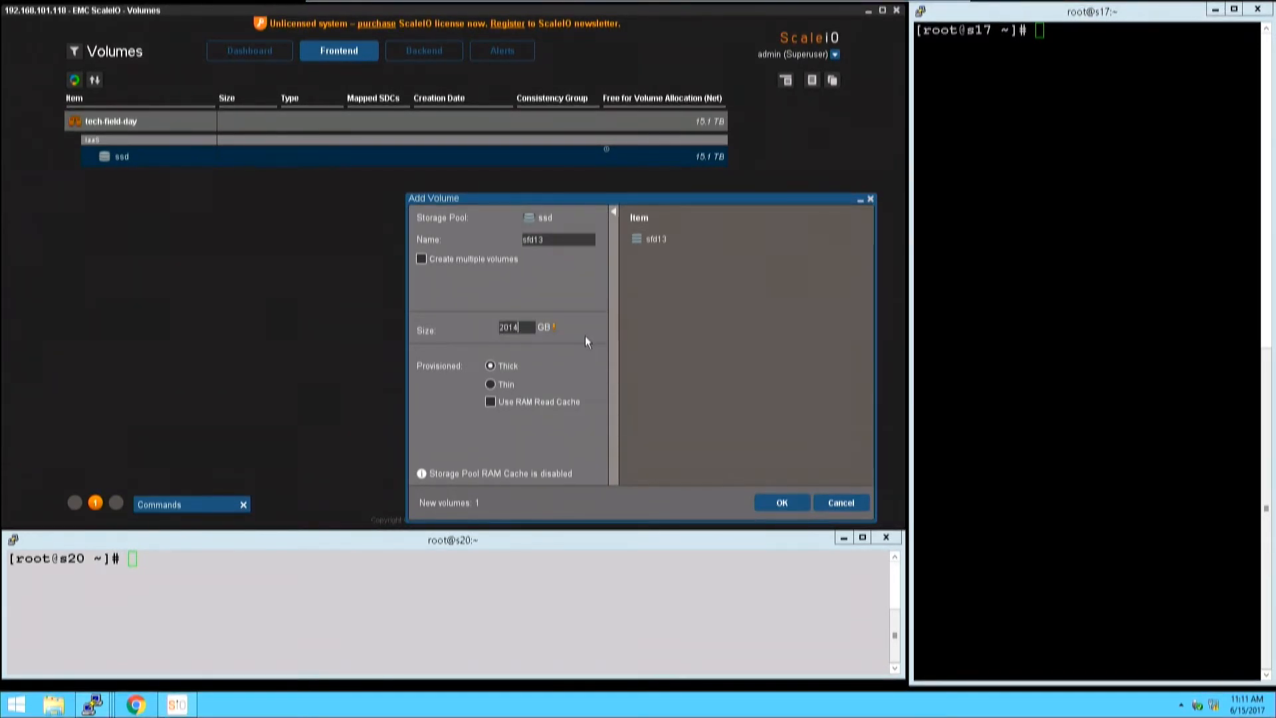
type("2040")
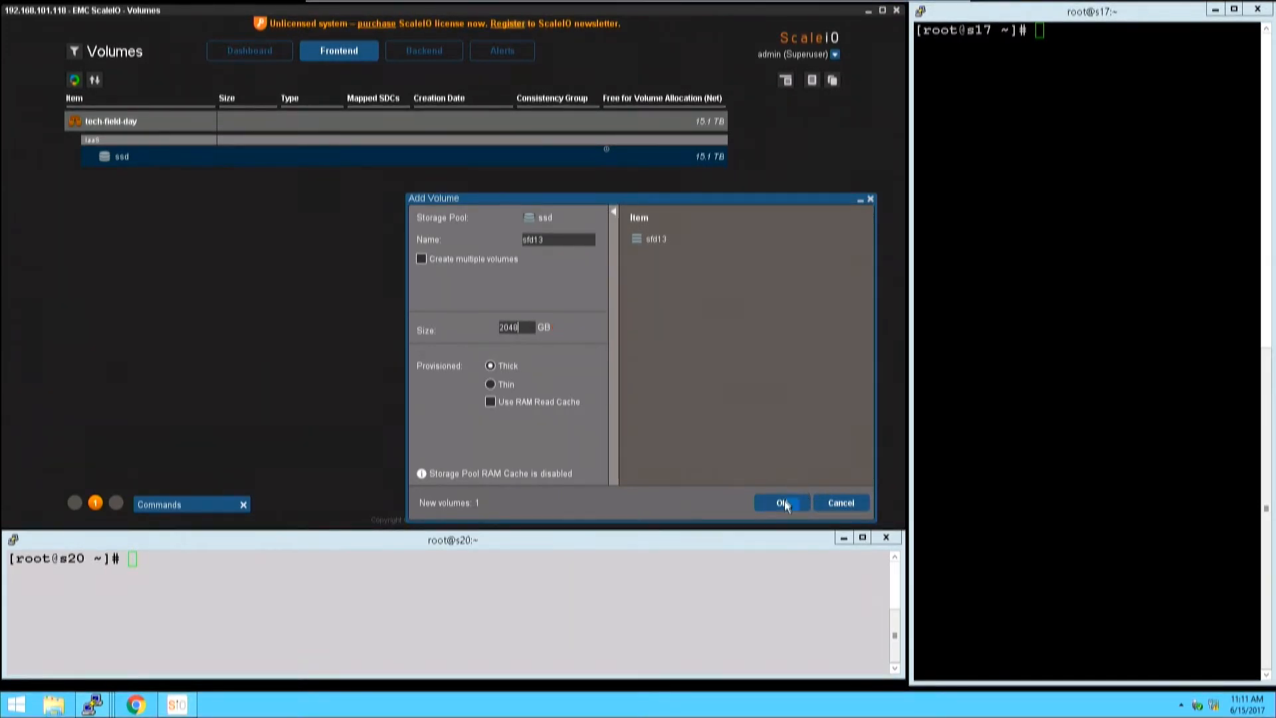
left_click(779, 502)
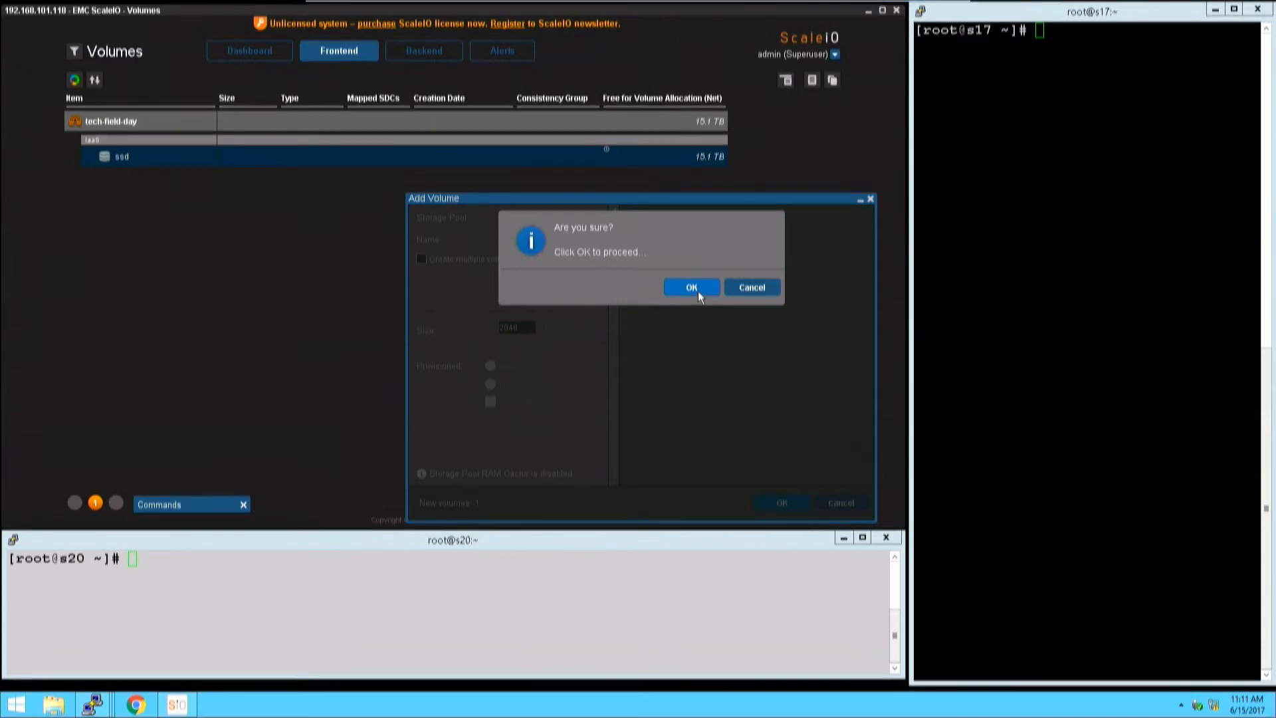
Confirm creating volume sfd13 and close the creation results.
left_click(691, 287)
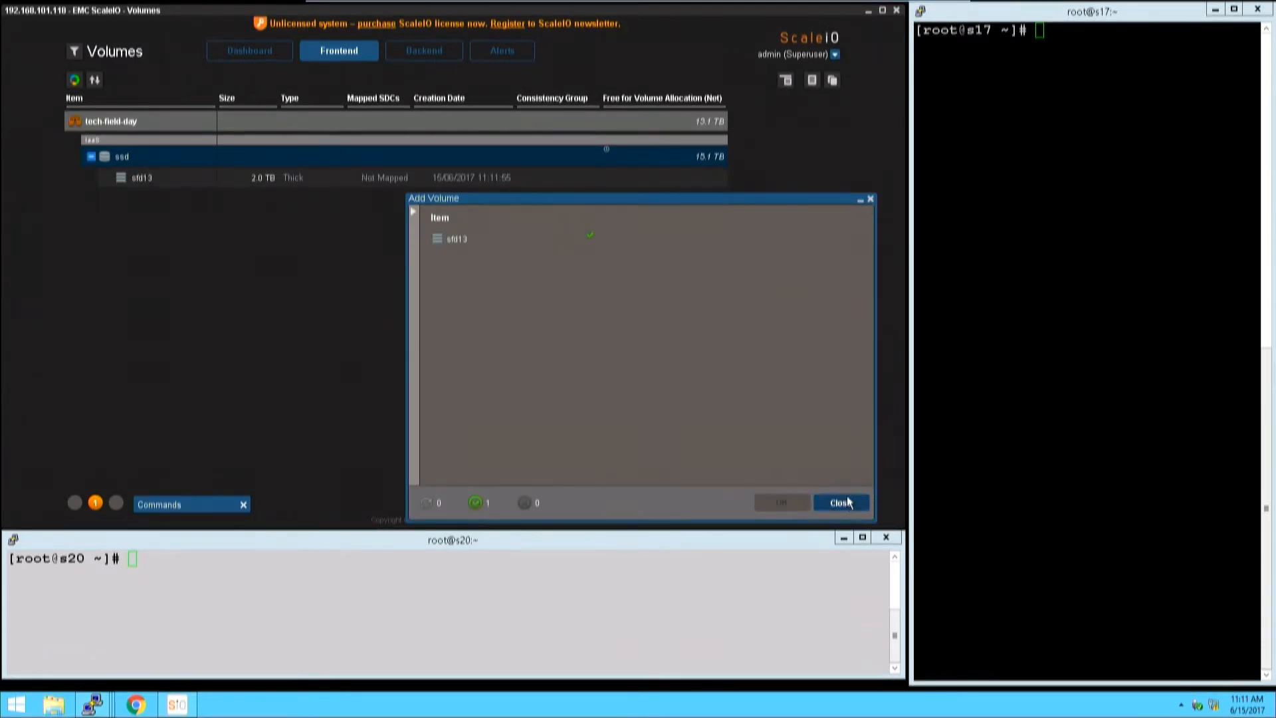
left_click(841, 502)
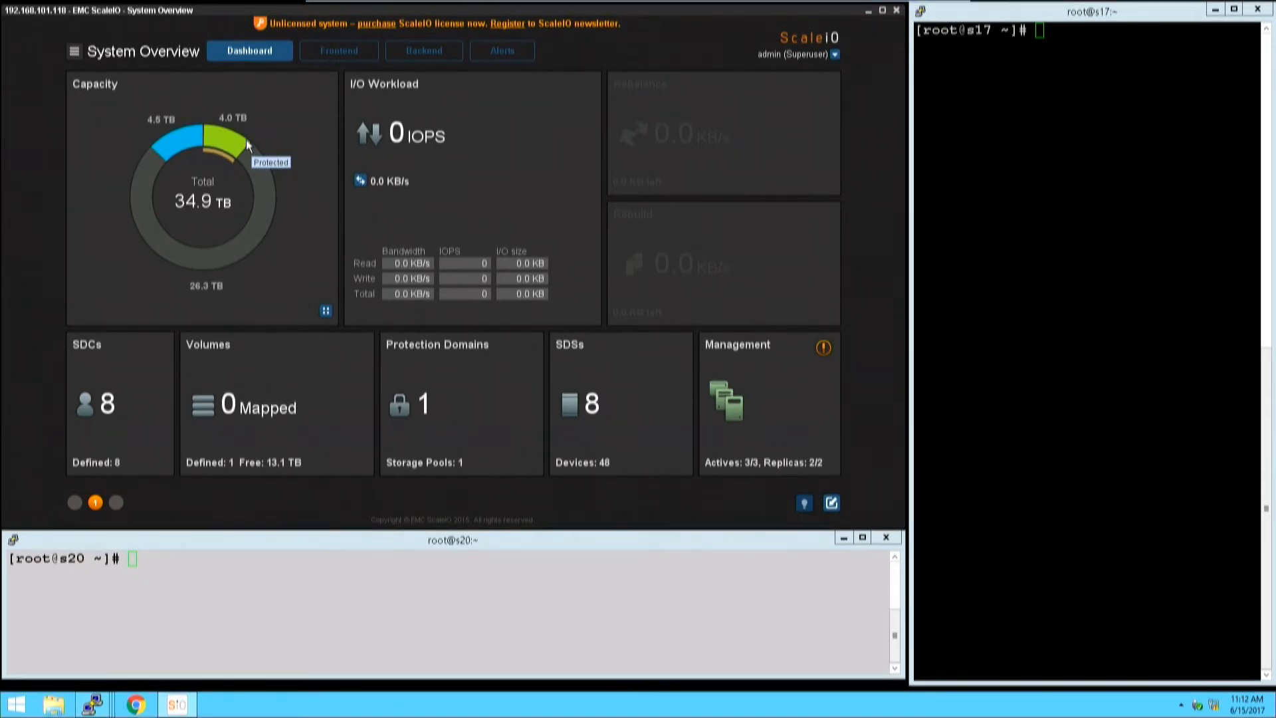
mouse_move(346, 149)
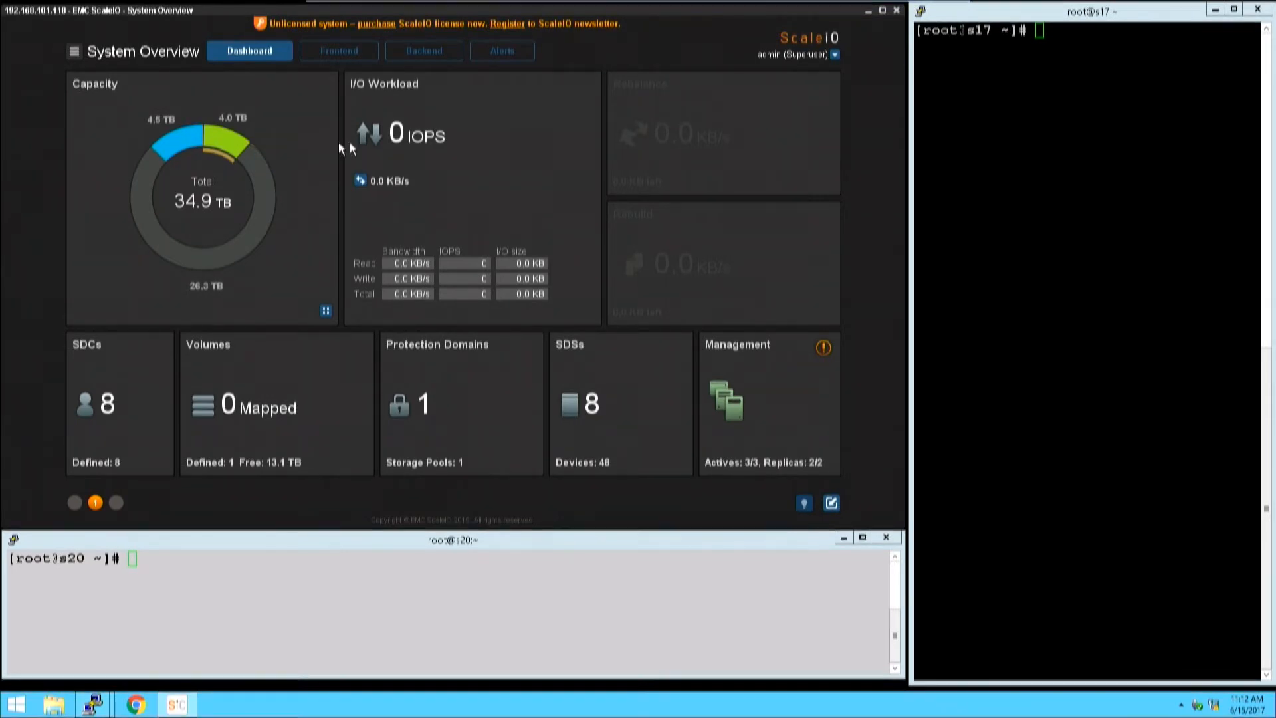
mouse_move(353, 41)
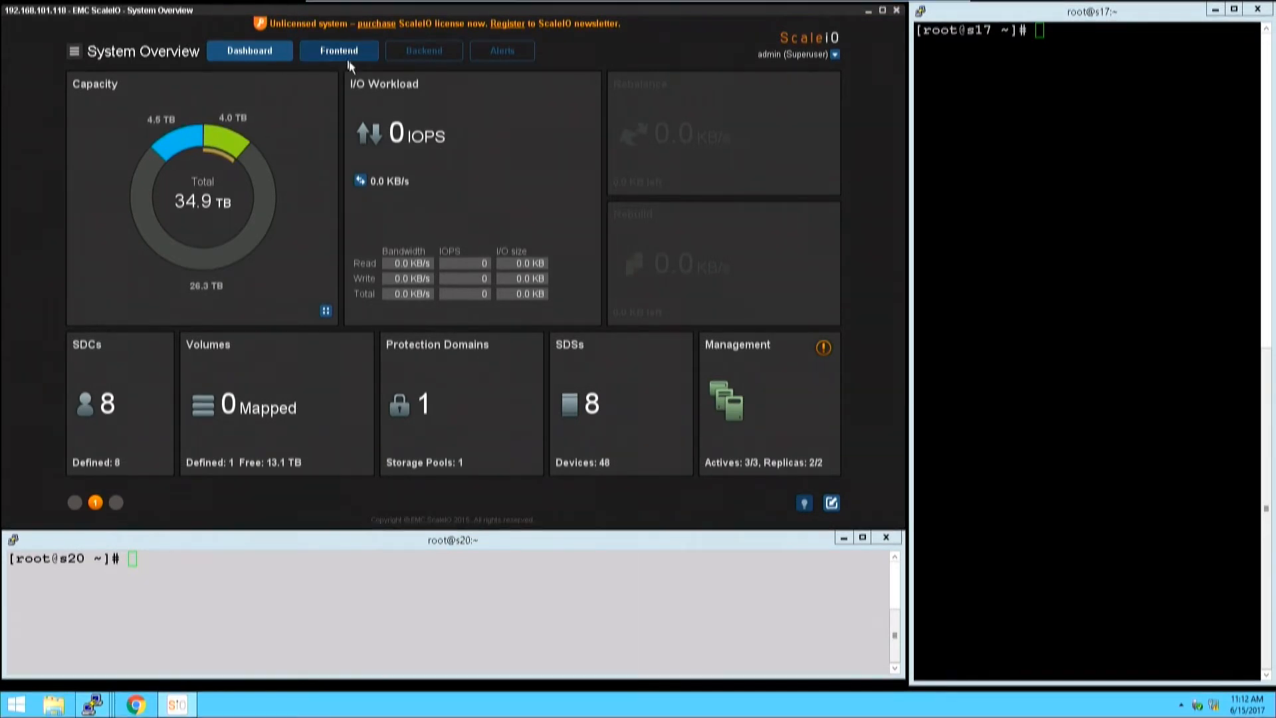
Return to the Volumes list and rerun lsblk | grep scini on s20.
left_click(338, 51)
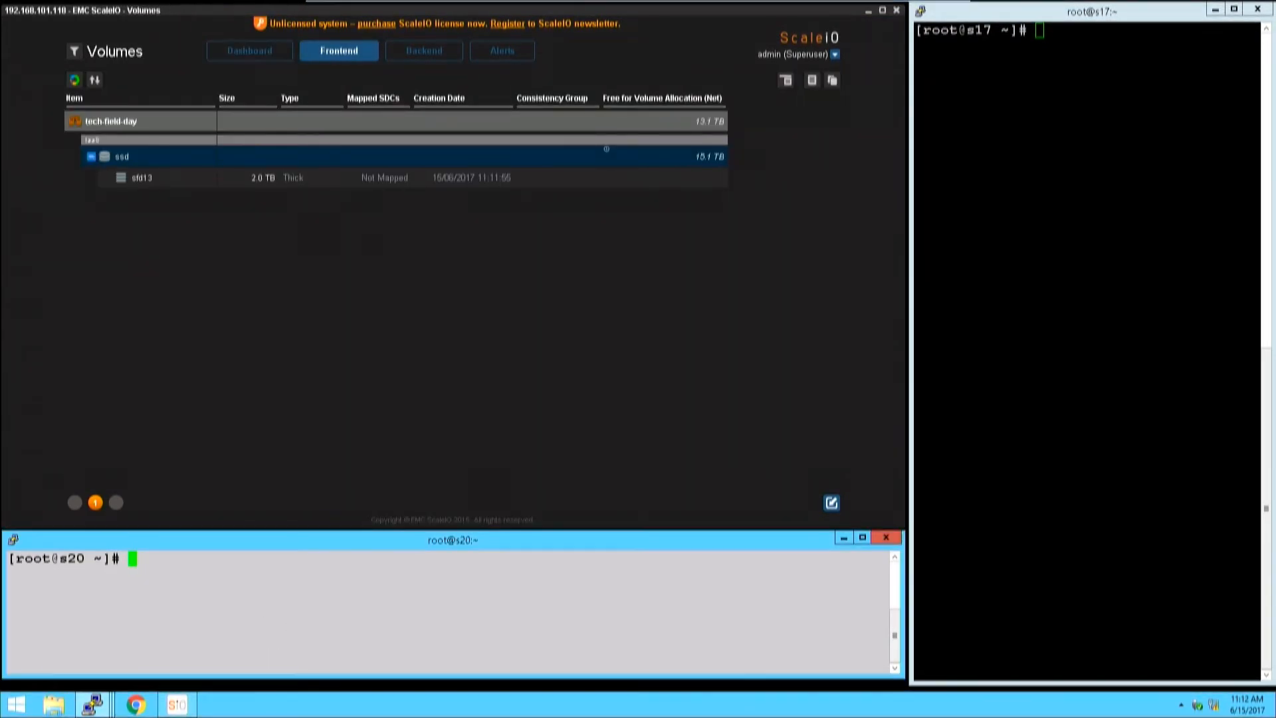
type("!15")
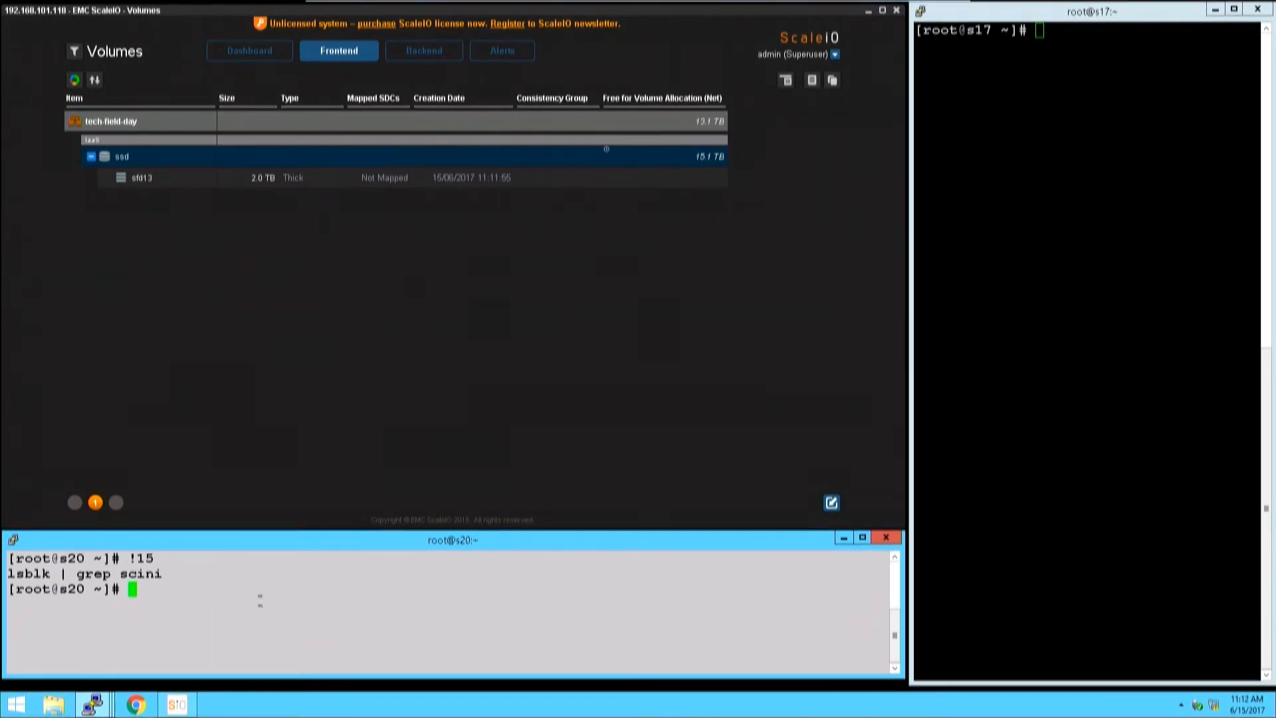
mouse_move(301, 228)
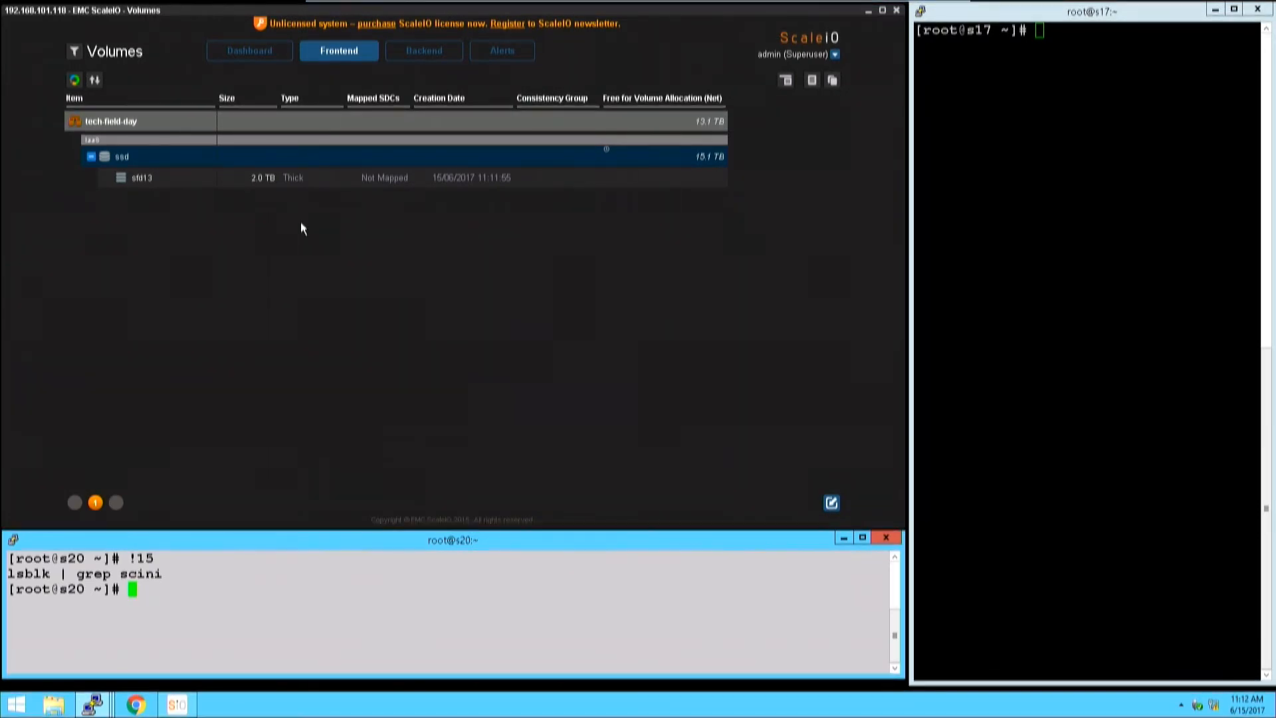
Map volume sfd13 to host n4, then check lsblk | grep scini on s20.
right_click(142, 177)
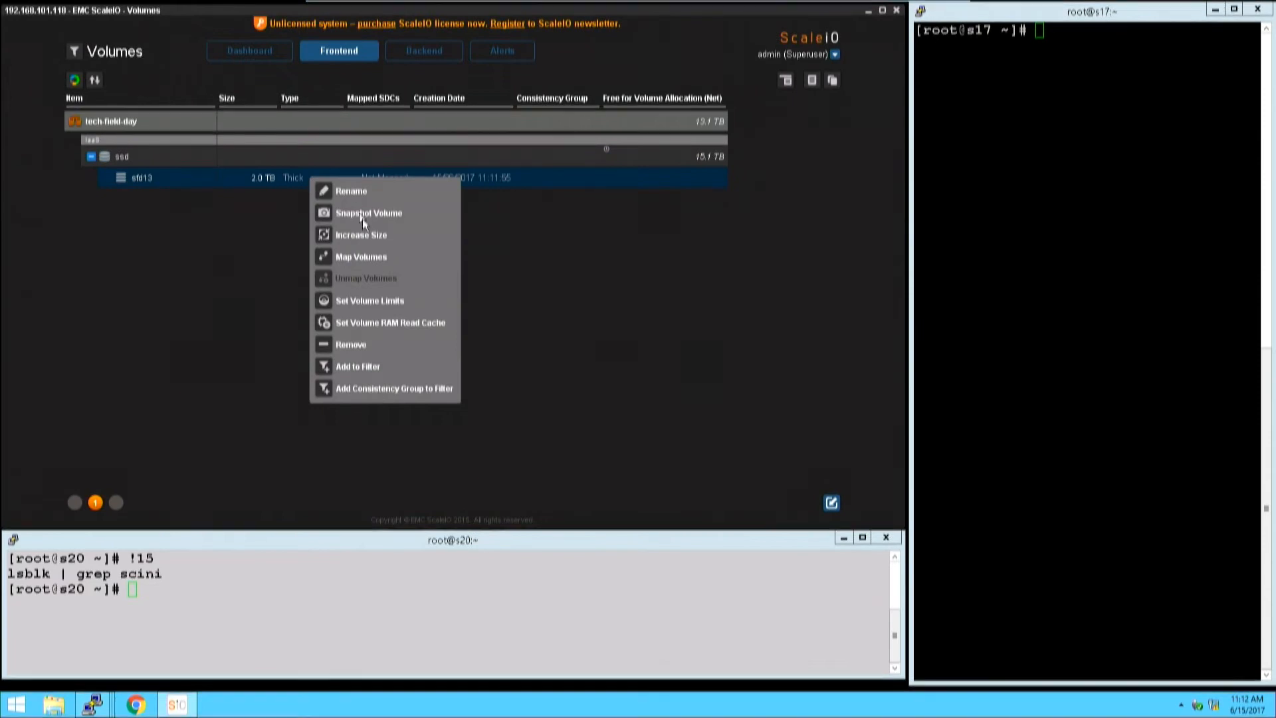
left_click(340, 204)
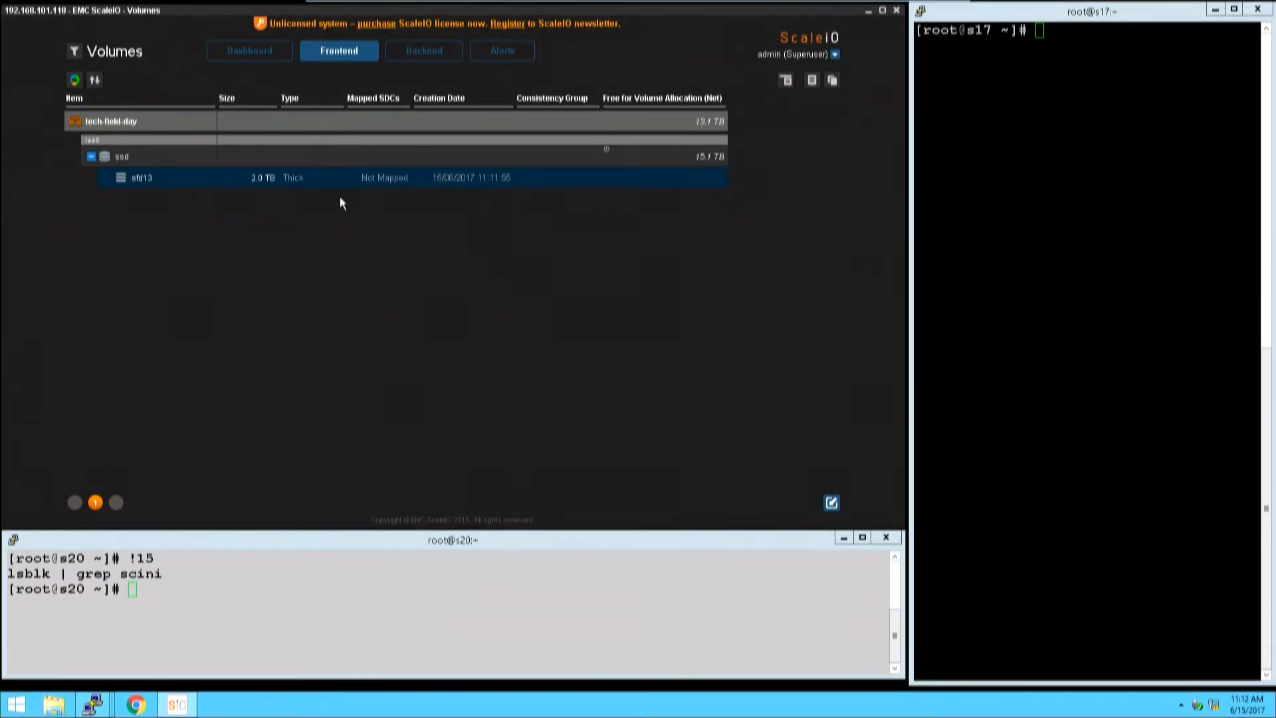
right_click(142, 177)
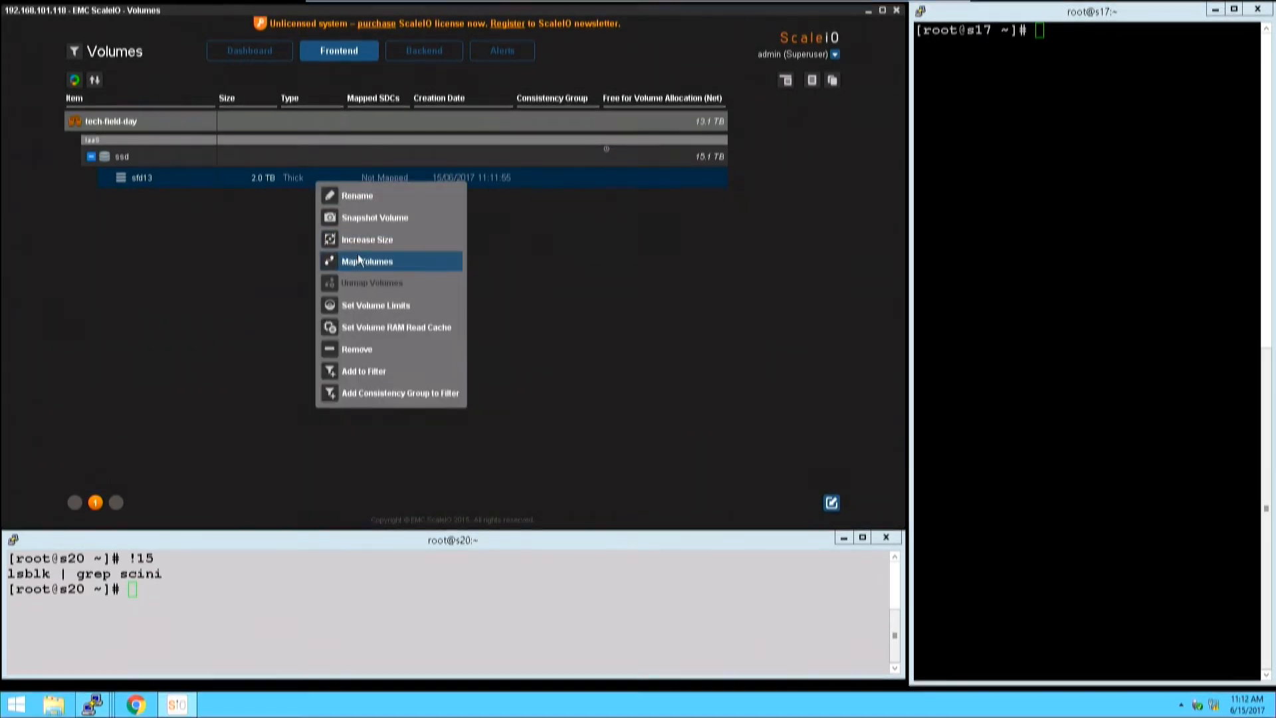
left_click(367, 261)
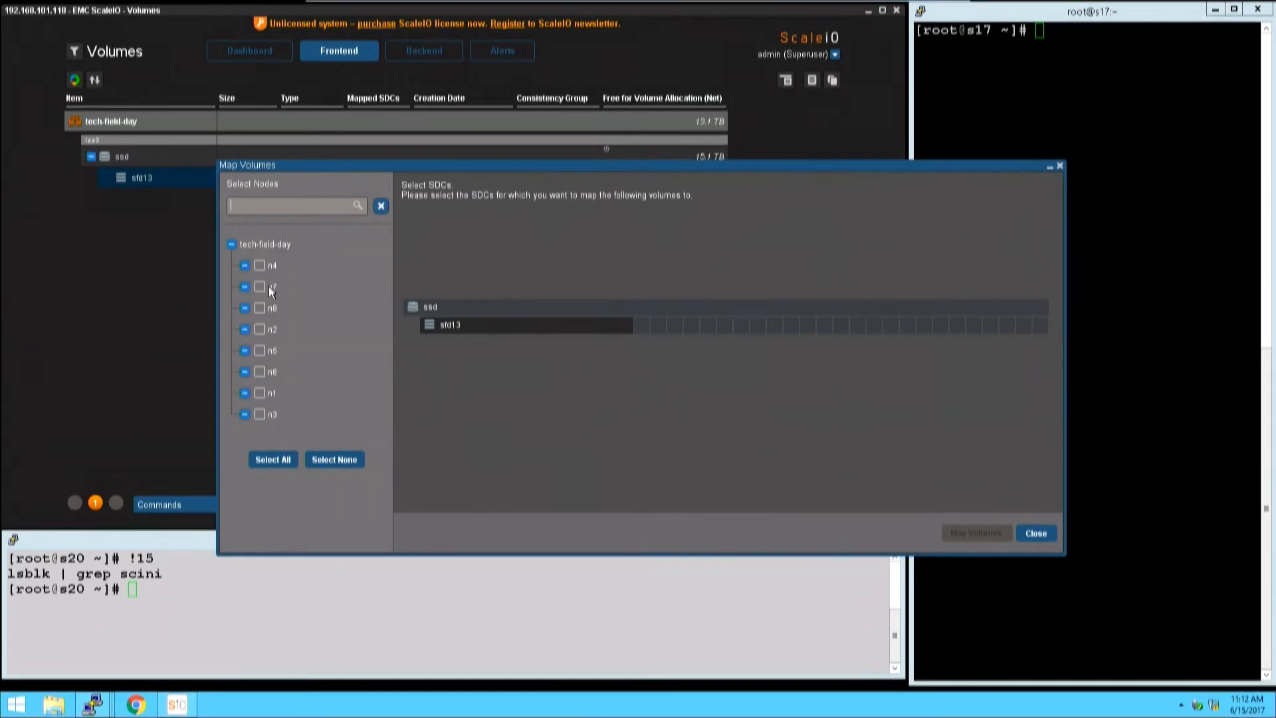
left_click(259, 265)
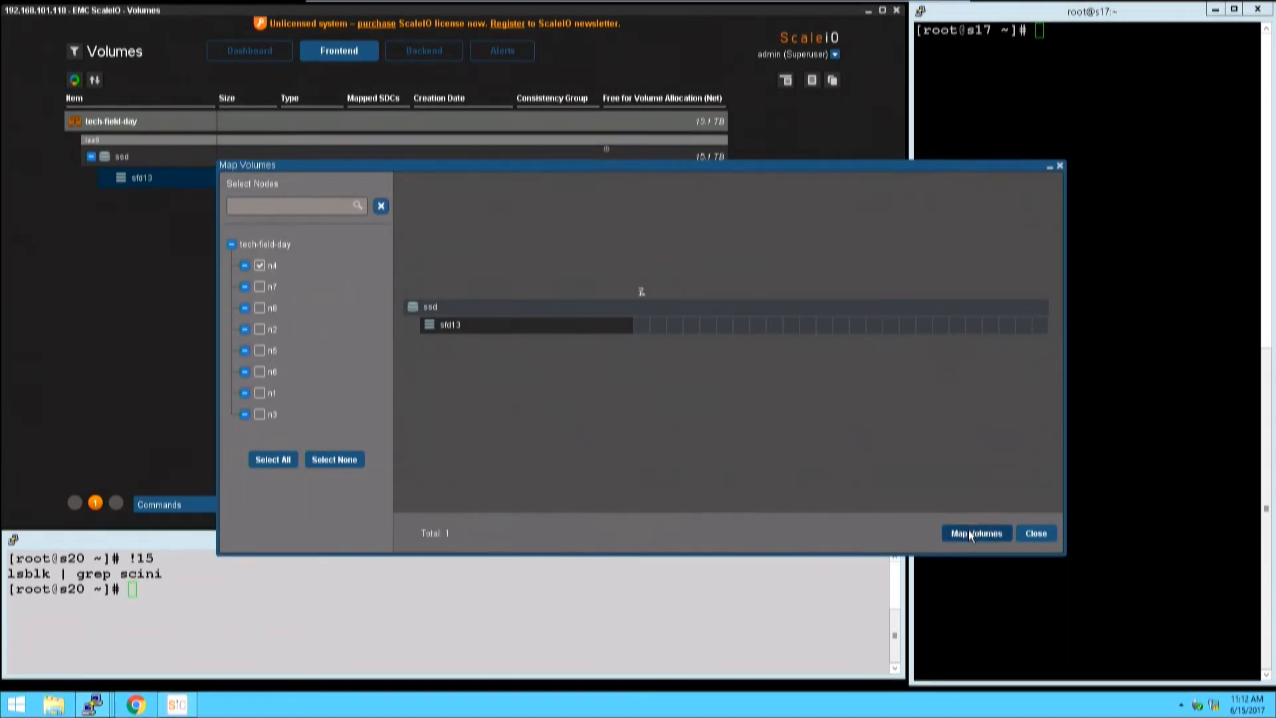
left_click(975, 533)
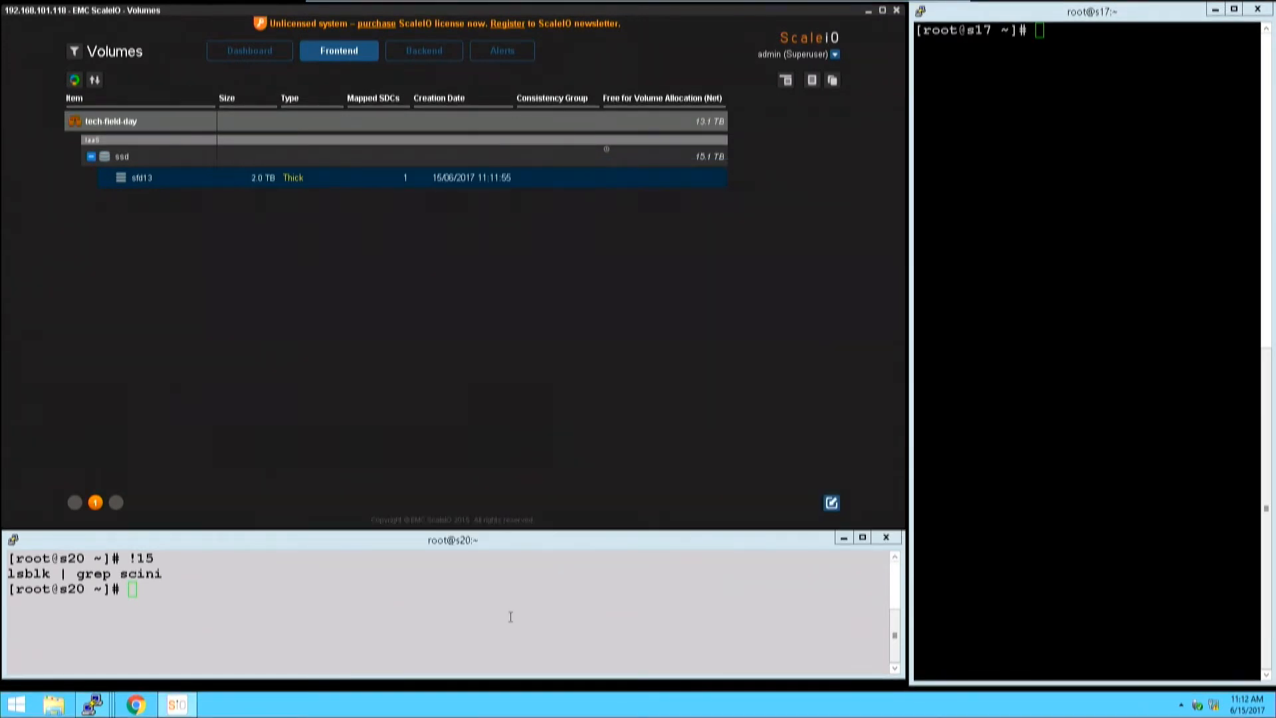
type("lsblk | grep scini")
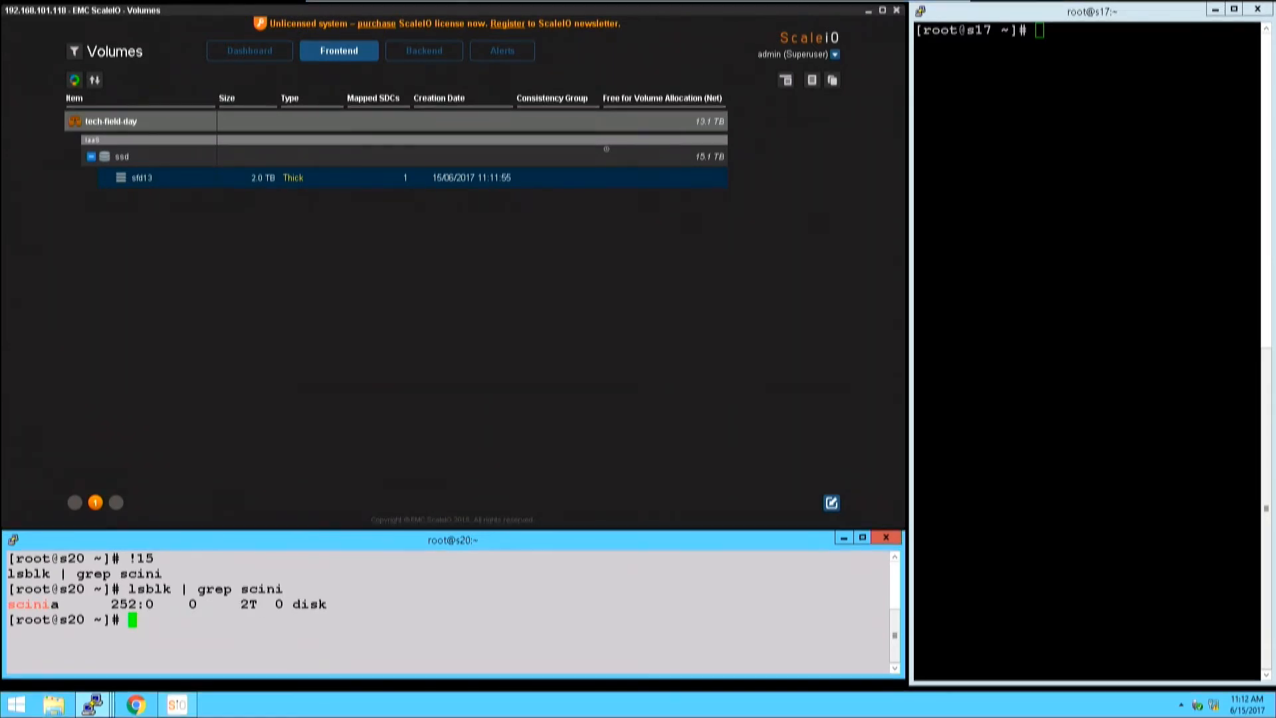
Launch fio on s20 via history command !17 and watch the system dashboard.
type("!17")
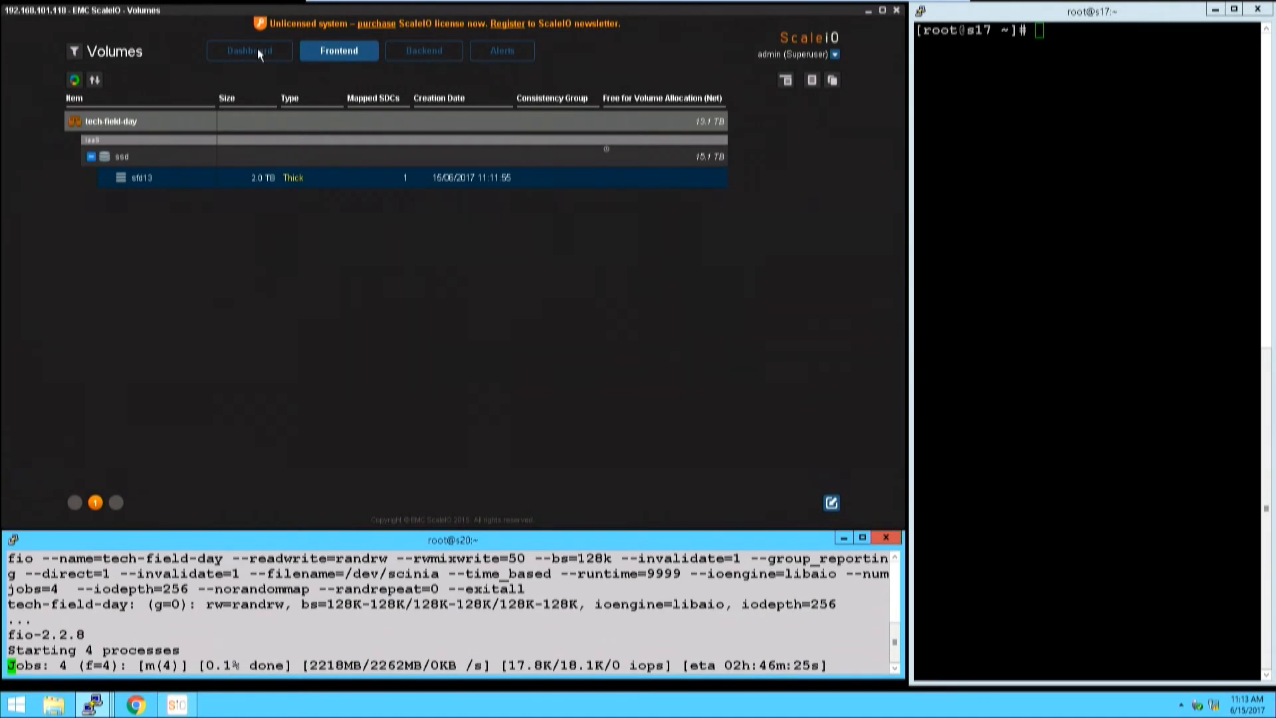
left_click(249, 51)
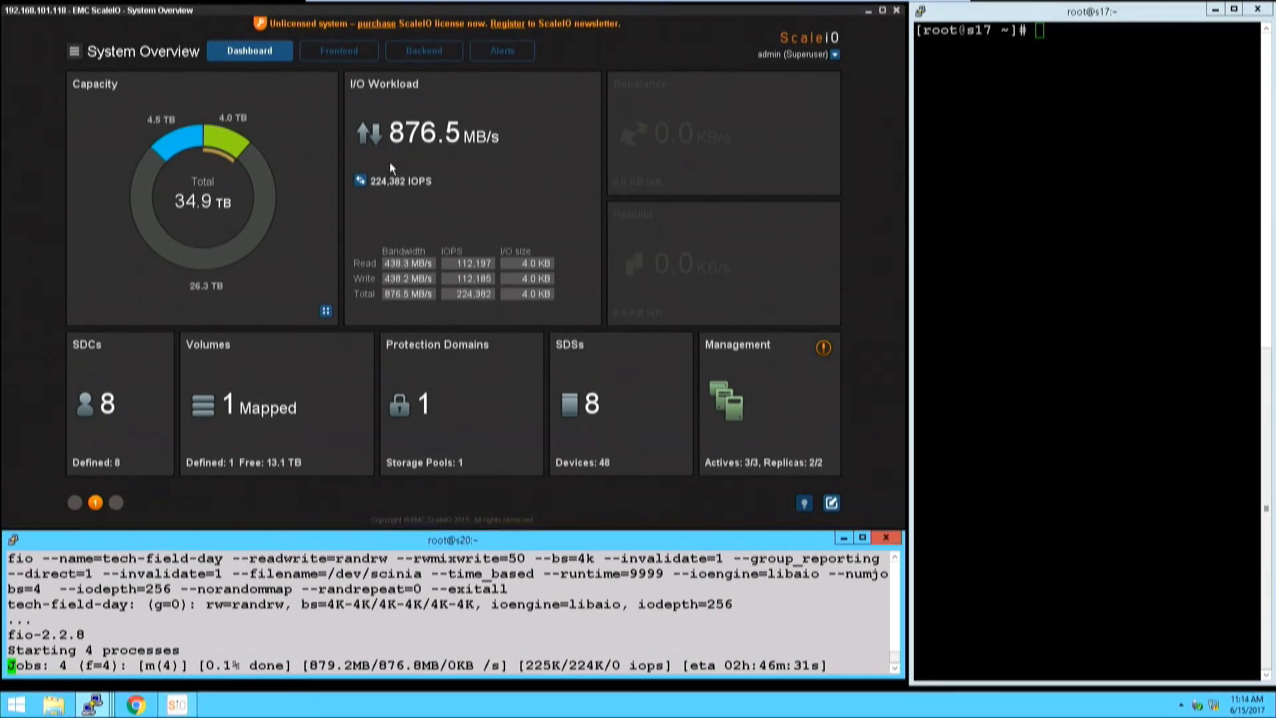
Switch the I/O workload figure to IOPS and open the frontend sections list.
left_click(359, 180)
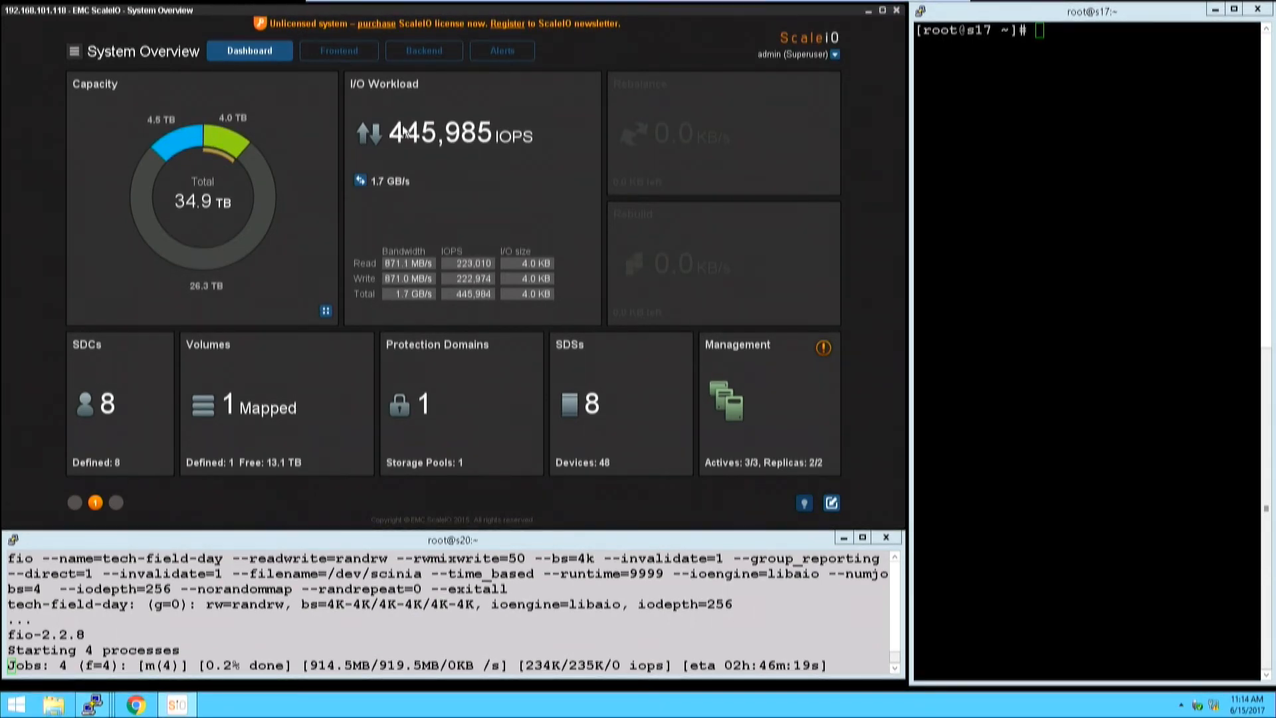
left_click(338, 51)
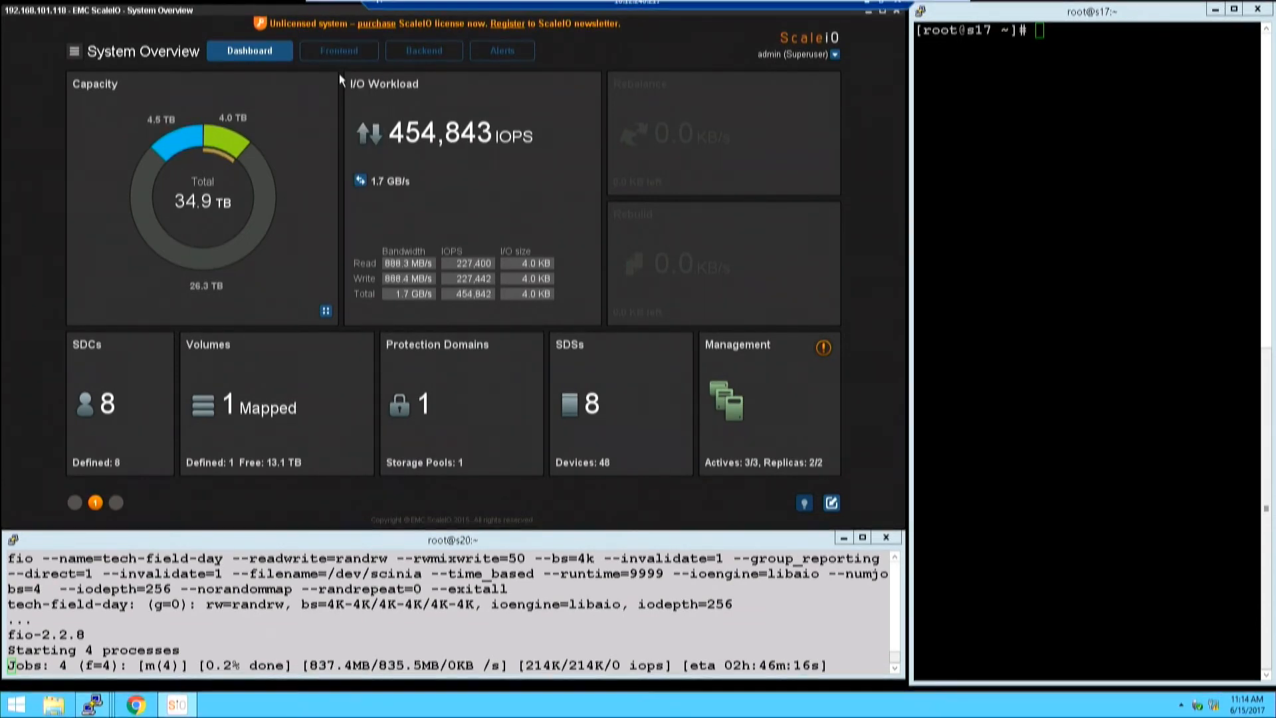
left_click(339, 51)
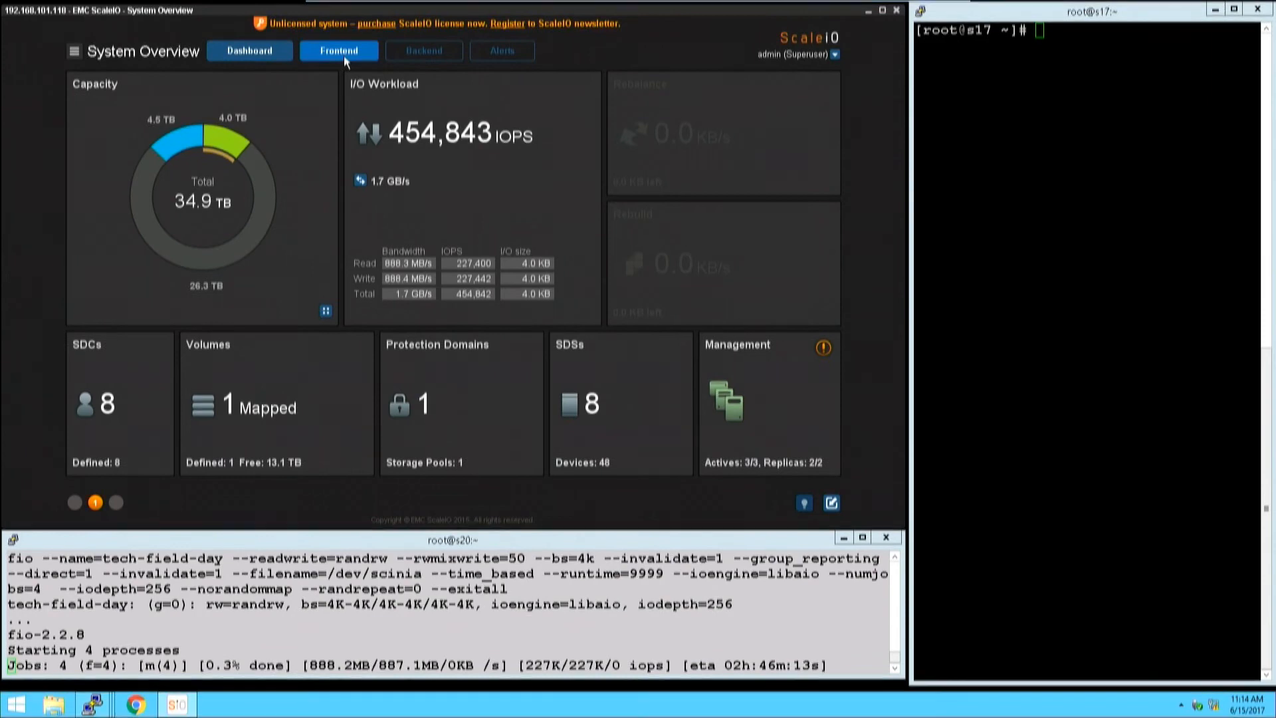
left_click(250, 50)
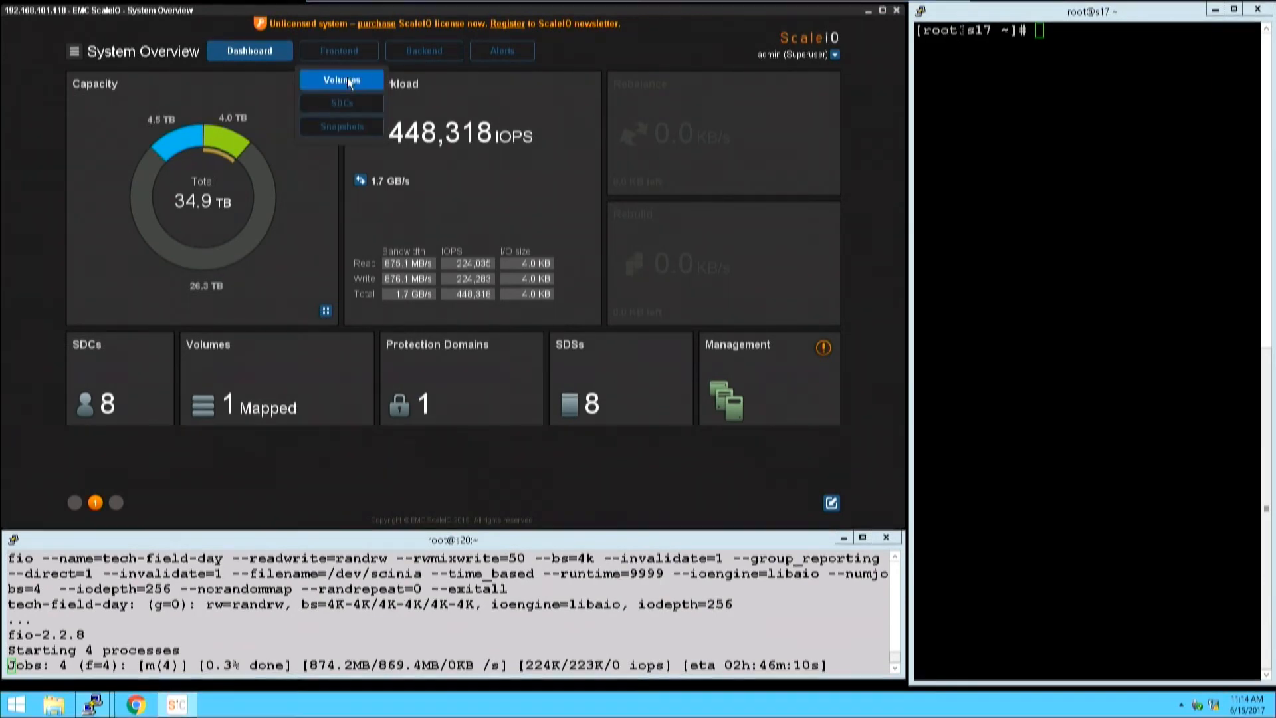
Apply limits of 1000 MB/s and 200000 IOPS on sfd13 for host n4.
left_click(341, 79)
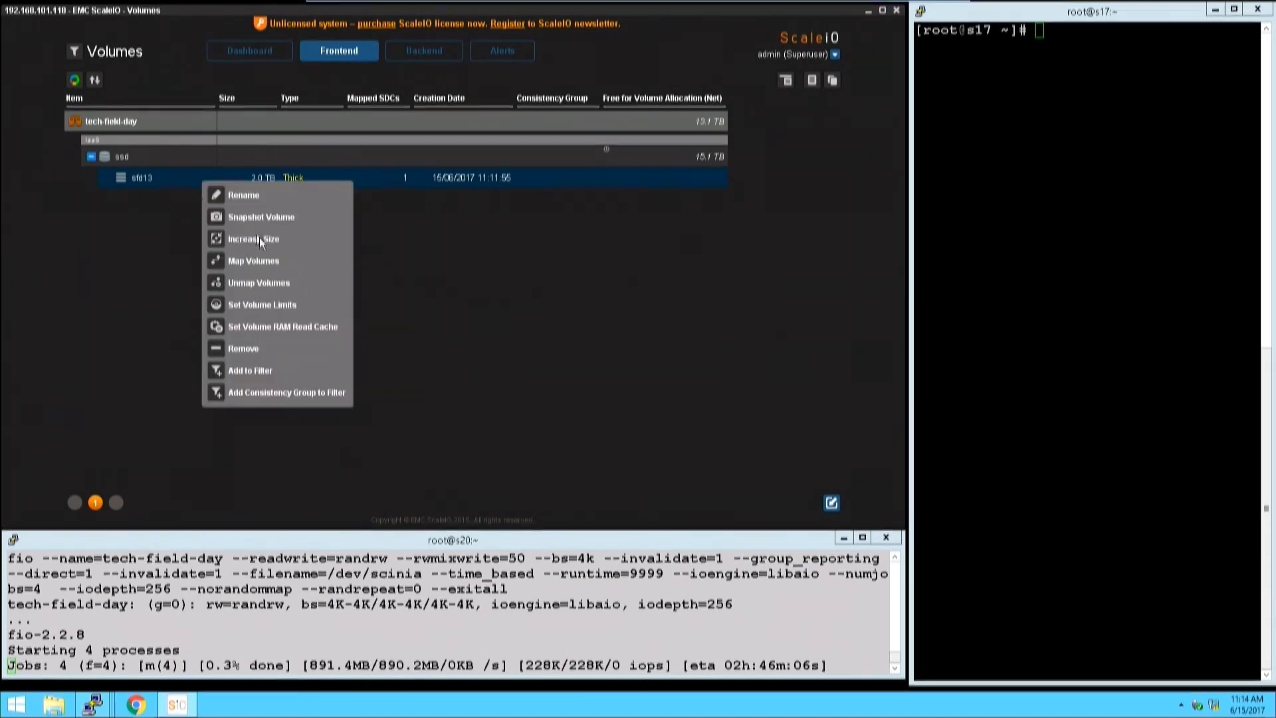
mouse_move(262, 305)
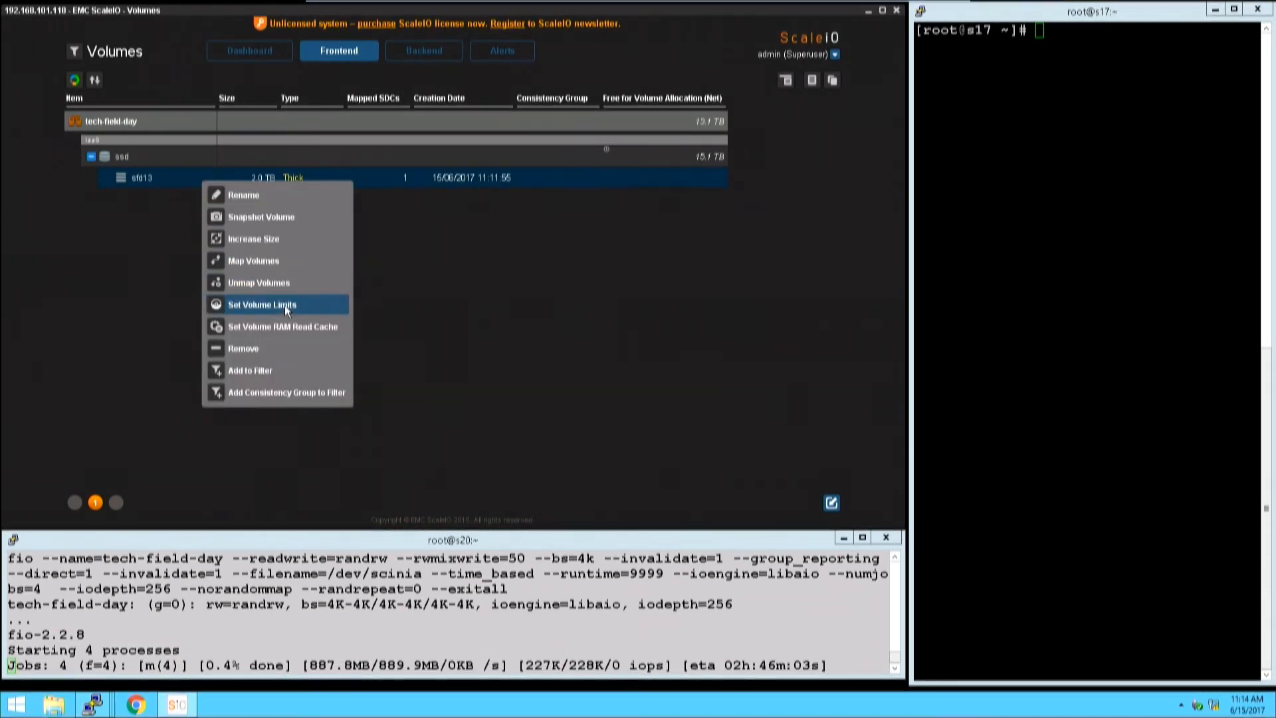
mouse_move(261, 304)
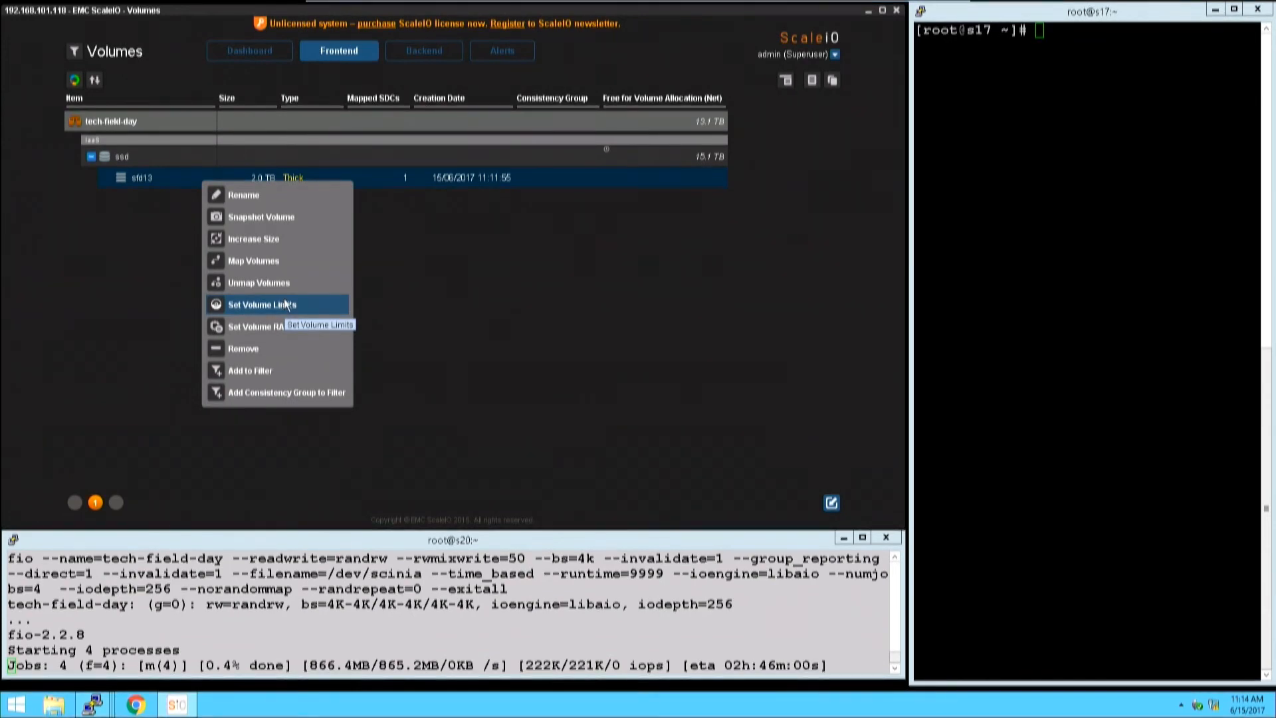
left_click(262, 305)
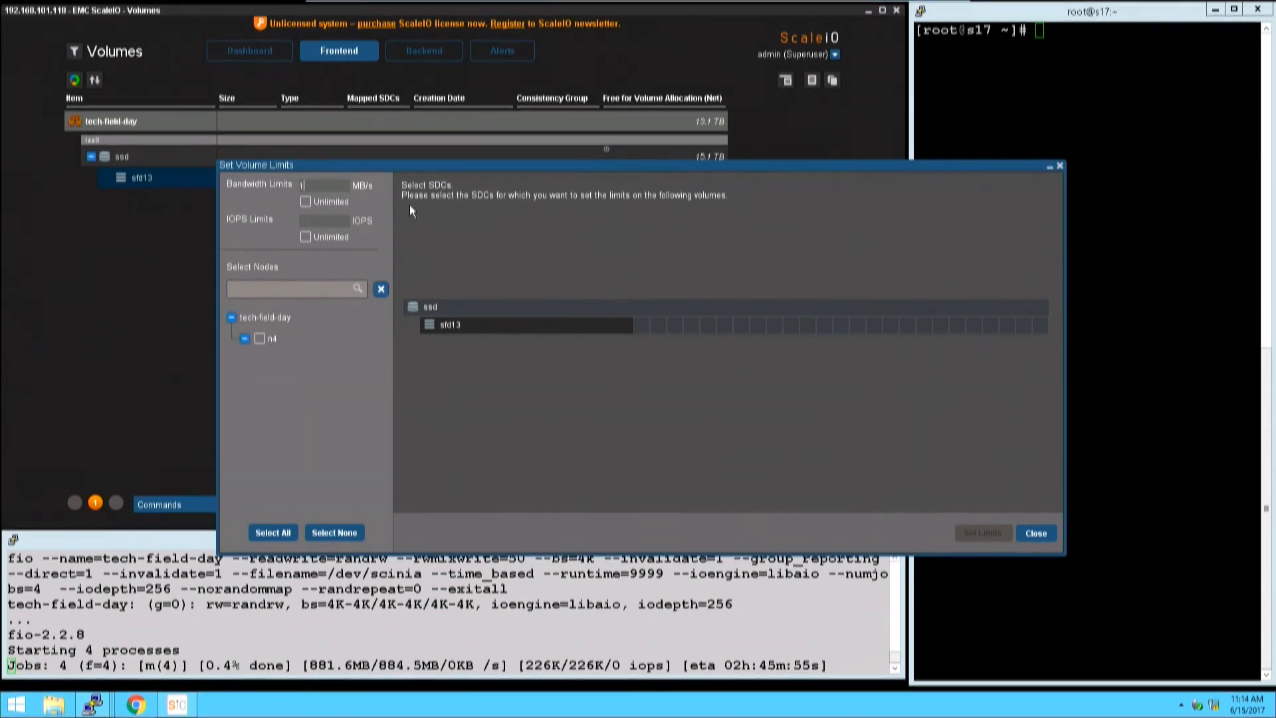
type("1000")
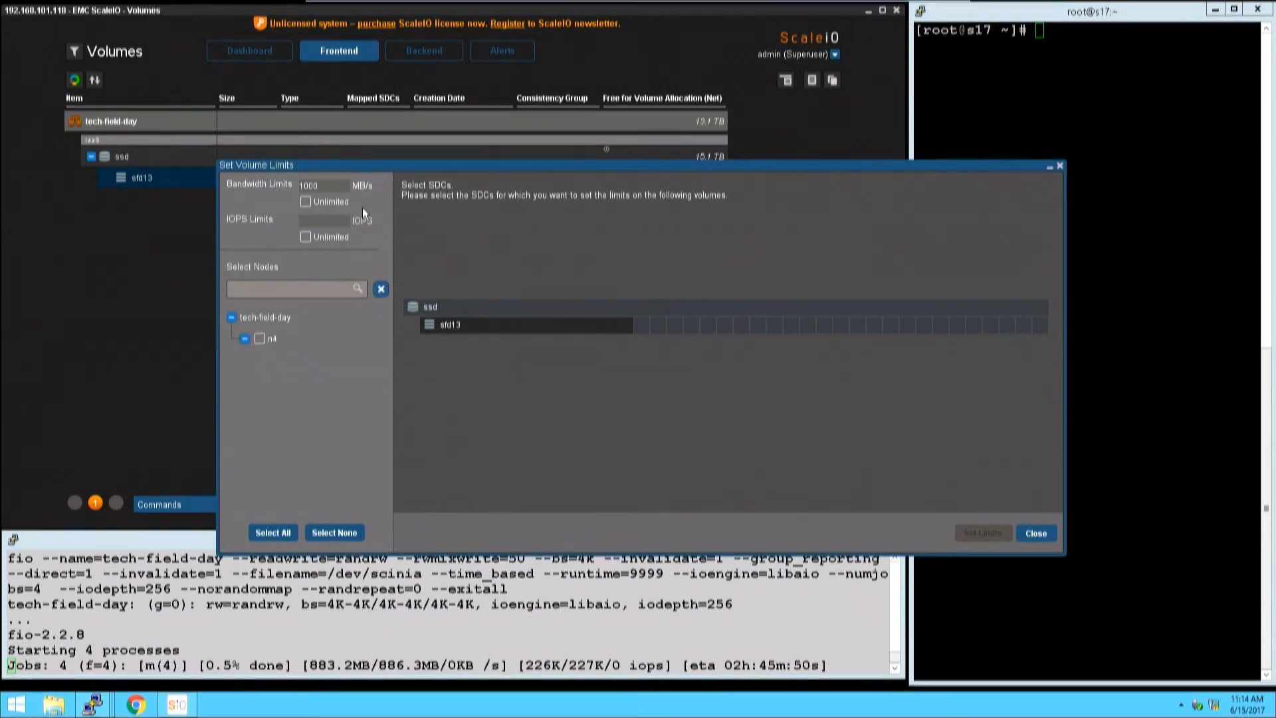
type("200000")
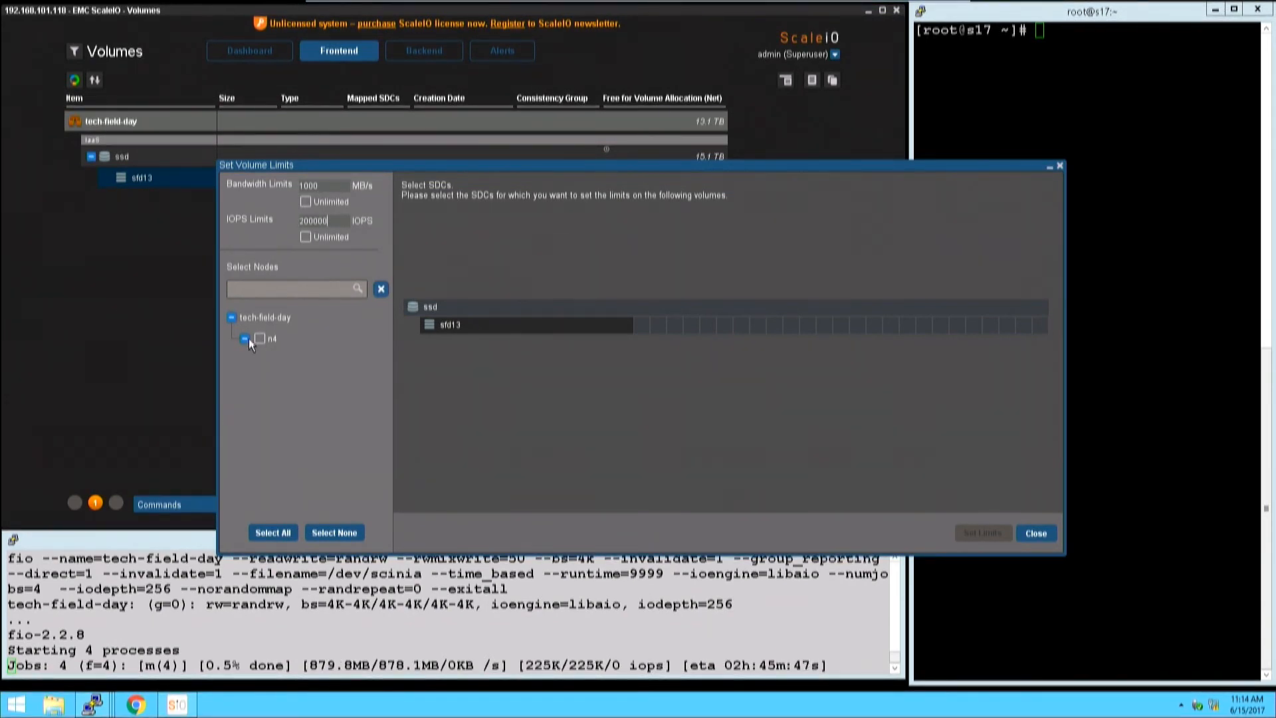
left_click(260, 339)
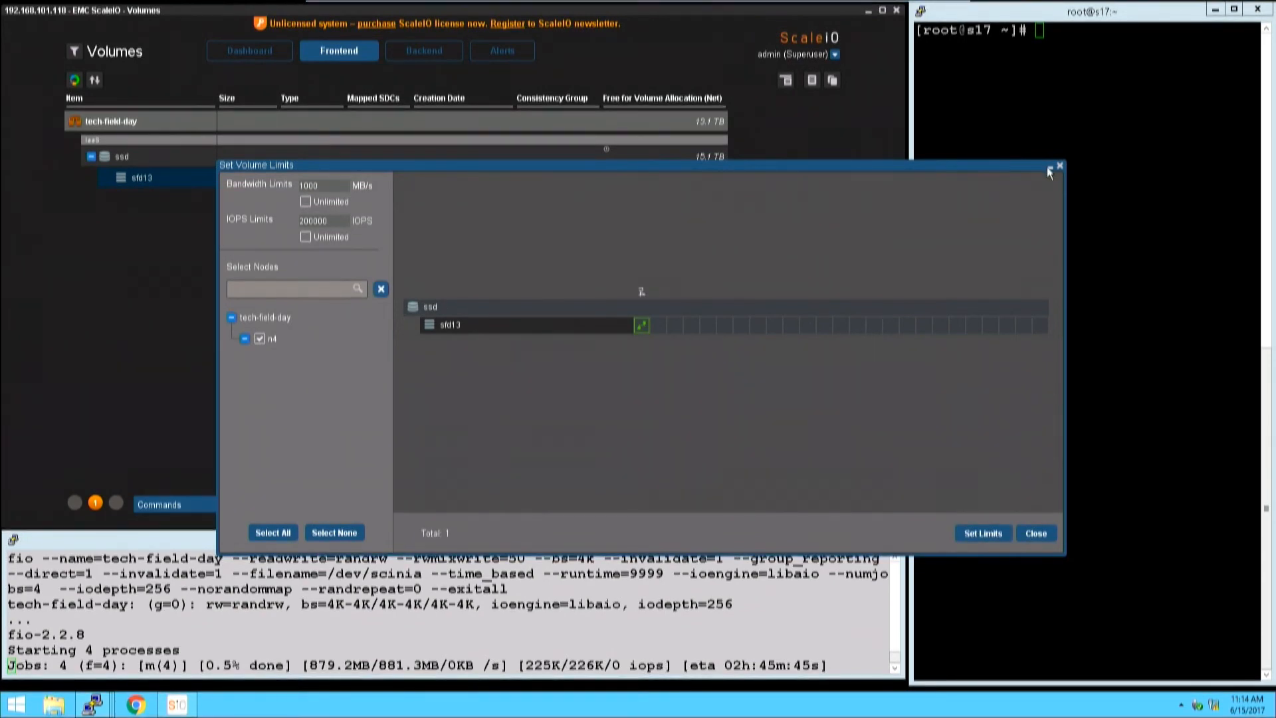
left_click(1035, 533)
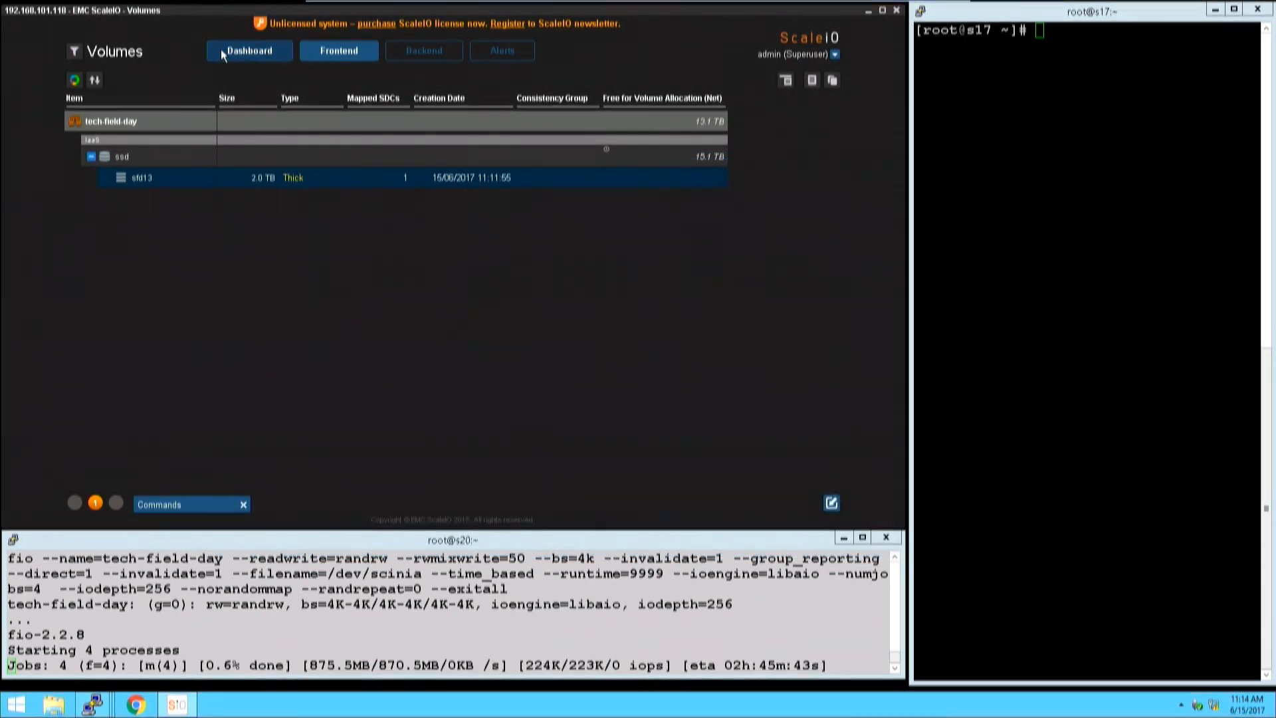
left_click(249, 50)
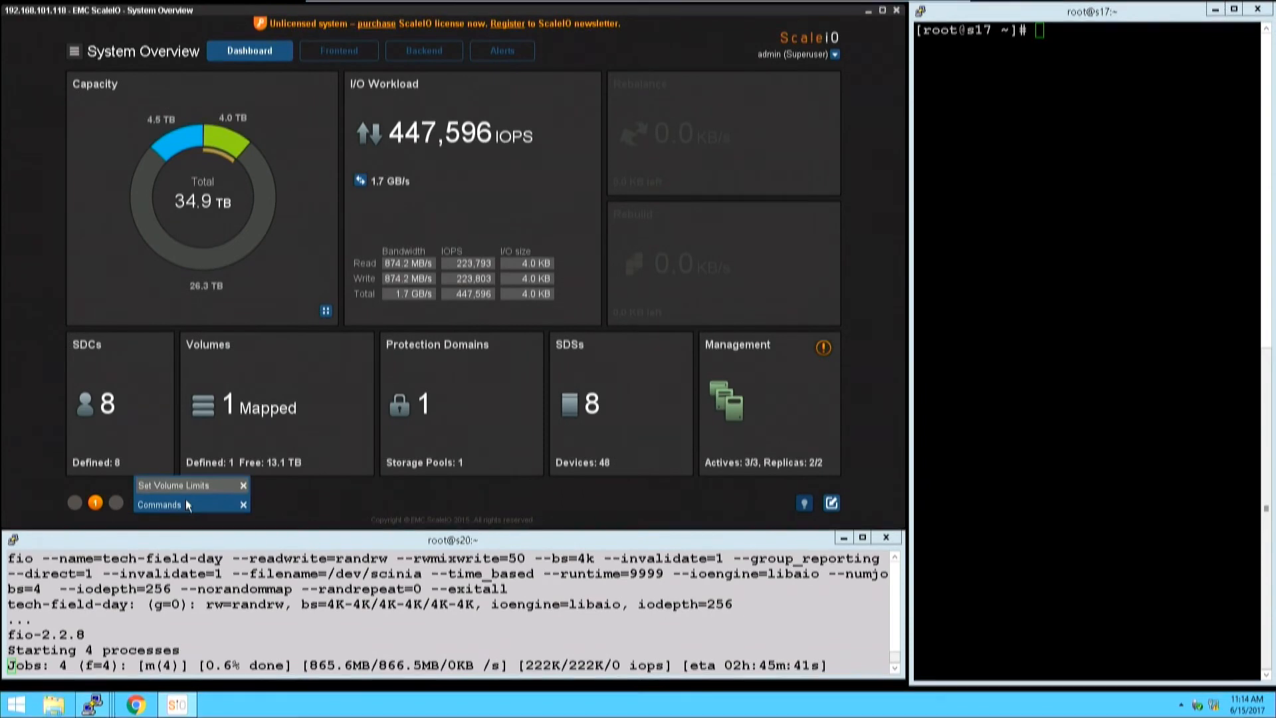
left_click(171, 486)
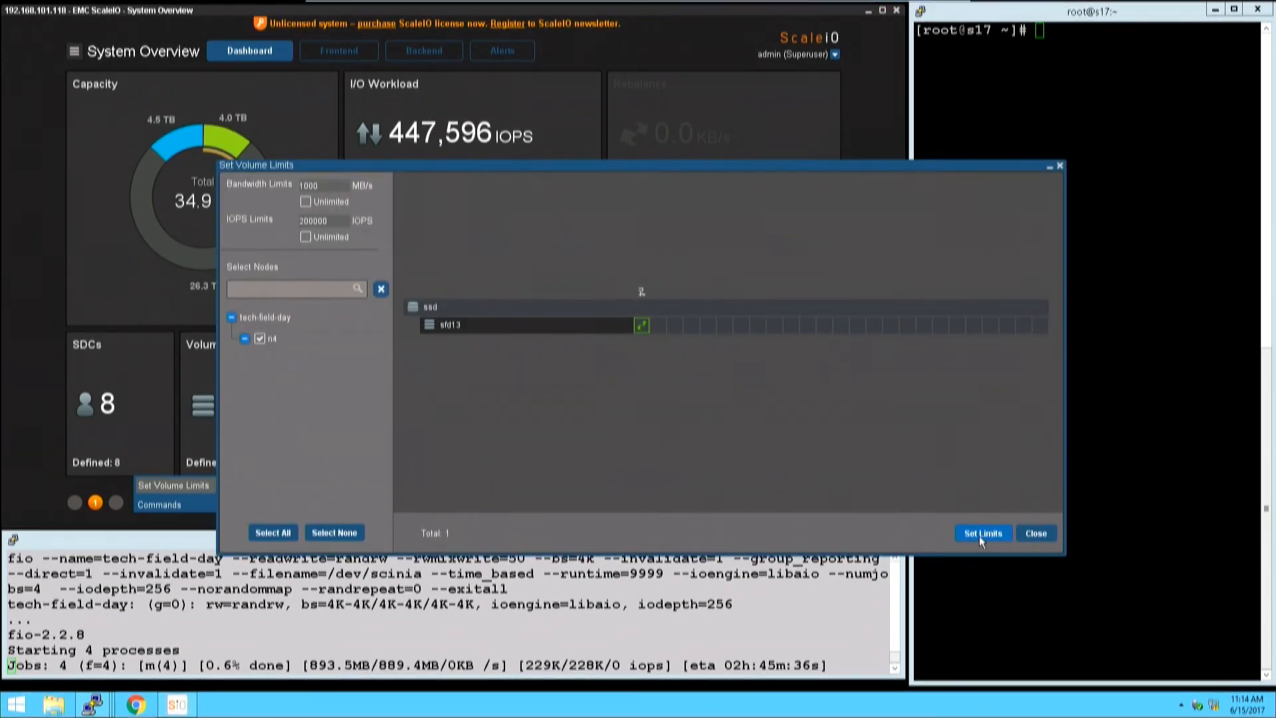
left_click(981, 533)
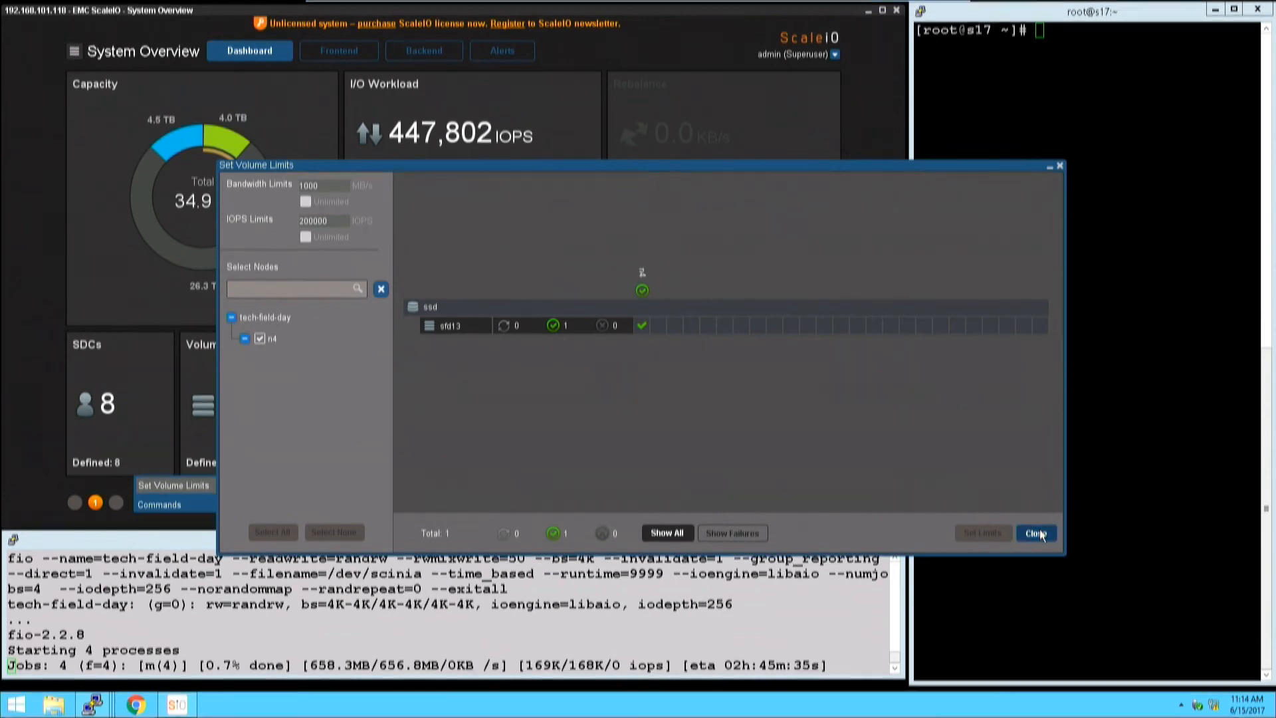
left_click(1035, 533)
type("!")
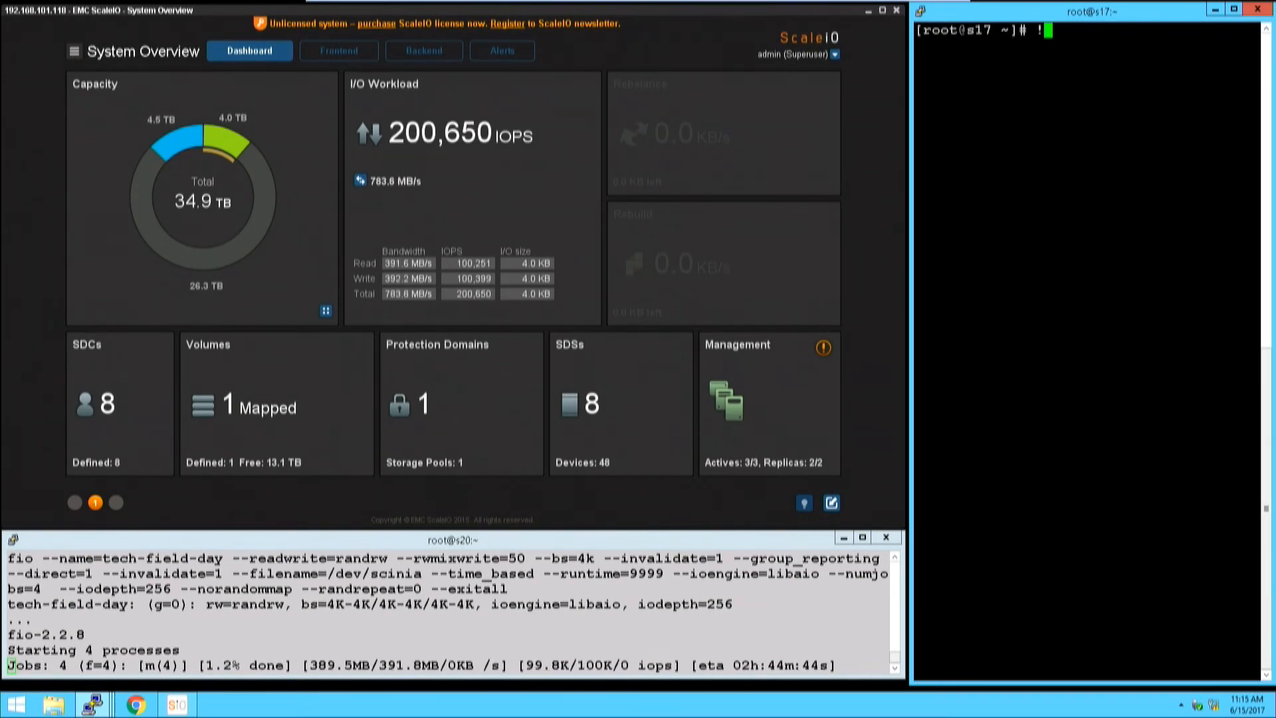
Rerun history command 452 to take /dev/sdc on n2 offline, then focus ScaleIO.
type("452")
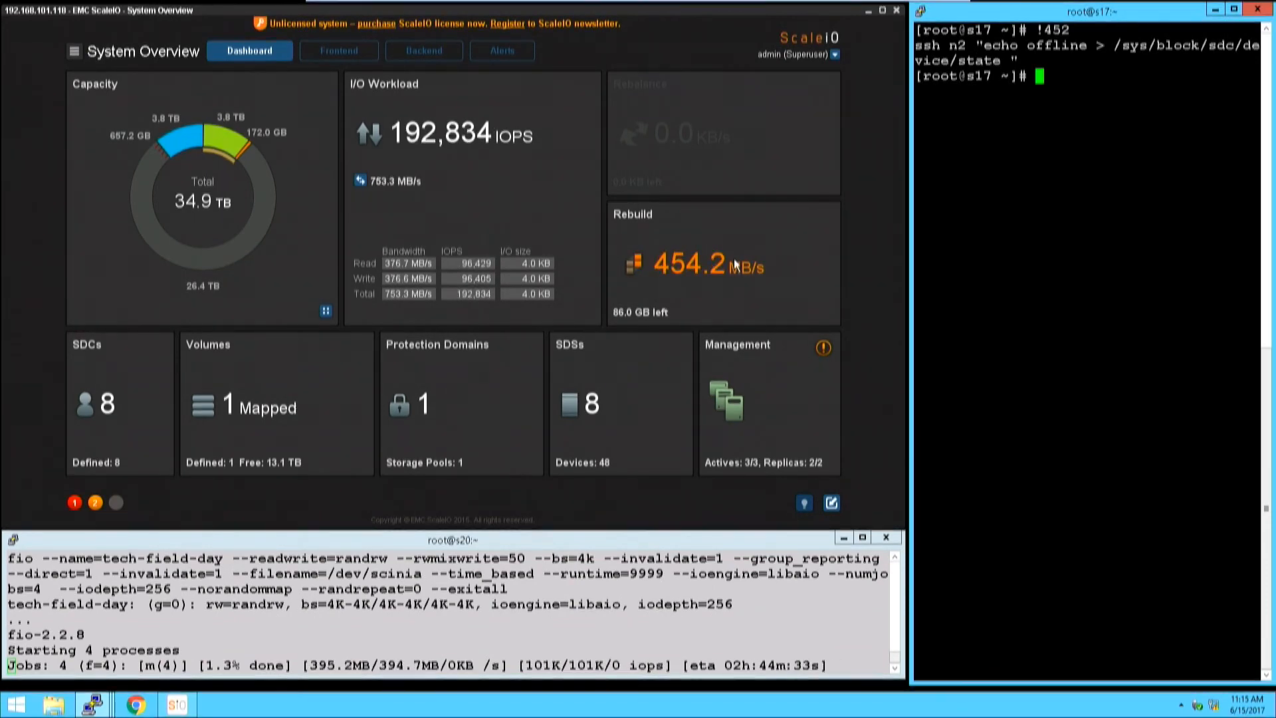
mouse_move(740, 267)
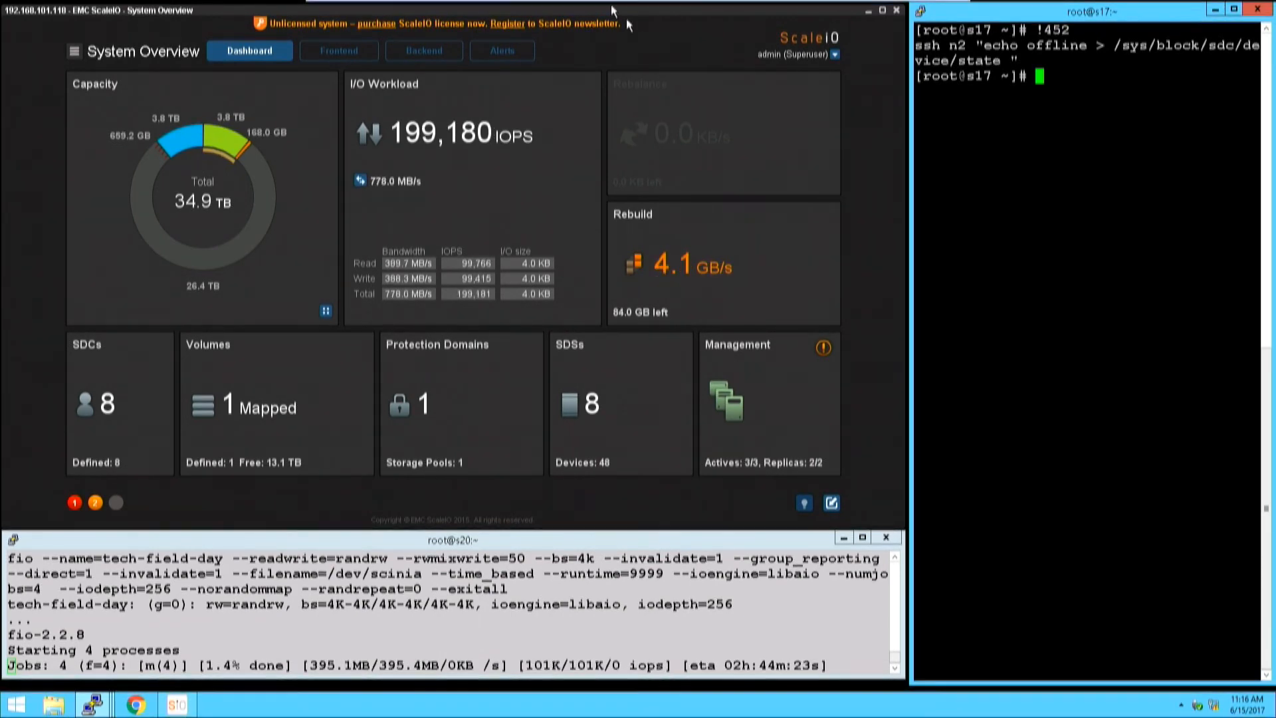
left_click(423, 50)
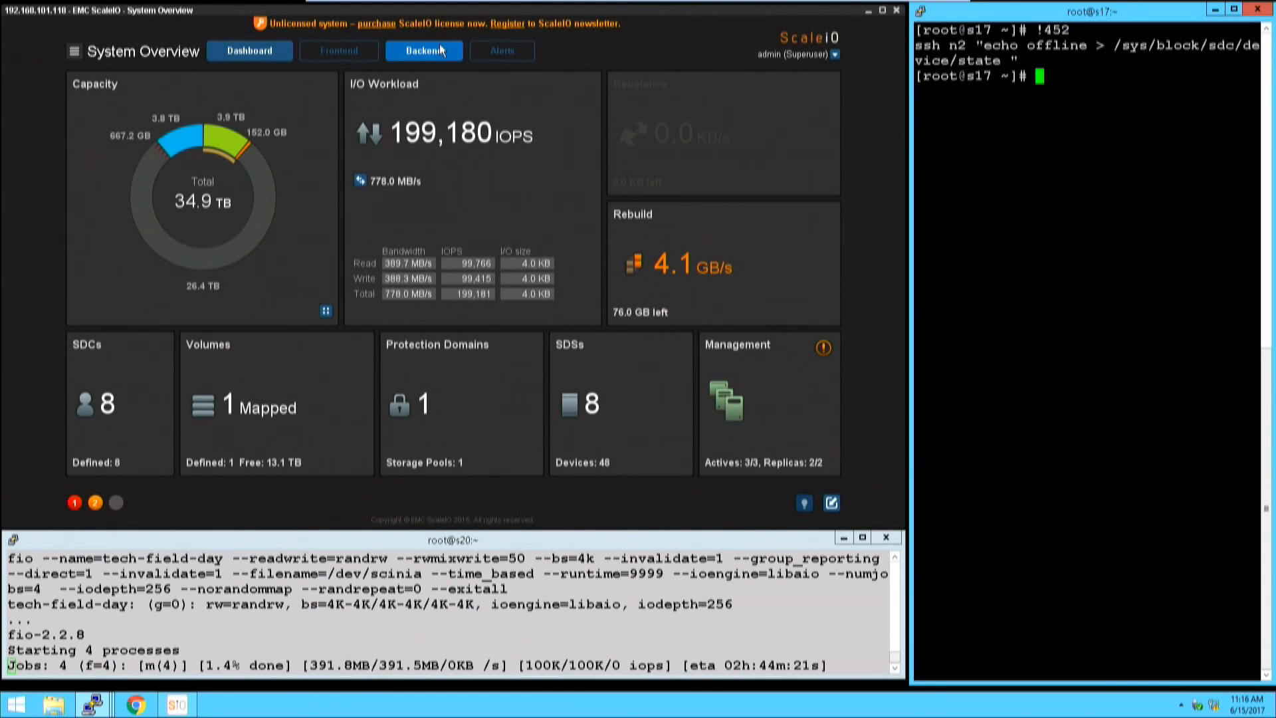
Open the Backend view and expand node n2 to show failed /dev/sdc.
left_click(423, 50)
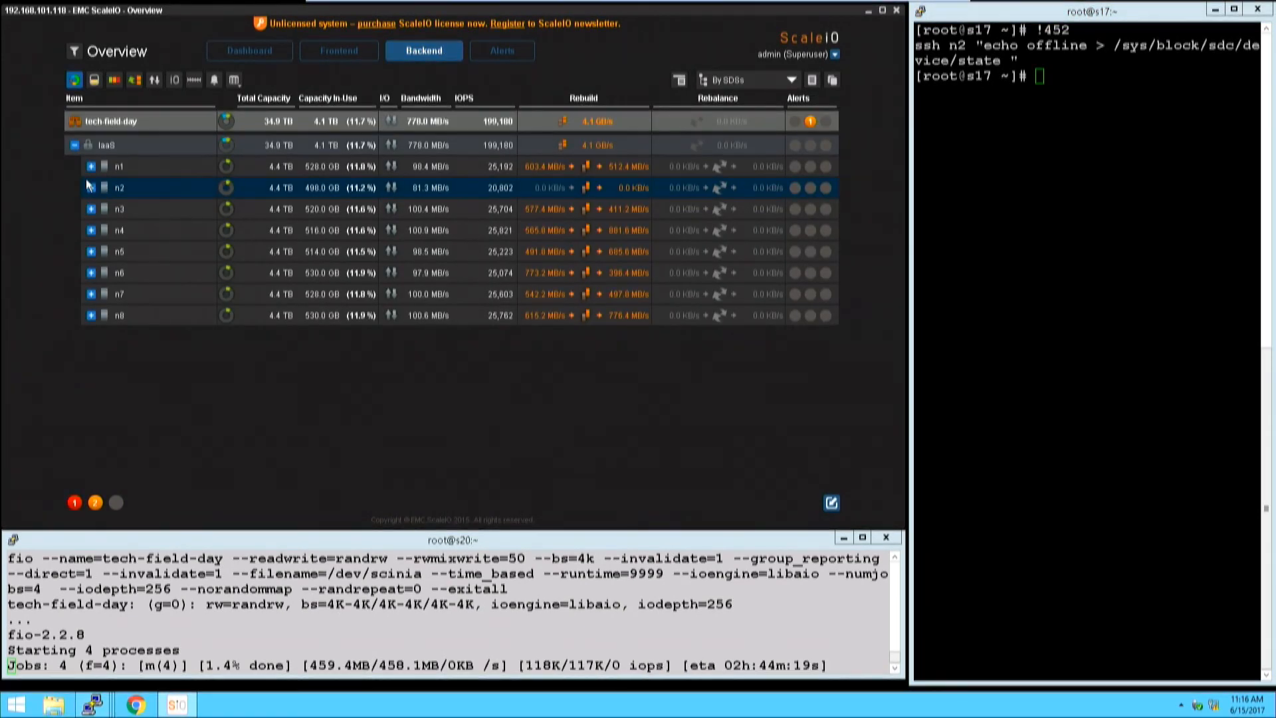
left_click(91, 188)
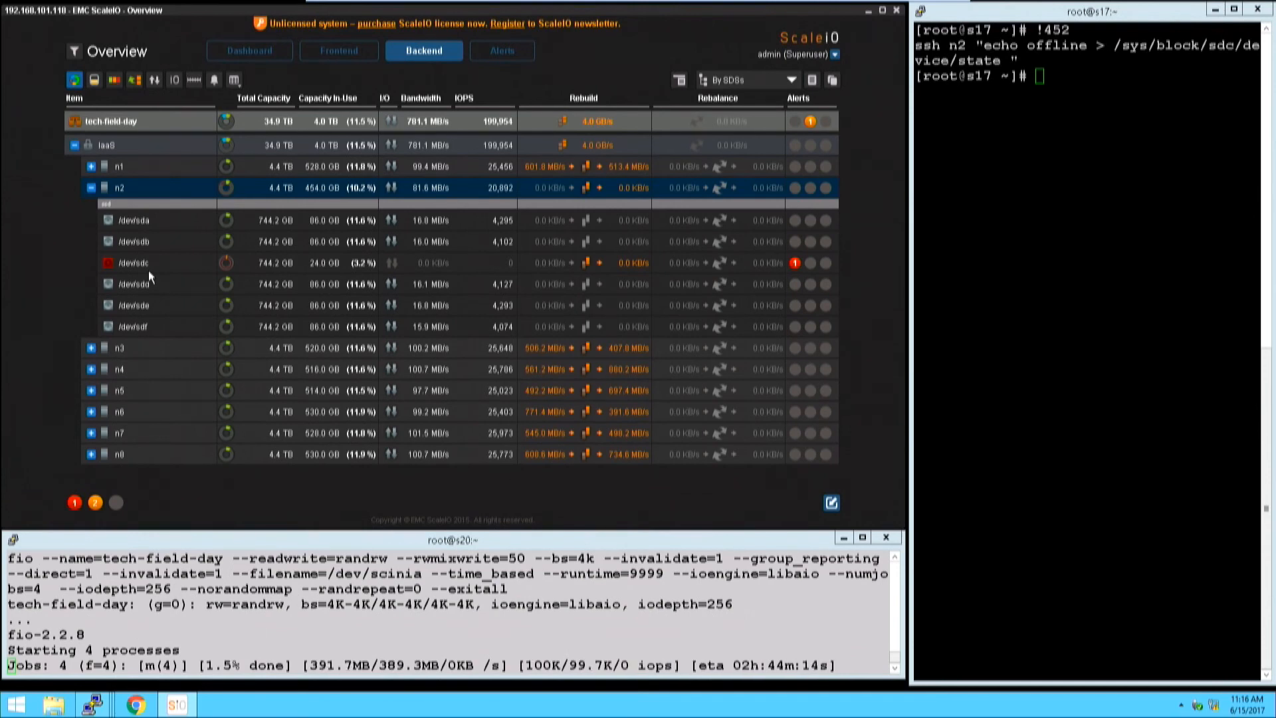
mouse_move(149, 278)
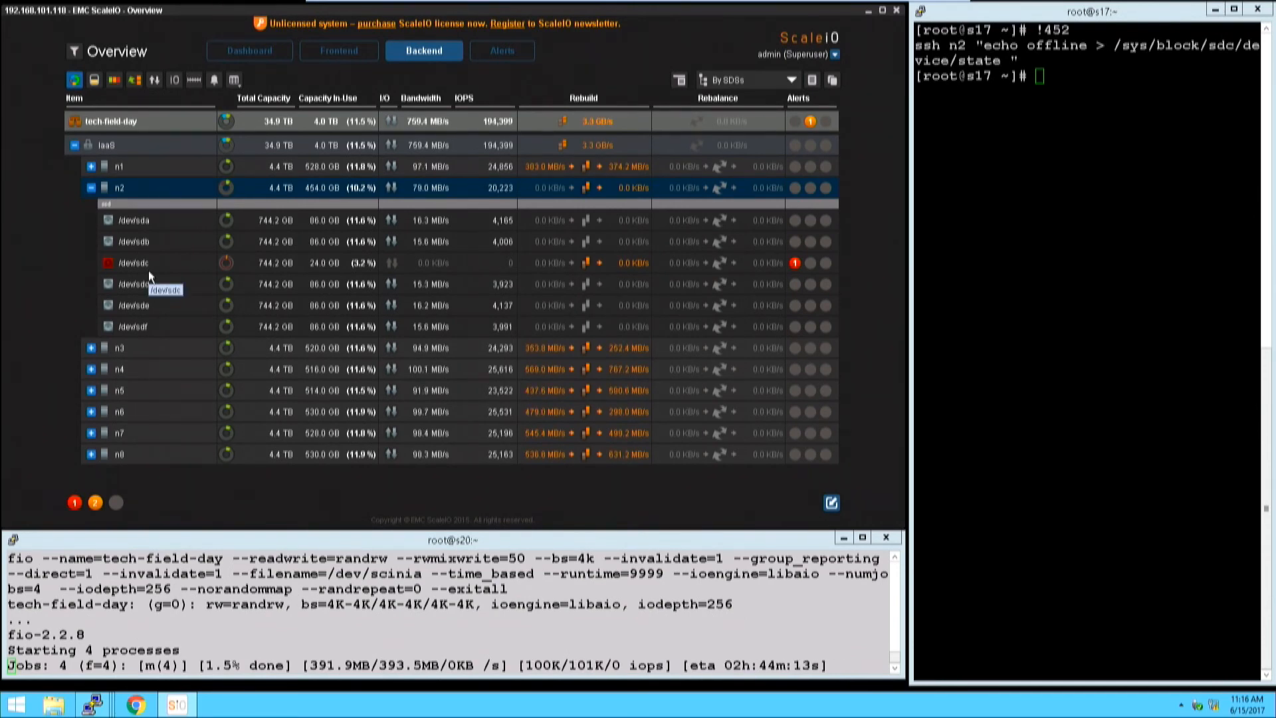
left_click(249, 50)
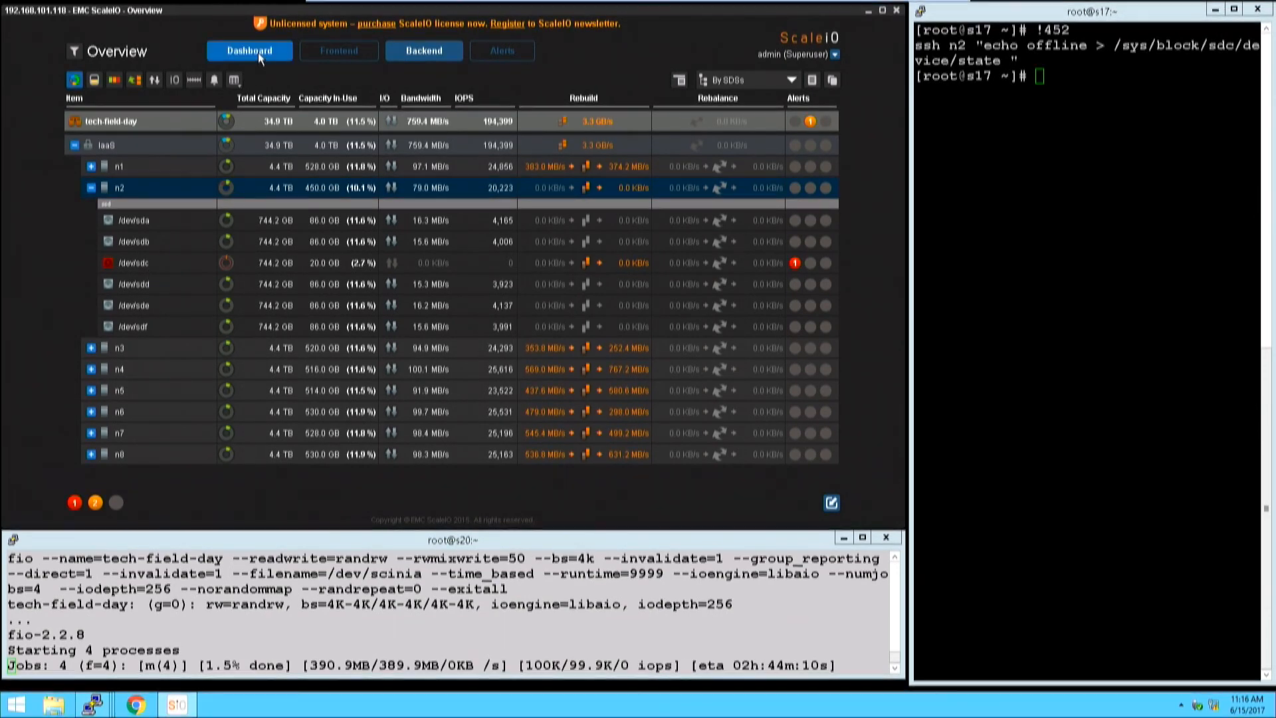
Go back to the Dashboard overview to watch the rebuild finish draining.
left_click(249, 50)
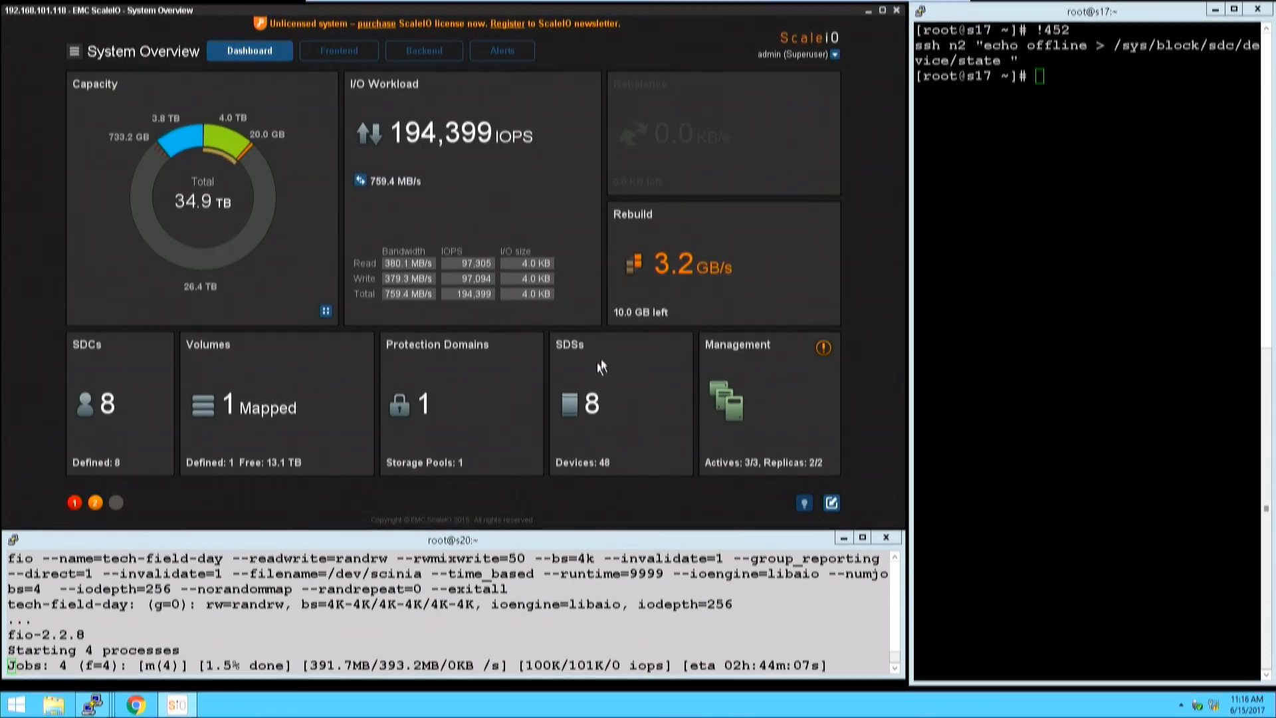
mouse_move(619, 323)
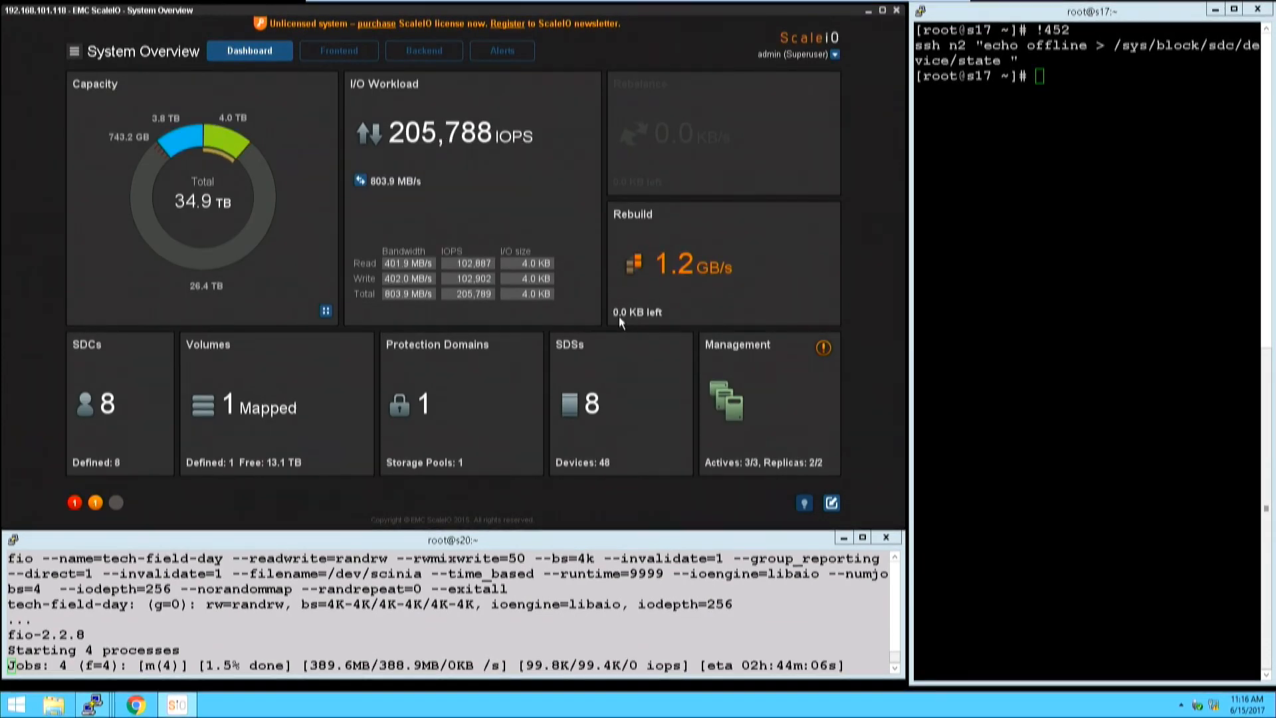